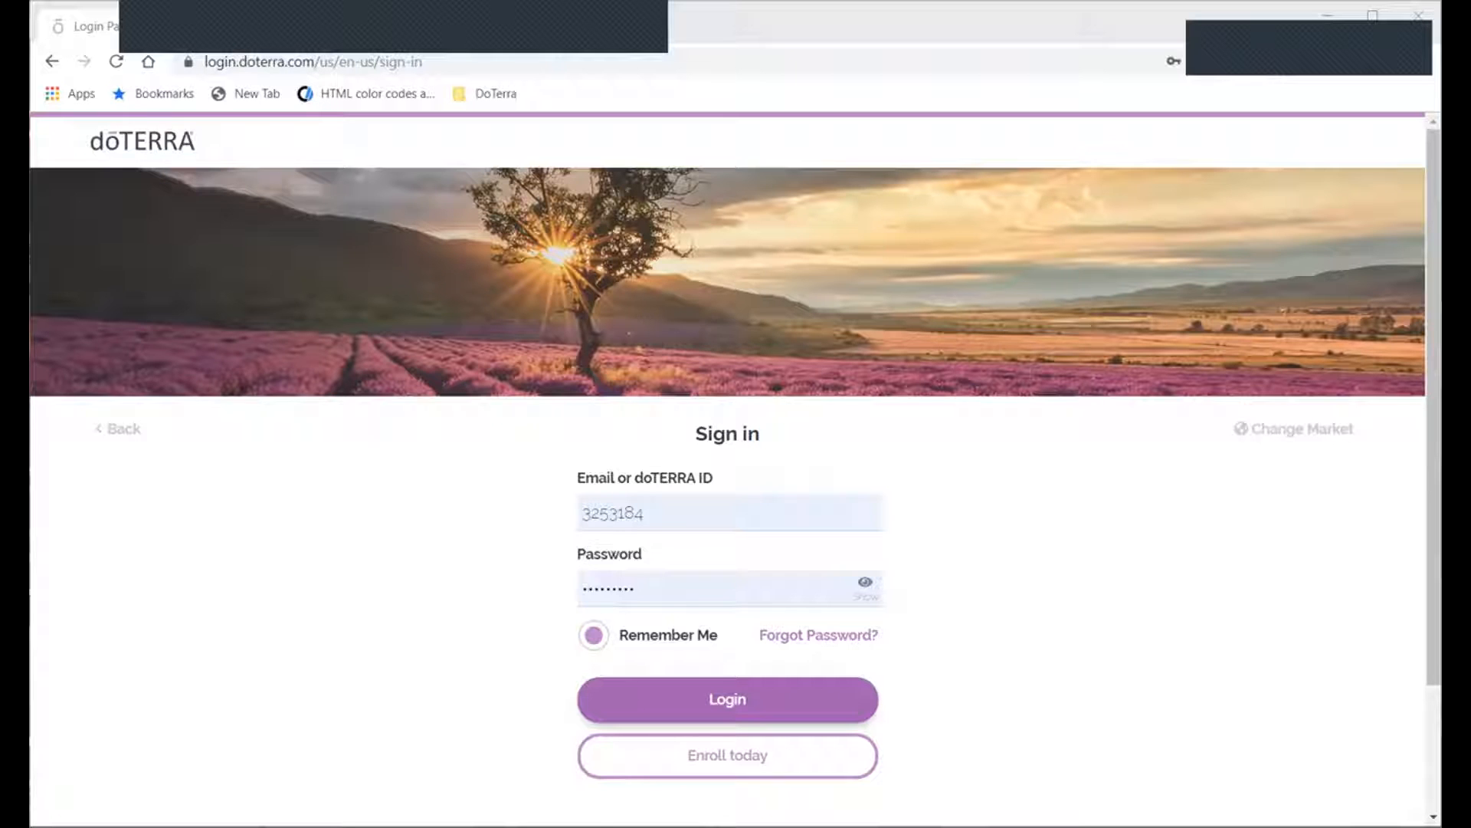
Submit the saved sign-in details and land on the logged-in doTERRA home page
{"action": "left_click", "coordinate": [726, 699]}
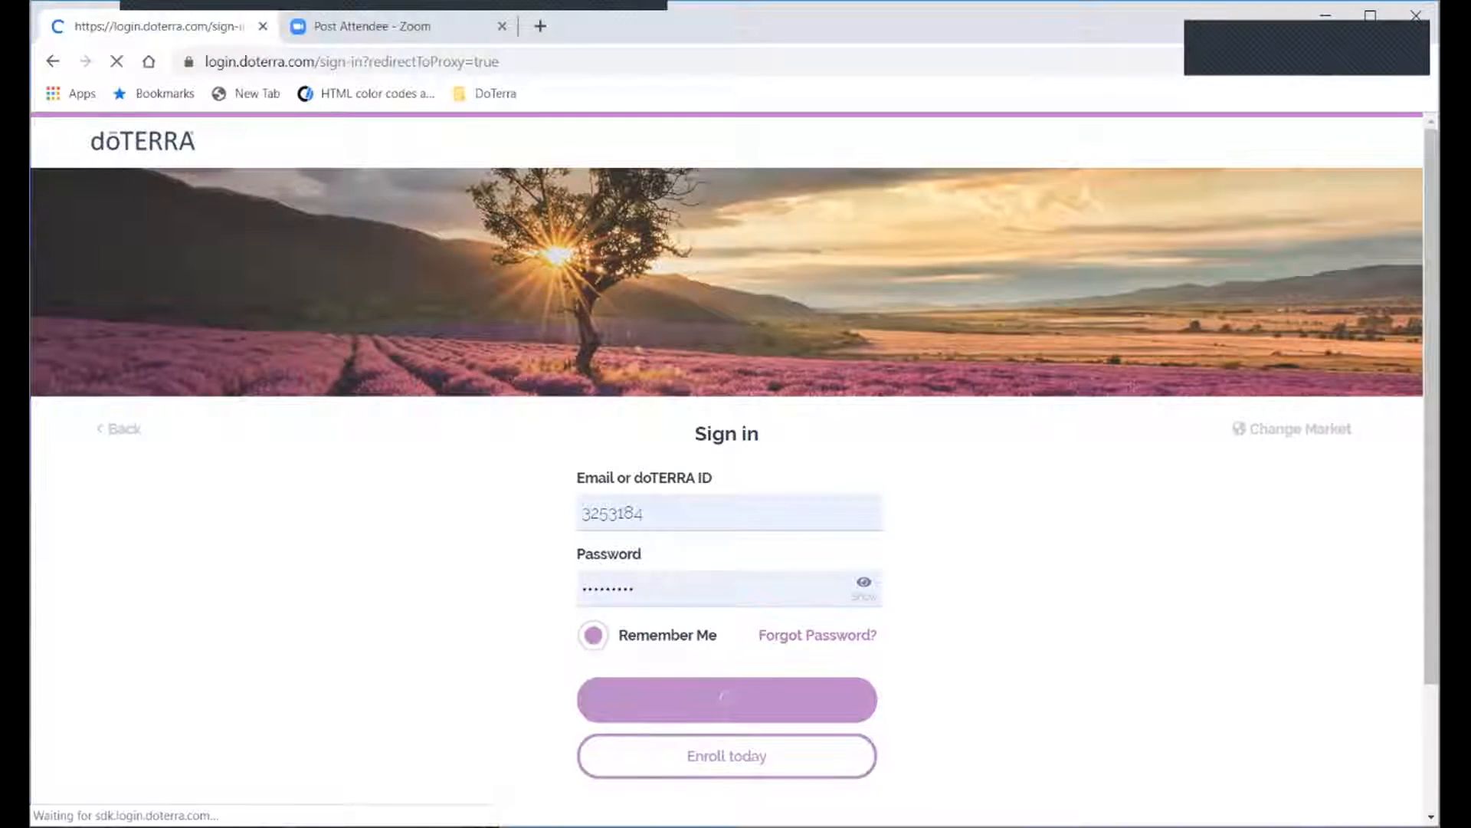
{"action": "left_click", "coordinate": [725, 699]}
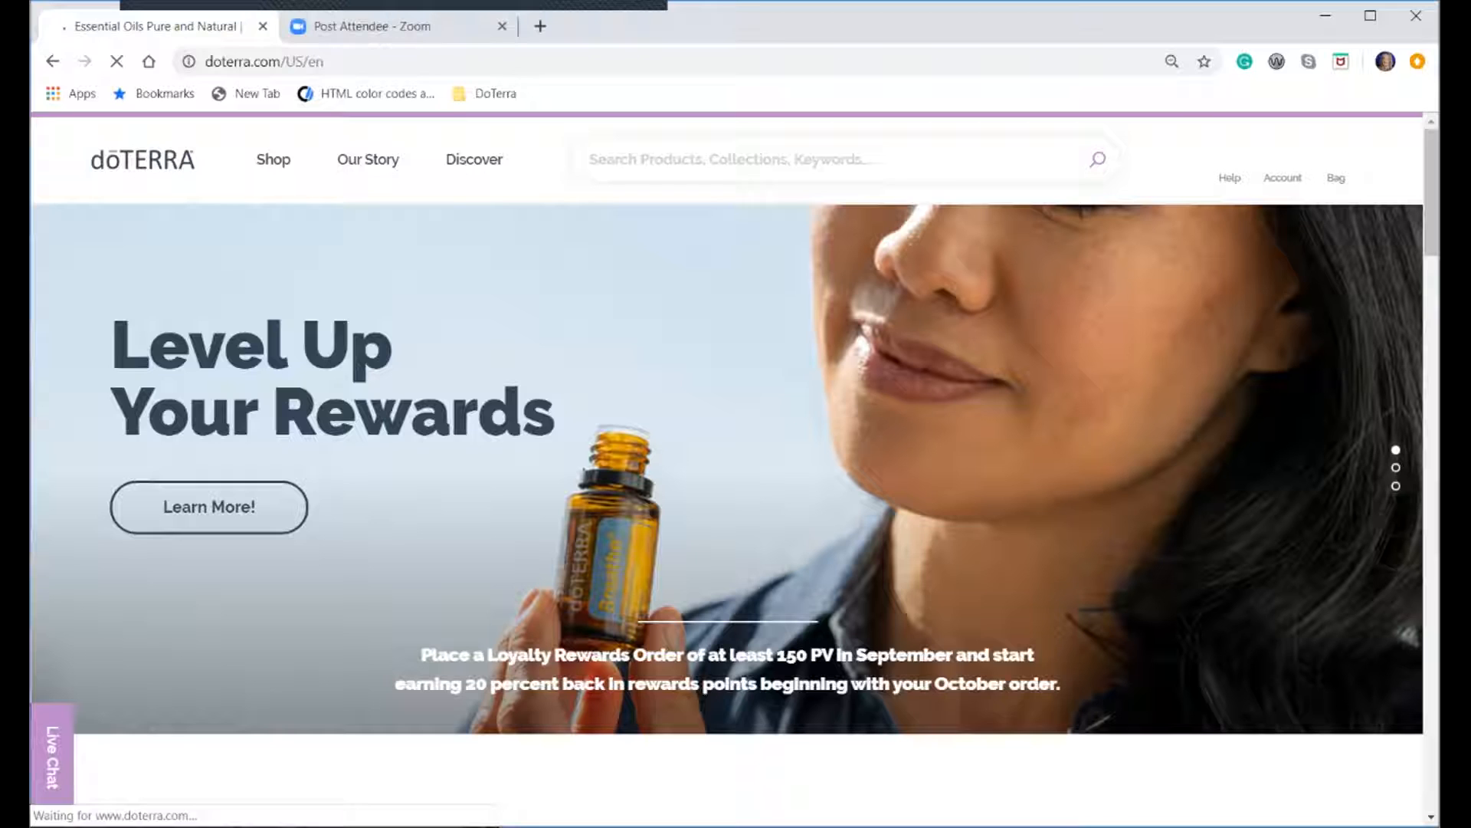
Log in from the Account menu to reach the shop home page with Your Loyalty Orders
{"action": "left_click", "coordinate": [1284, 154]}
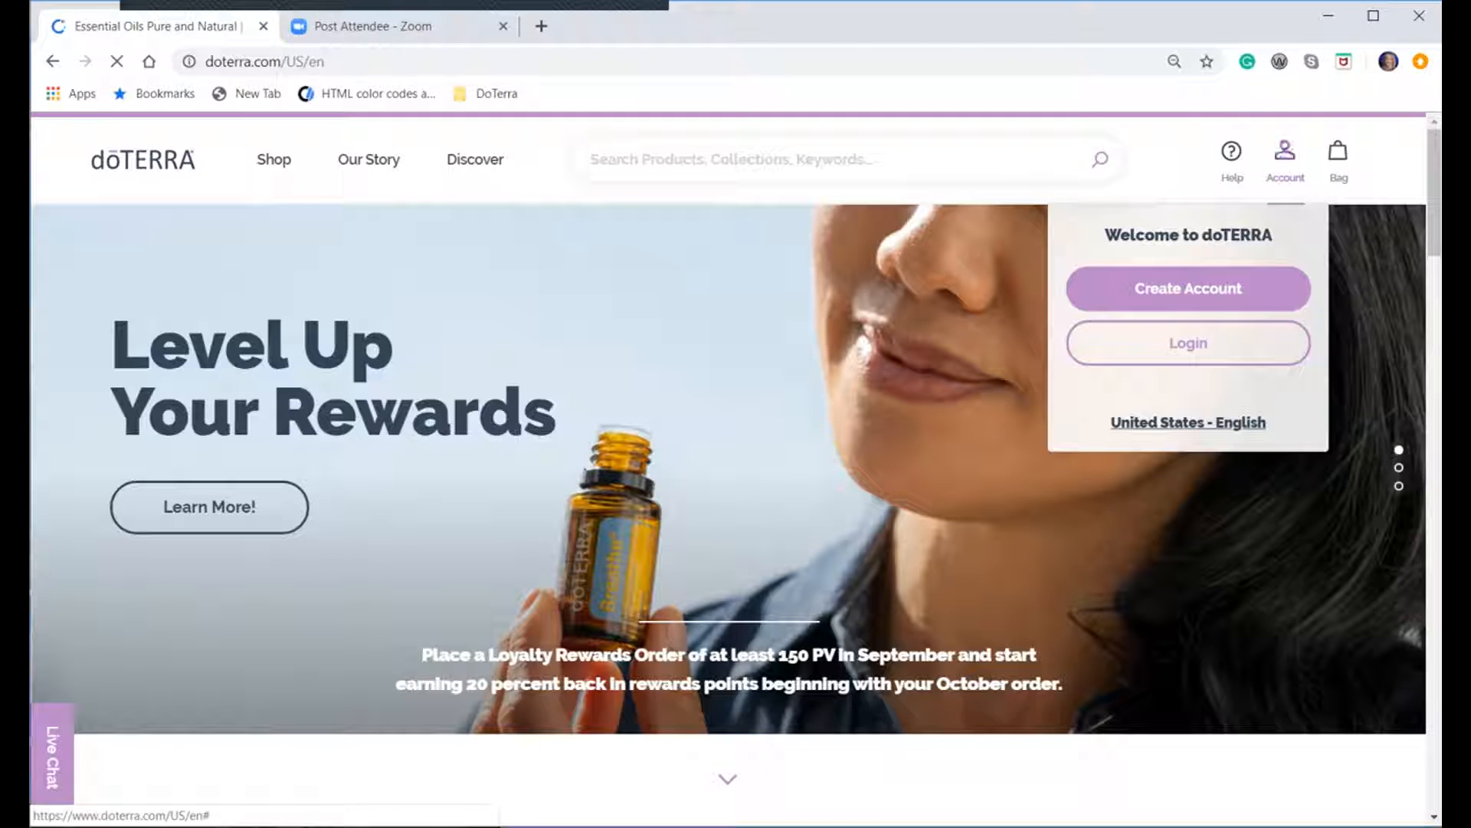
{"action": "mouse_move", "coordinate": [1185, 342]}
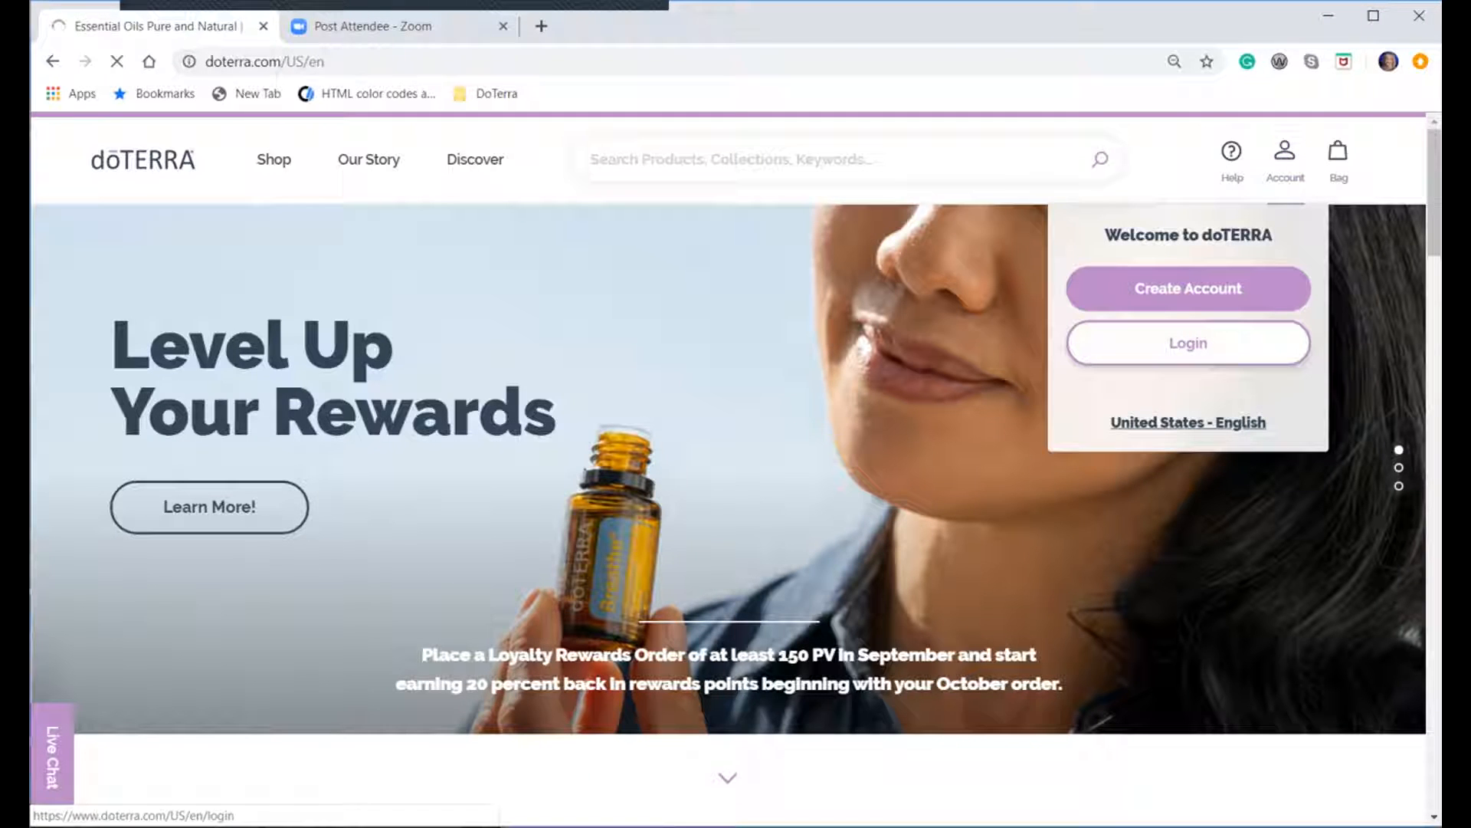
{"action": "left_click", "coordinate": [1186, 342]}
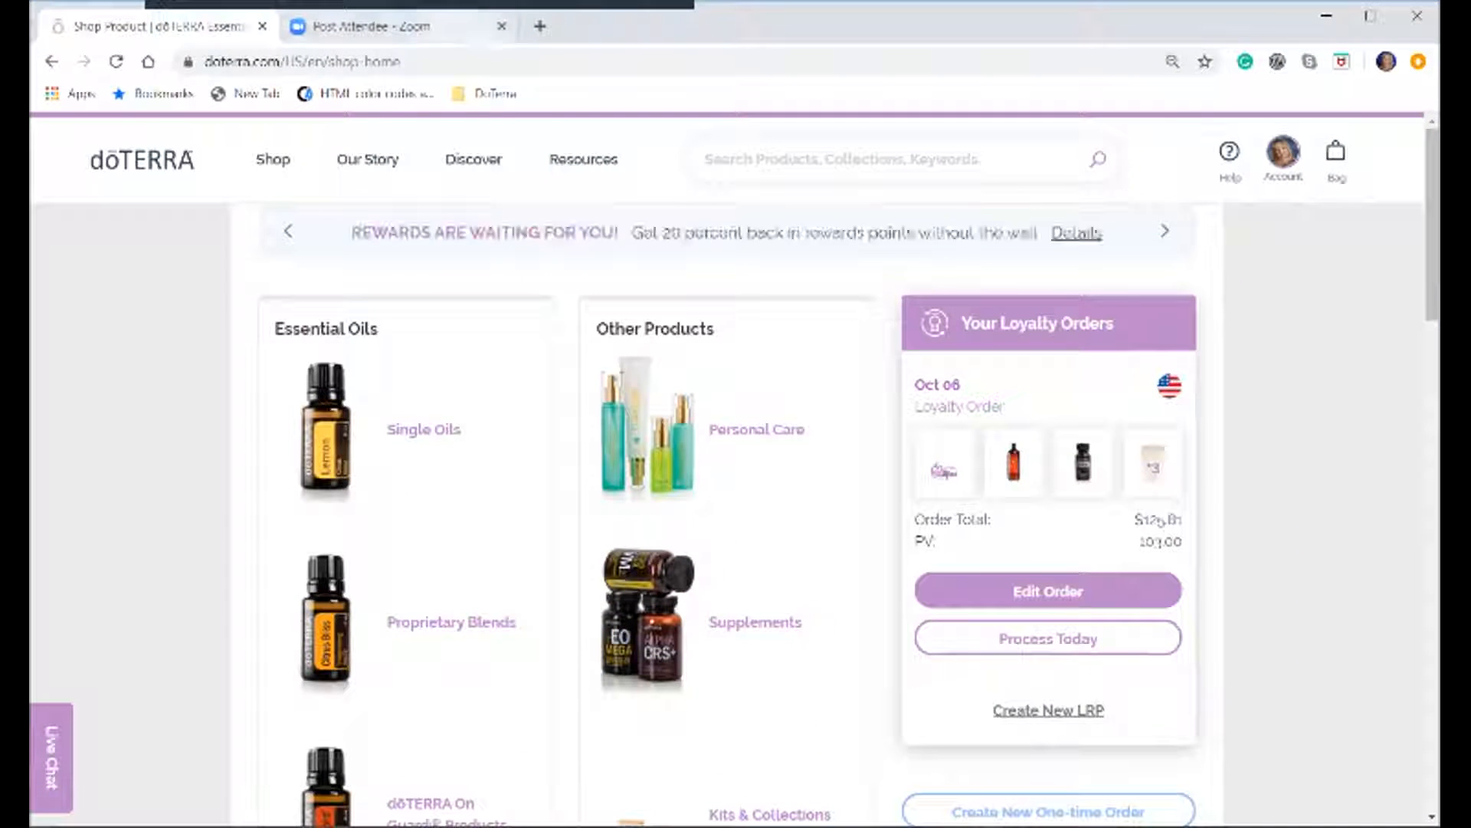
{"action": "left_click", "coordinate": [384, 26]}
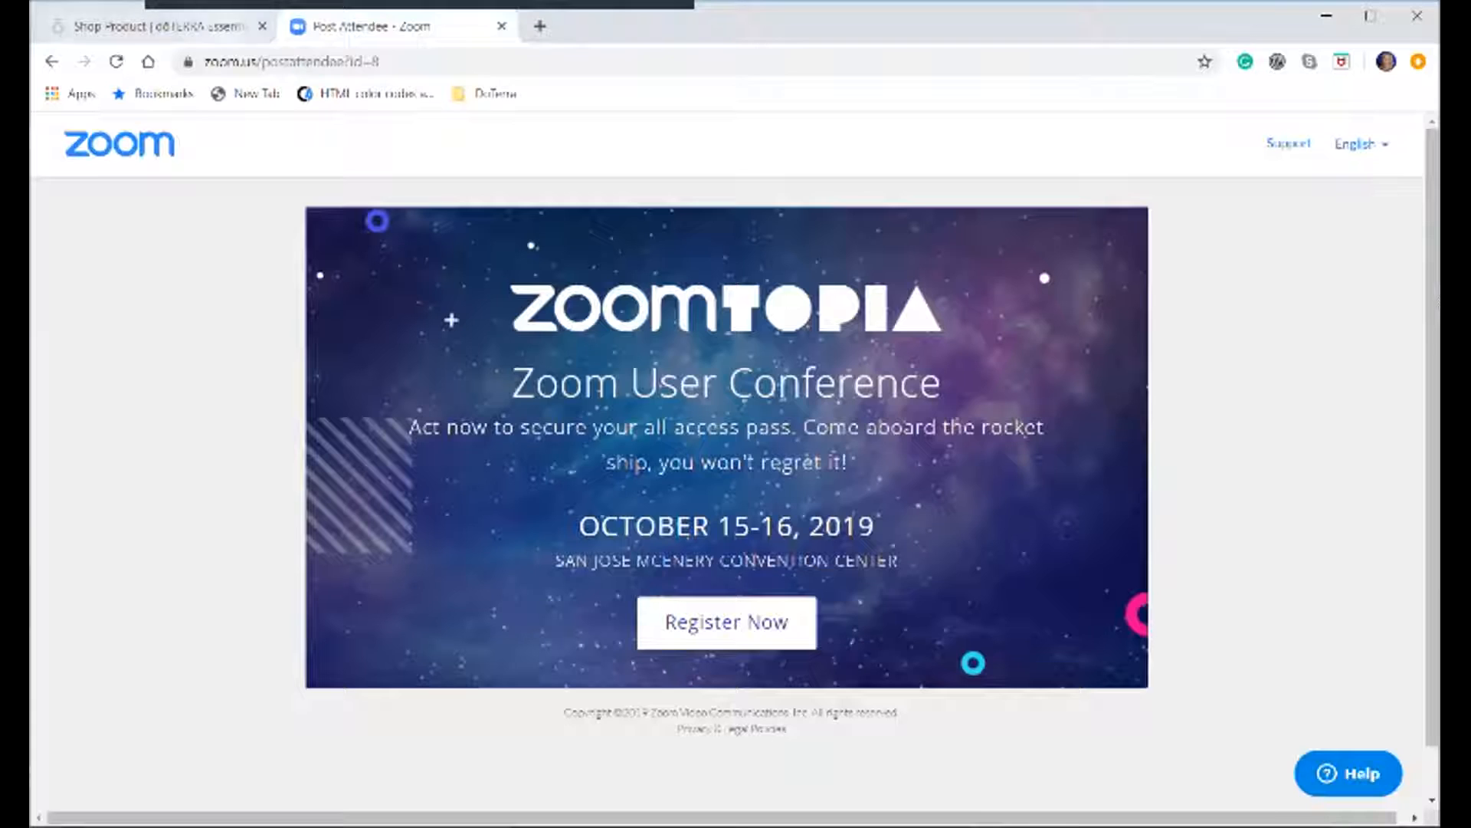
{"action": "left_click", "coordinate": [160, 27]}
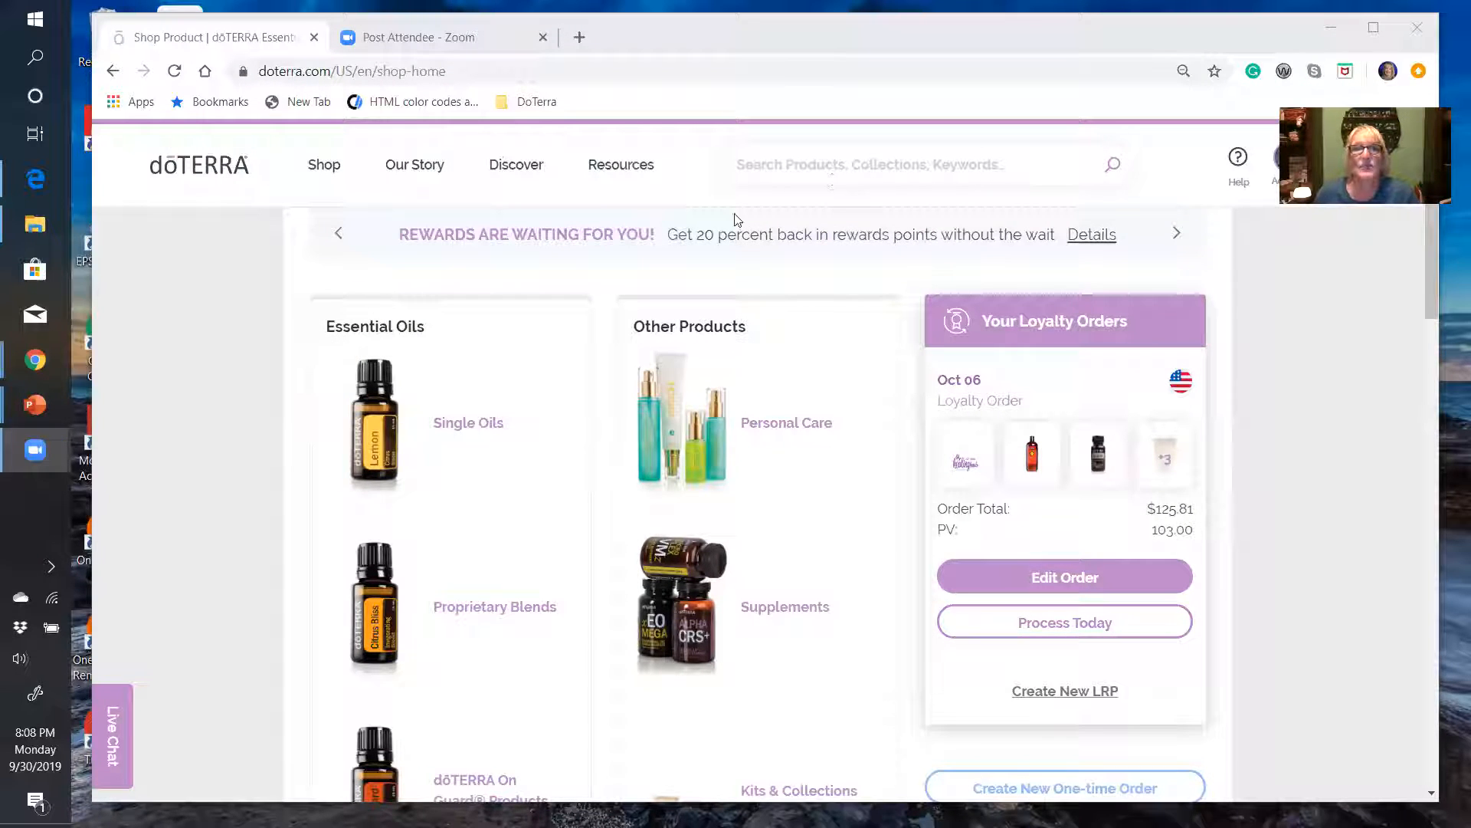
Go to Empowered Success under Business Training in the Resources menu
{"action": "left_click", "coordinate": [621, 164]}
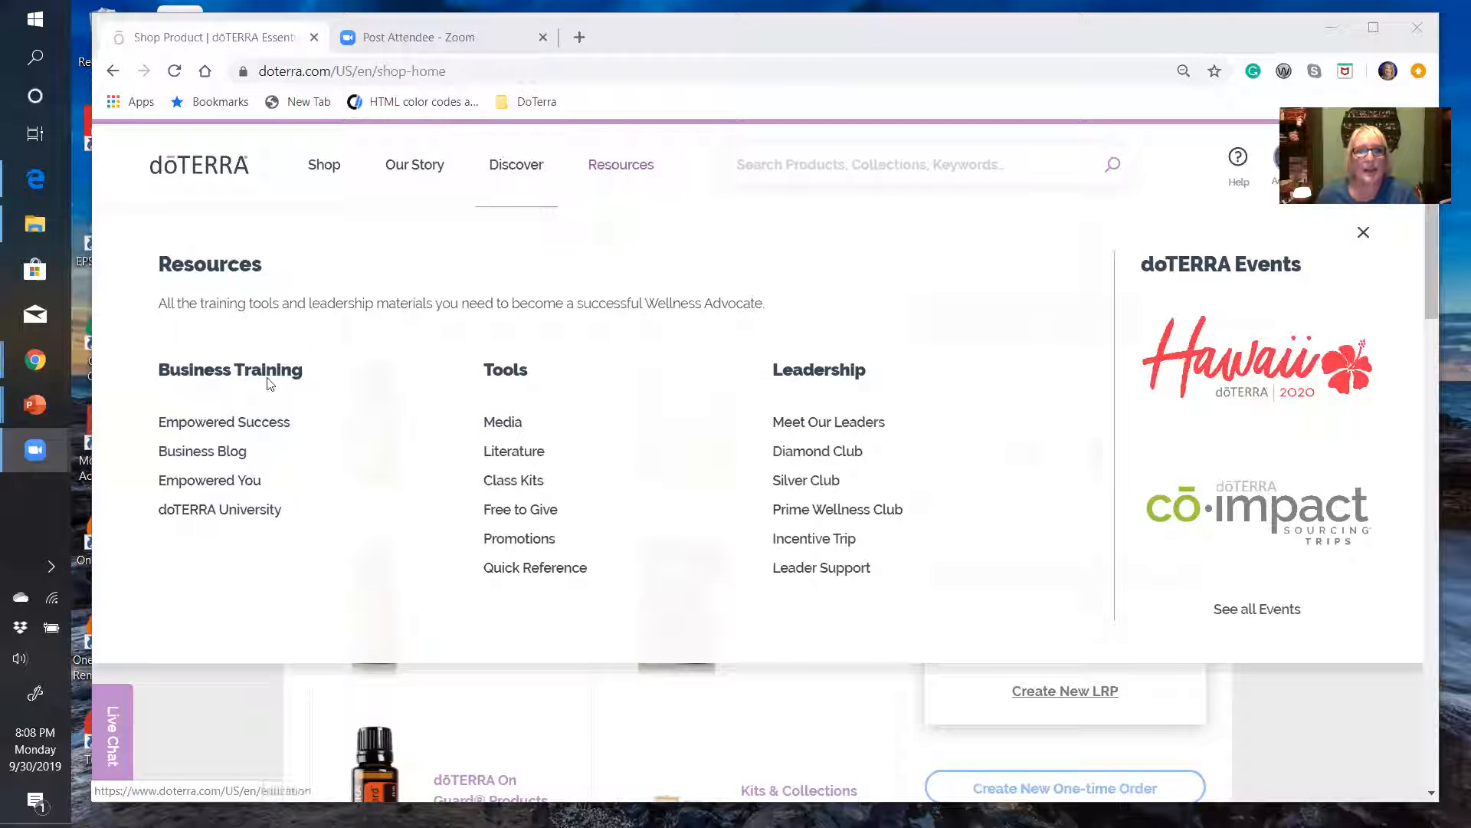
{"action": "mouse_move", "coordinate": [224, 422]}
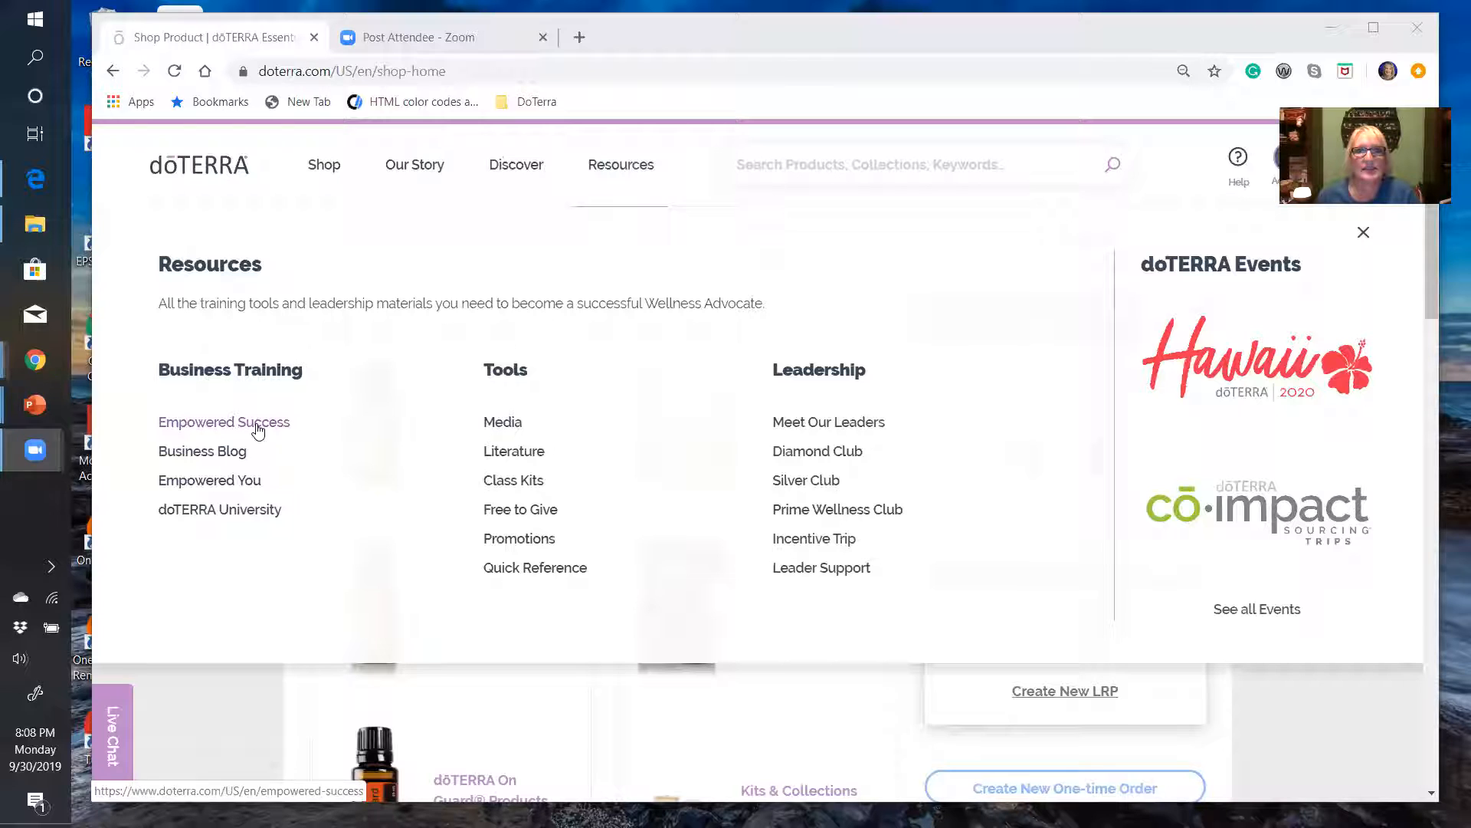
{"action": "left_click", "coordinate": [224, 421]}
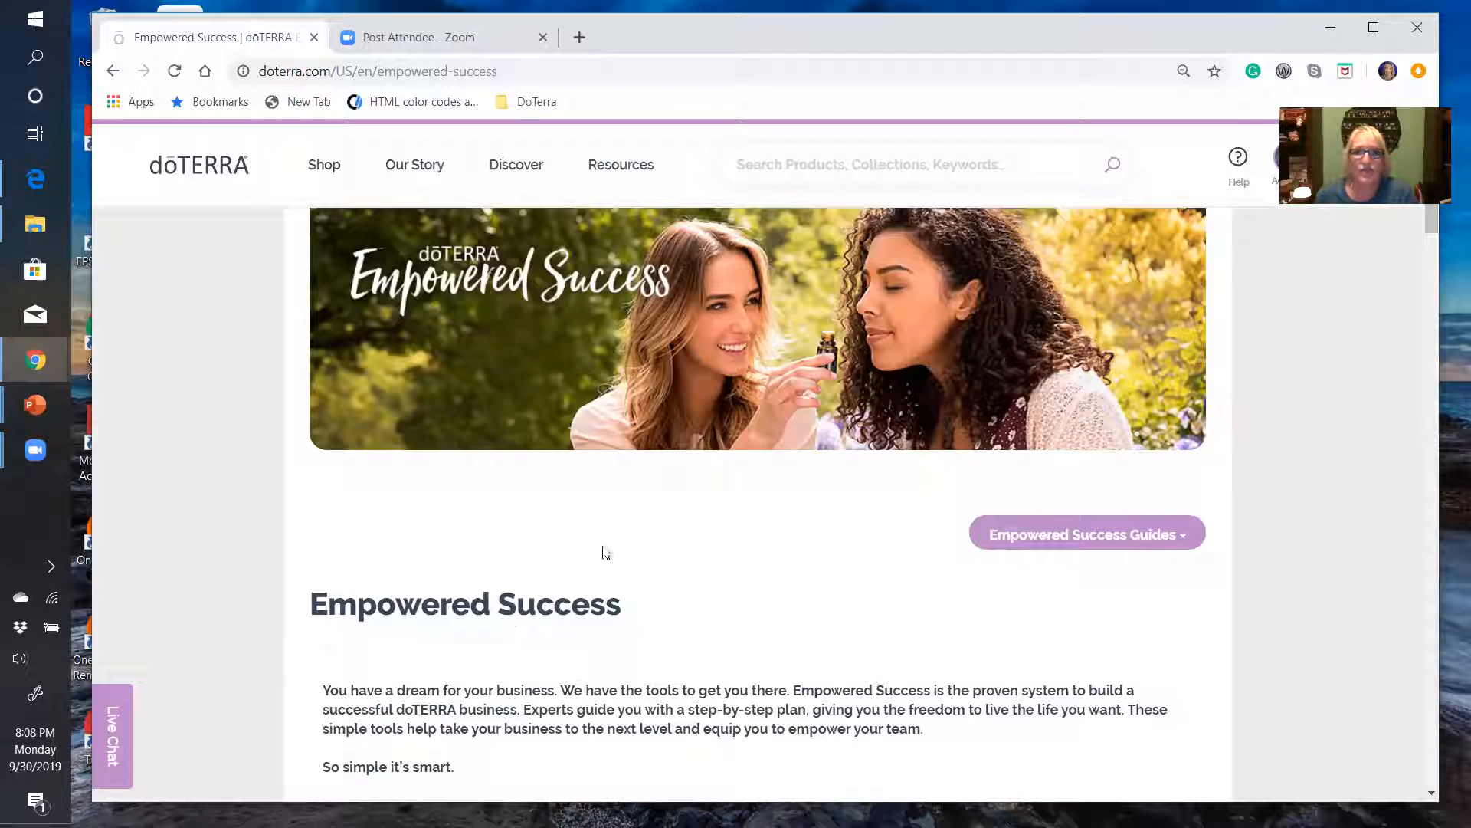
Browse the Empowered Success page through its five steps, rank guides and resources, then back up
{"action": "scroll", "scroll_direction": "down", "scroll_amount": 3}
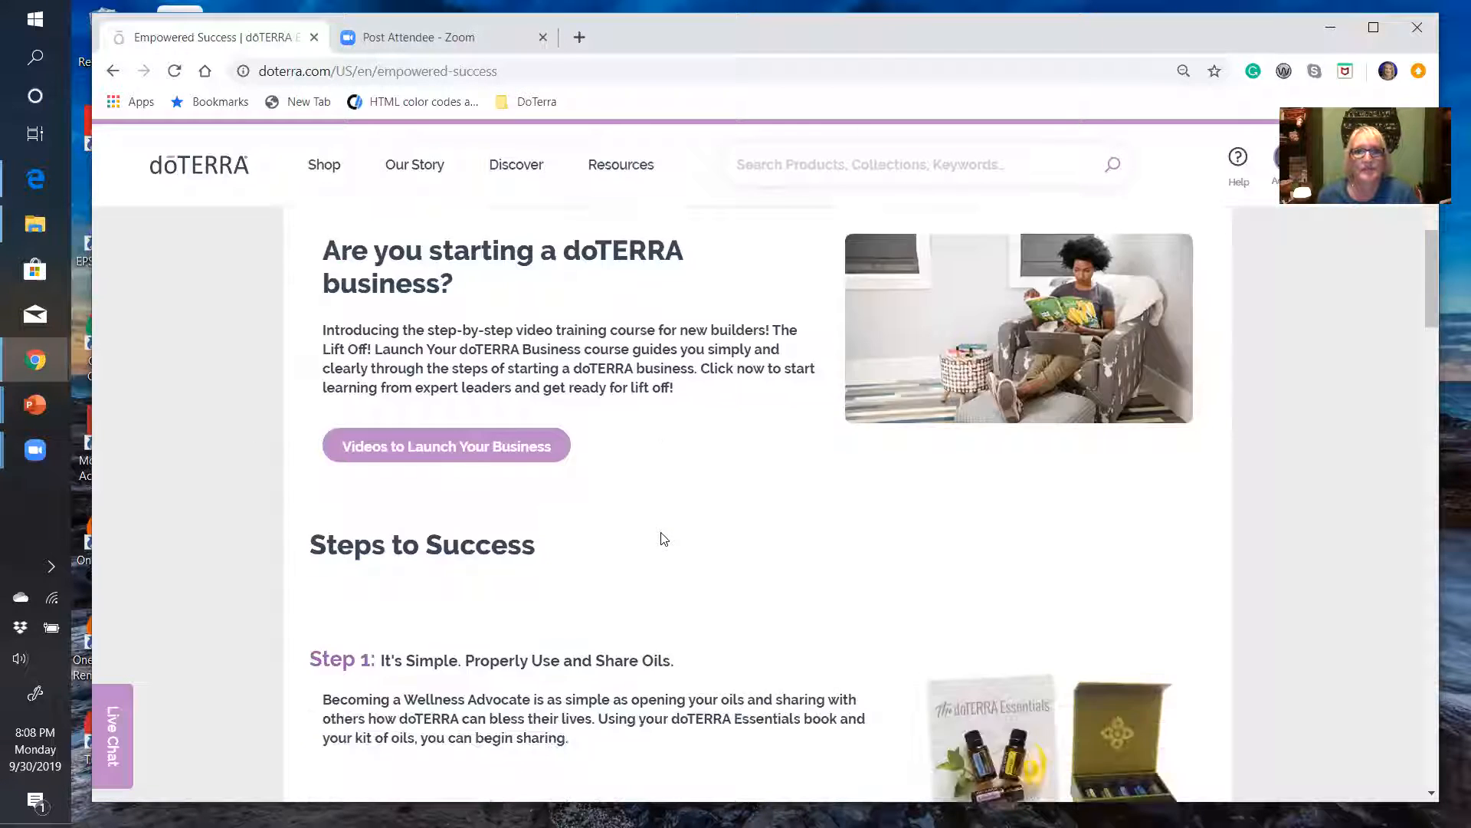
{"action": "scroll", "scroll_direction": "down", "scroll_amount": 3}
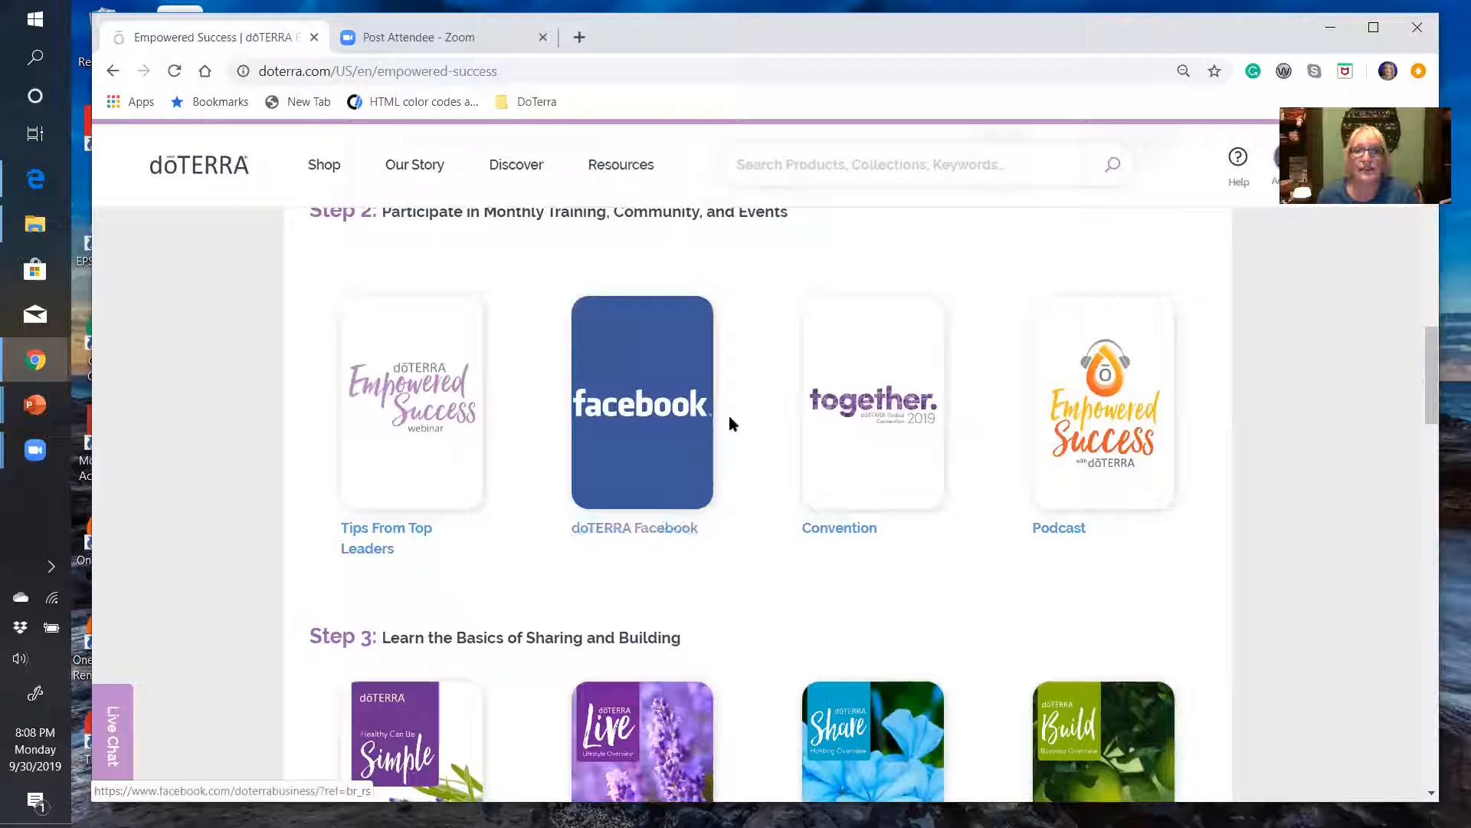
{"action": "scroll", "scroll_direction": "down", "scroll_amount": 3}
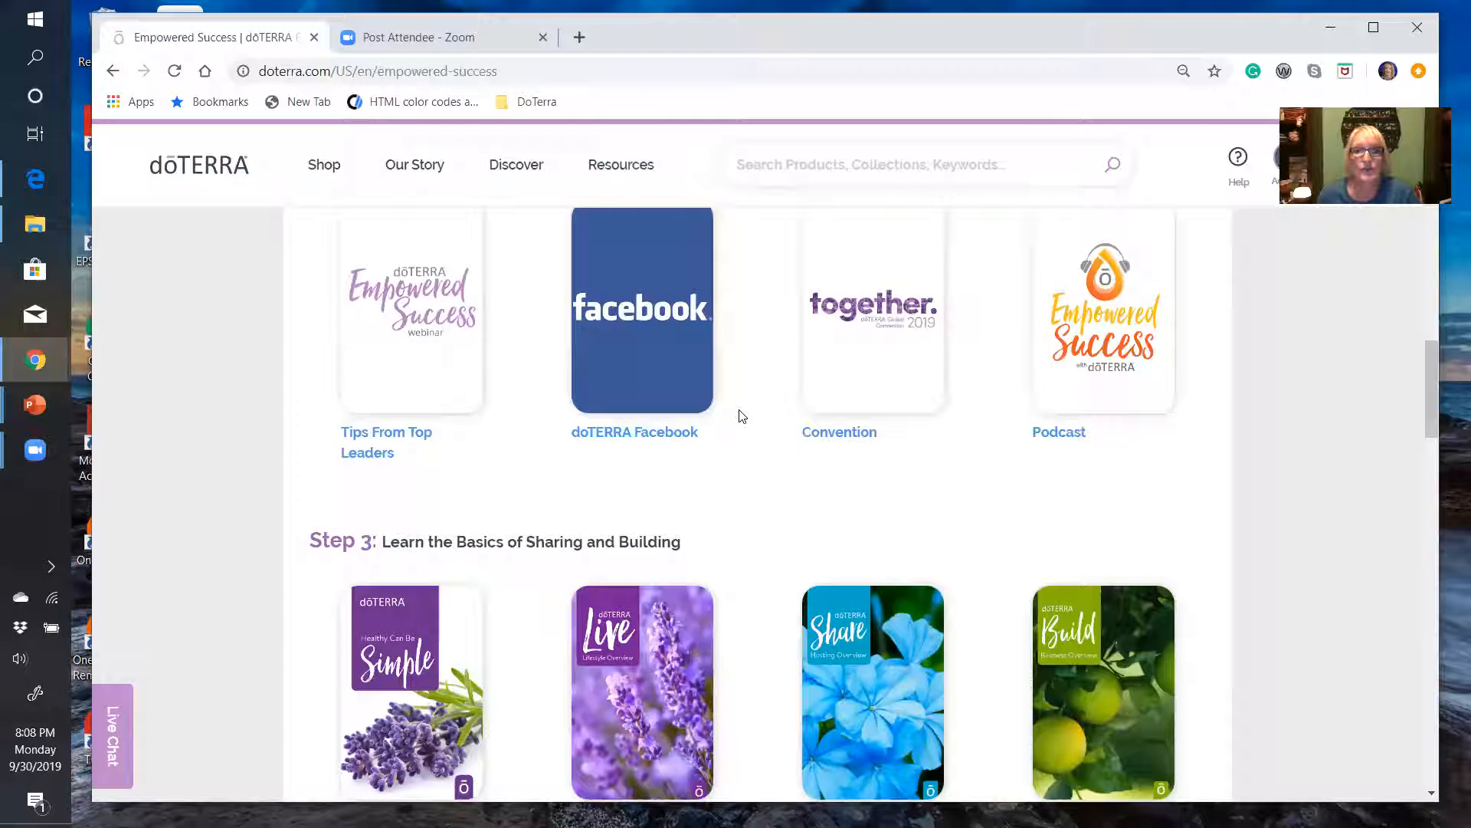
{"action": "scroll", "scroll_direction": "down", "scroll_amount": 3}
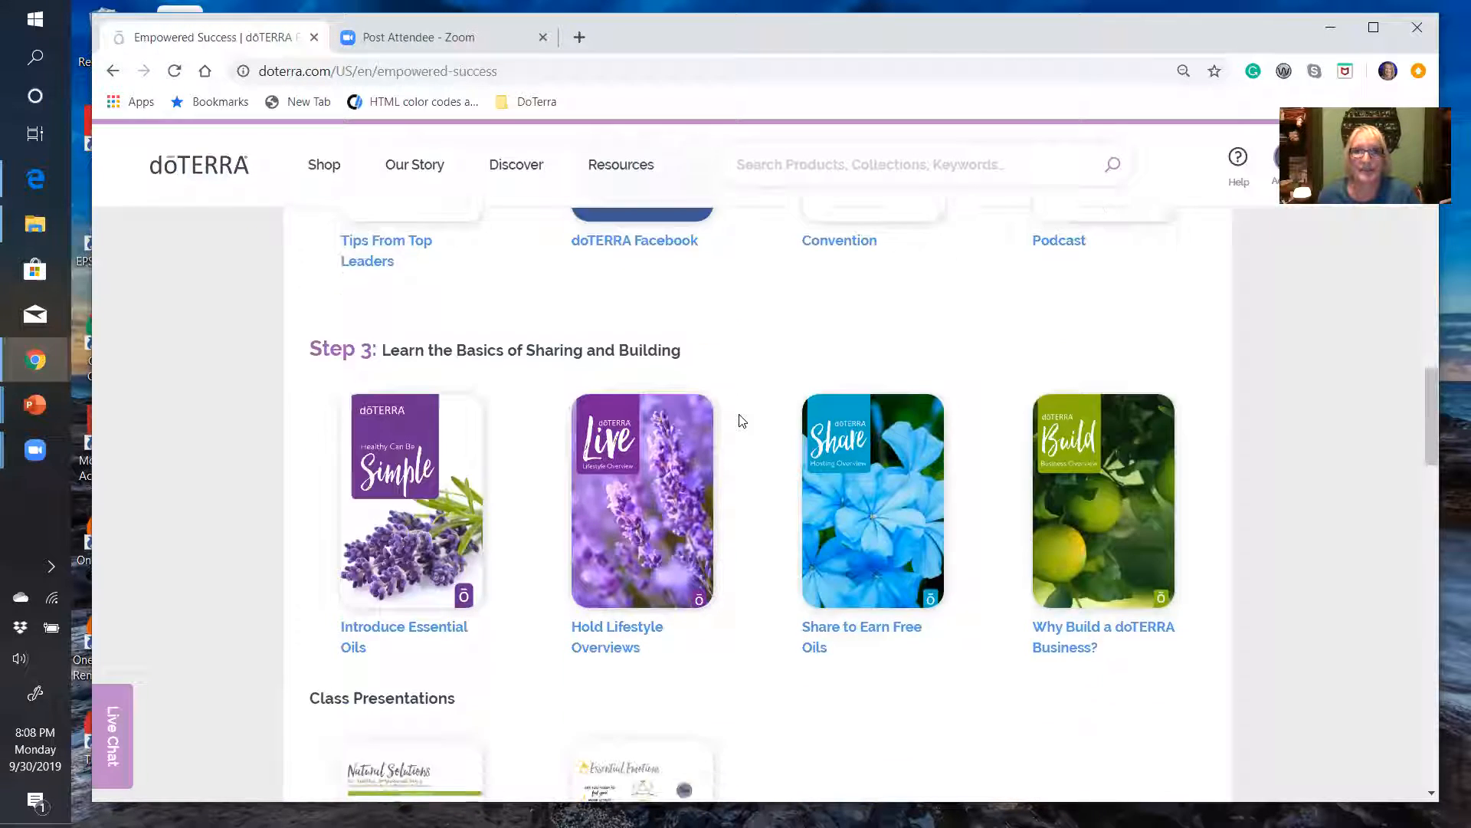
{"action": "scroll", "scroll_direction": "down", "scroll_amount": 3}
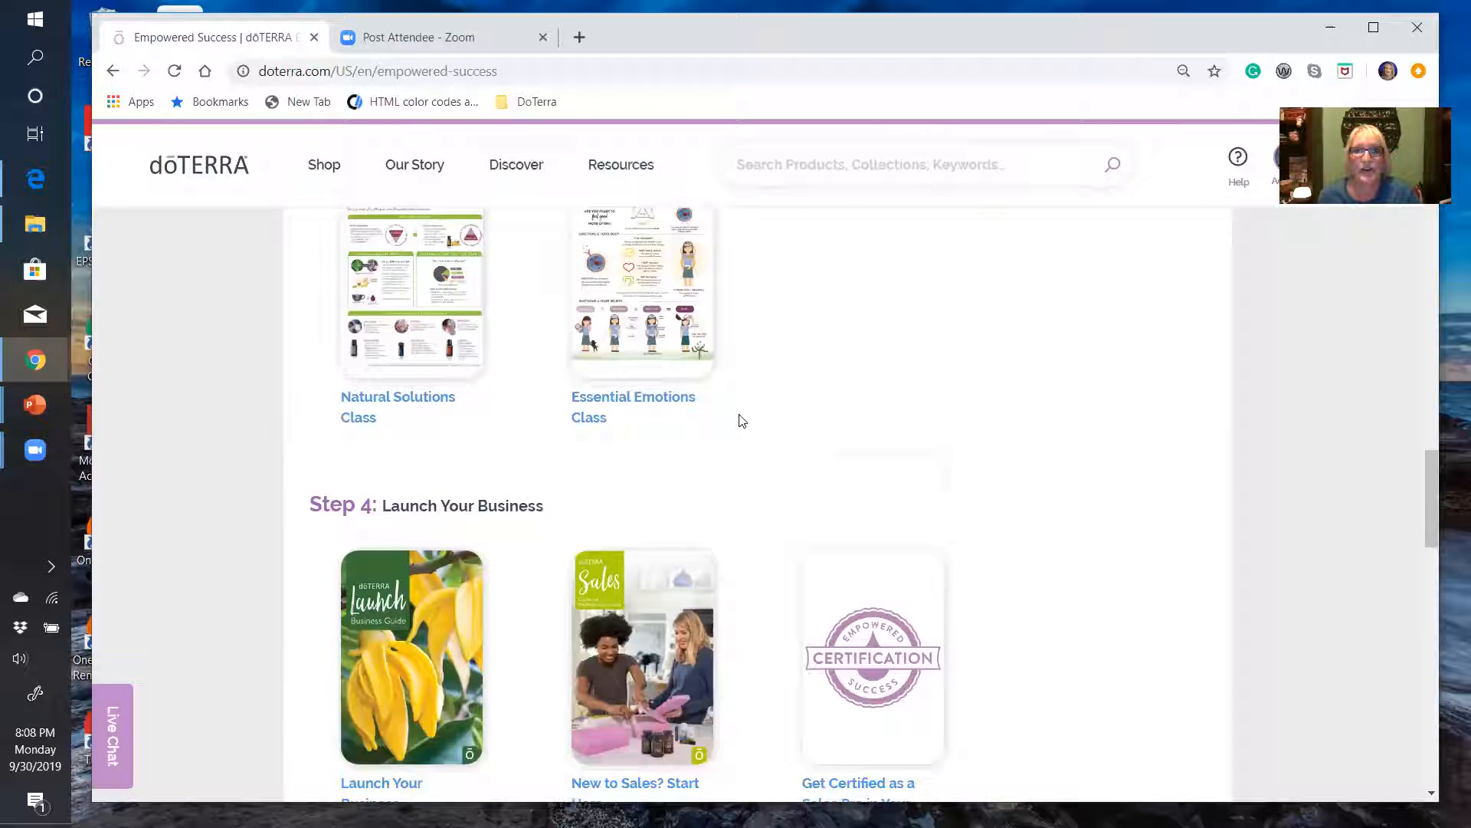
{"action": "scroll", "scroll_direction": "down", "scroll_amount": 3}
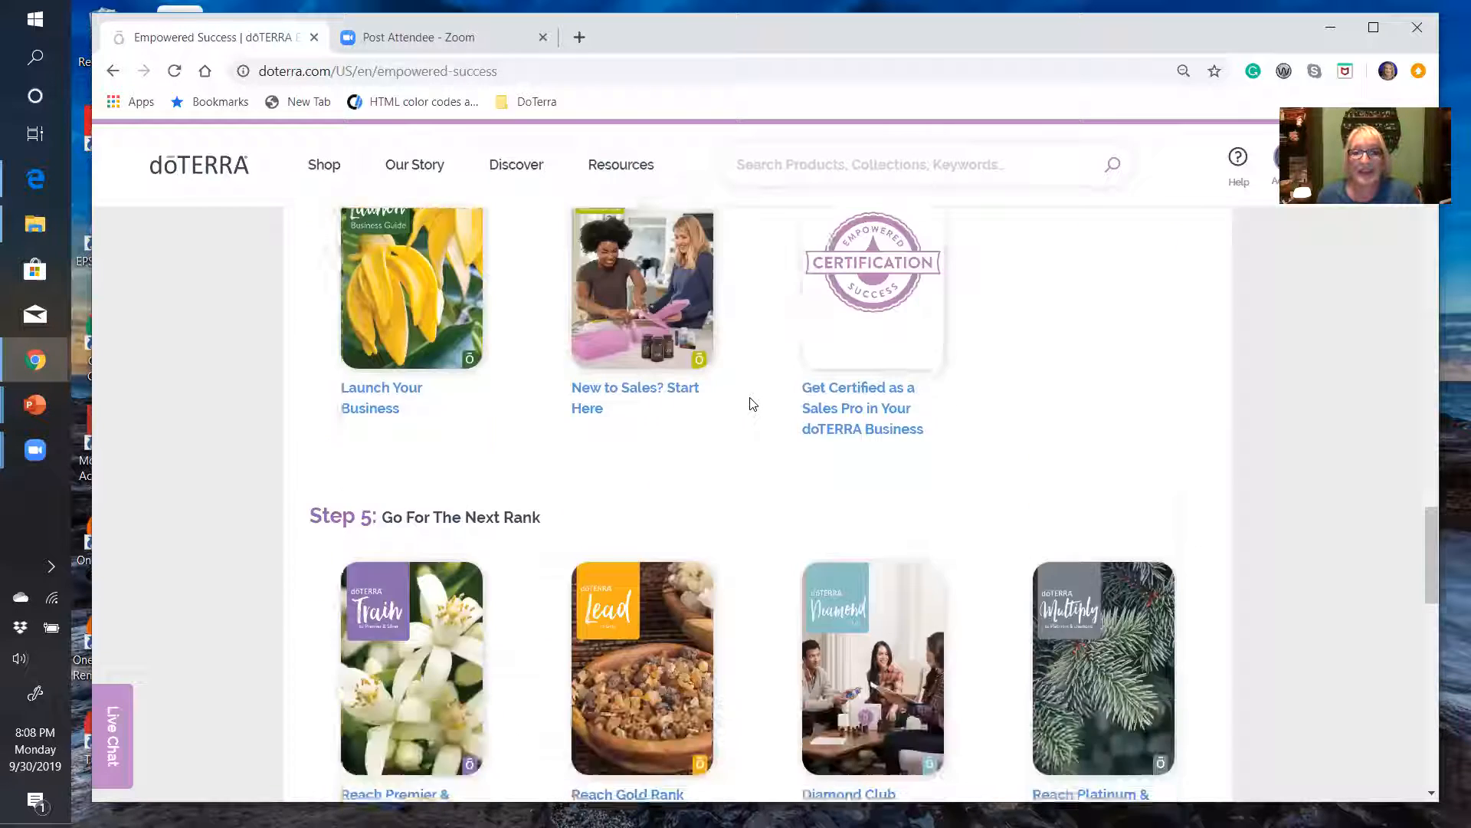
{"action": "scroll", "scroll_direction": "down", "scroll_amount": 3}
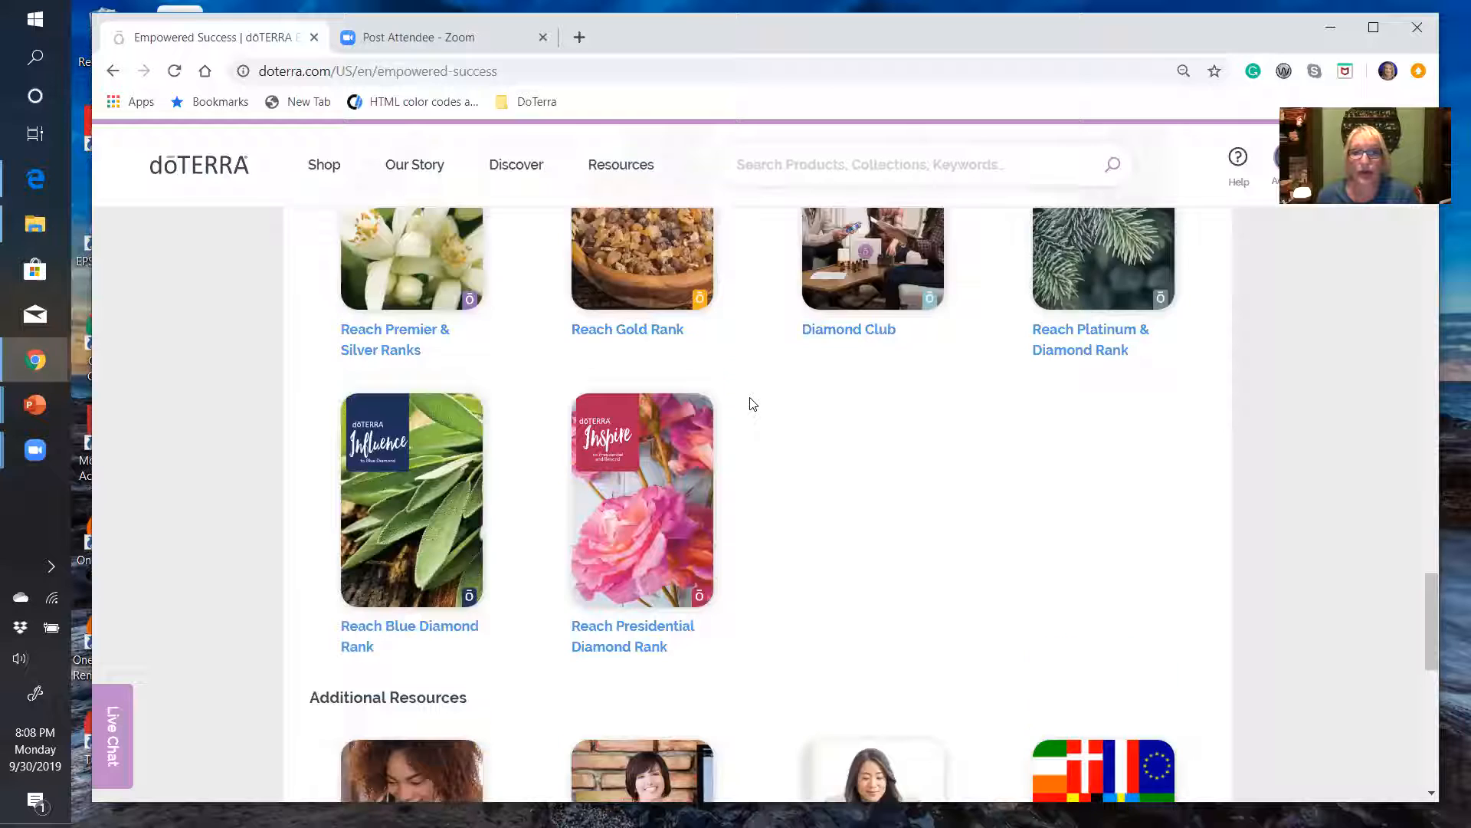
{"action": "scroll", "scroll_direction": "up", "scroll_amount": 3}
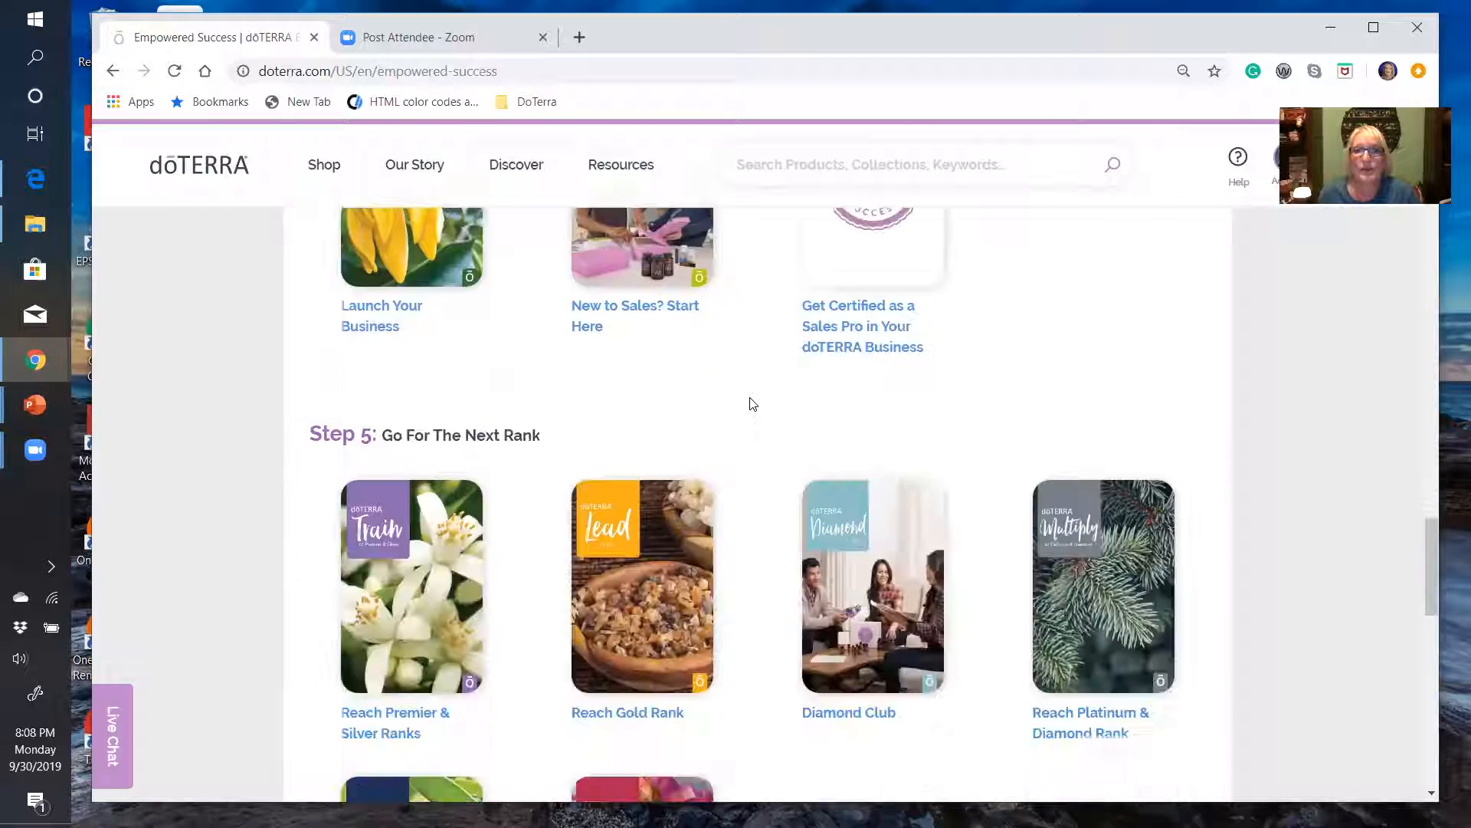
{"action": "scroll", "scroll_direction": "down", "scroll_amount": 3}
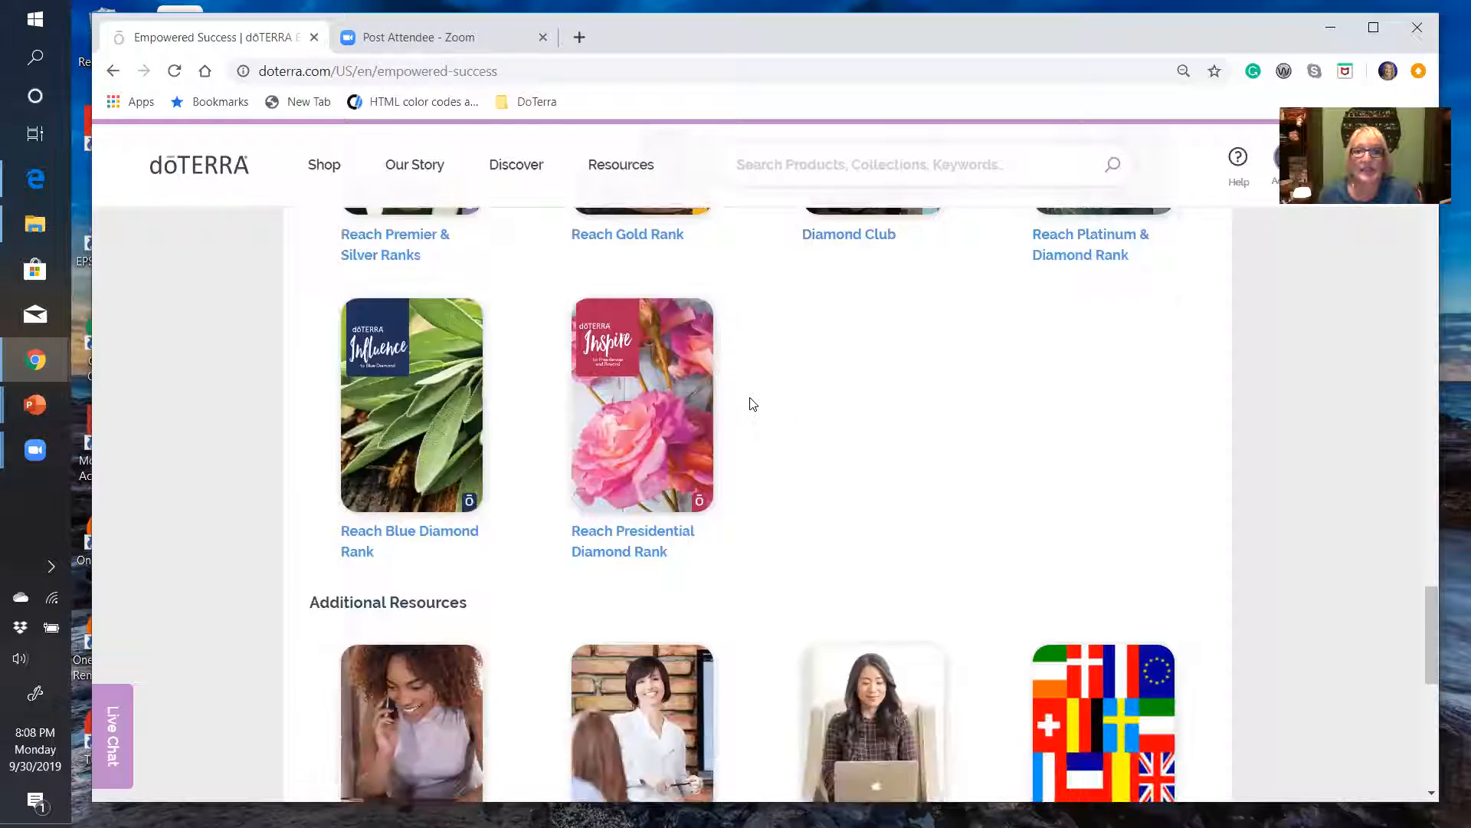
{"action": "scroll", "scroll_direction": "down", "scroll_amount": 3}
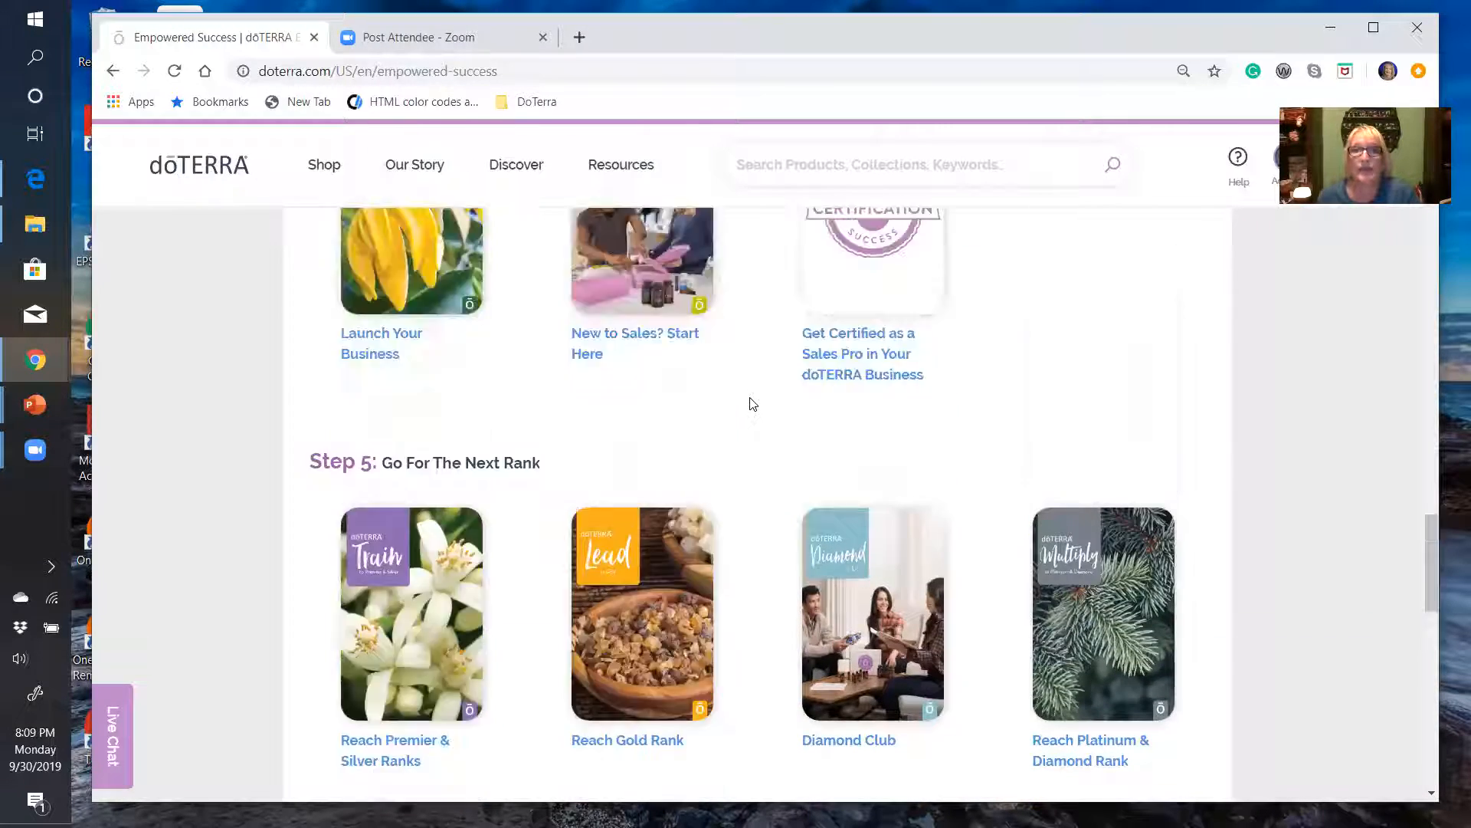
{"action": "scroll", "scroll_direction": "up", "scroll_amount": 3}
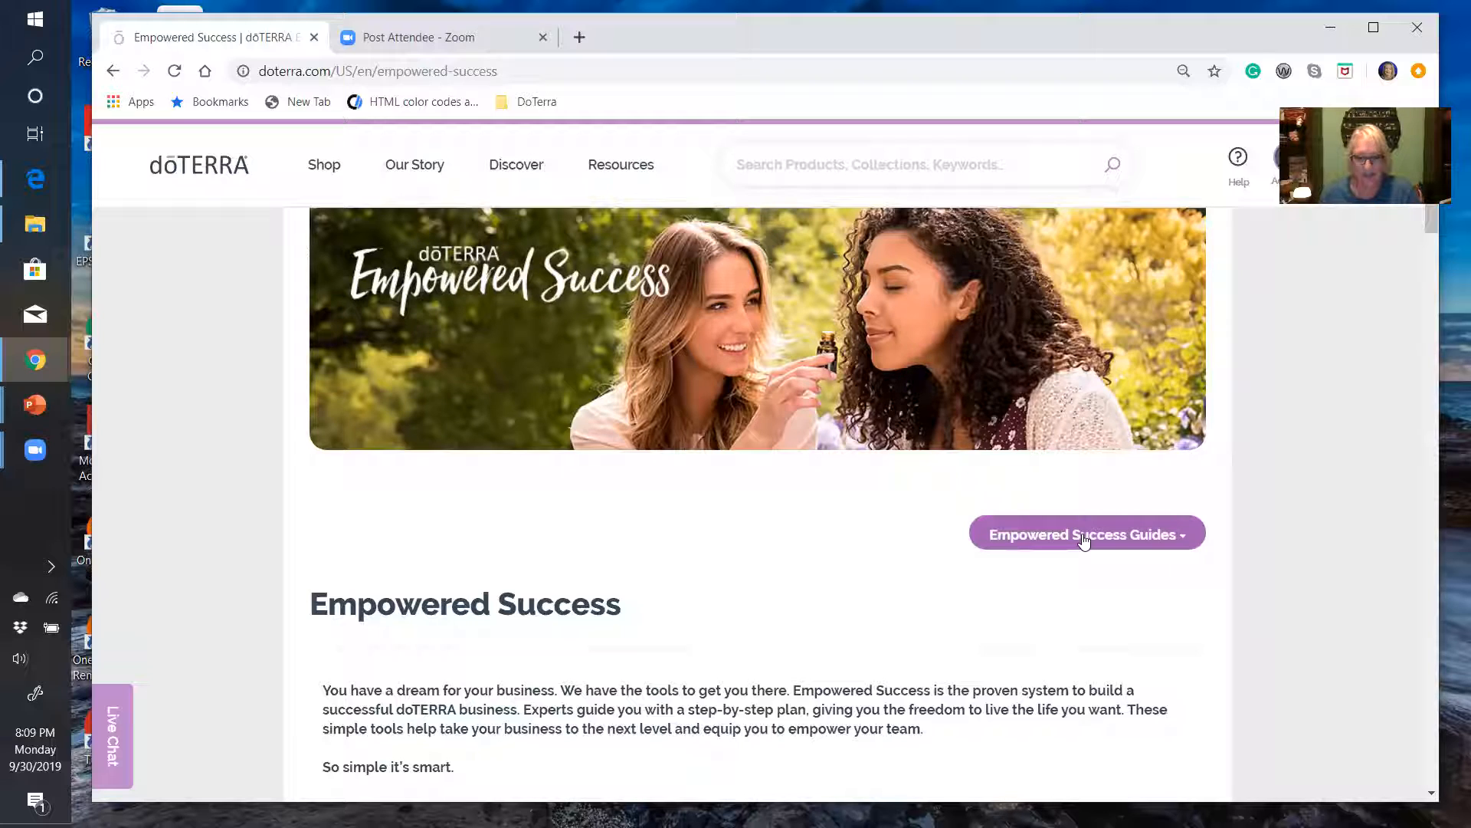
Choose Sales Guide from the Empowered Success Guides list and reveal its nine sales cycle steps
{"action": "left_click", "coordinate": [1085, 533]}
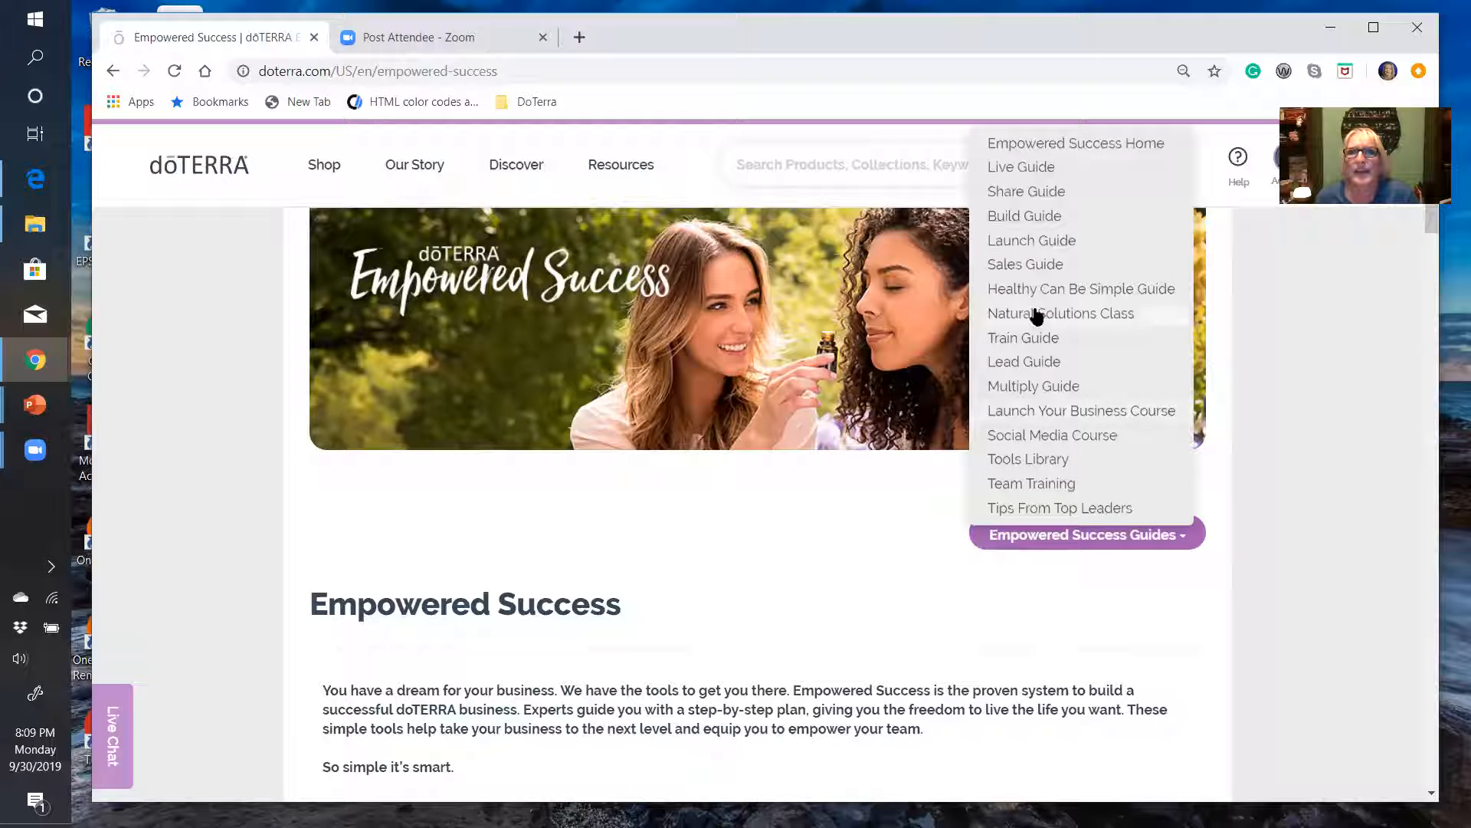
{"action": "left_click", "coordinate": [1025, 263]}
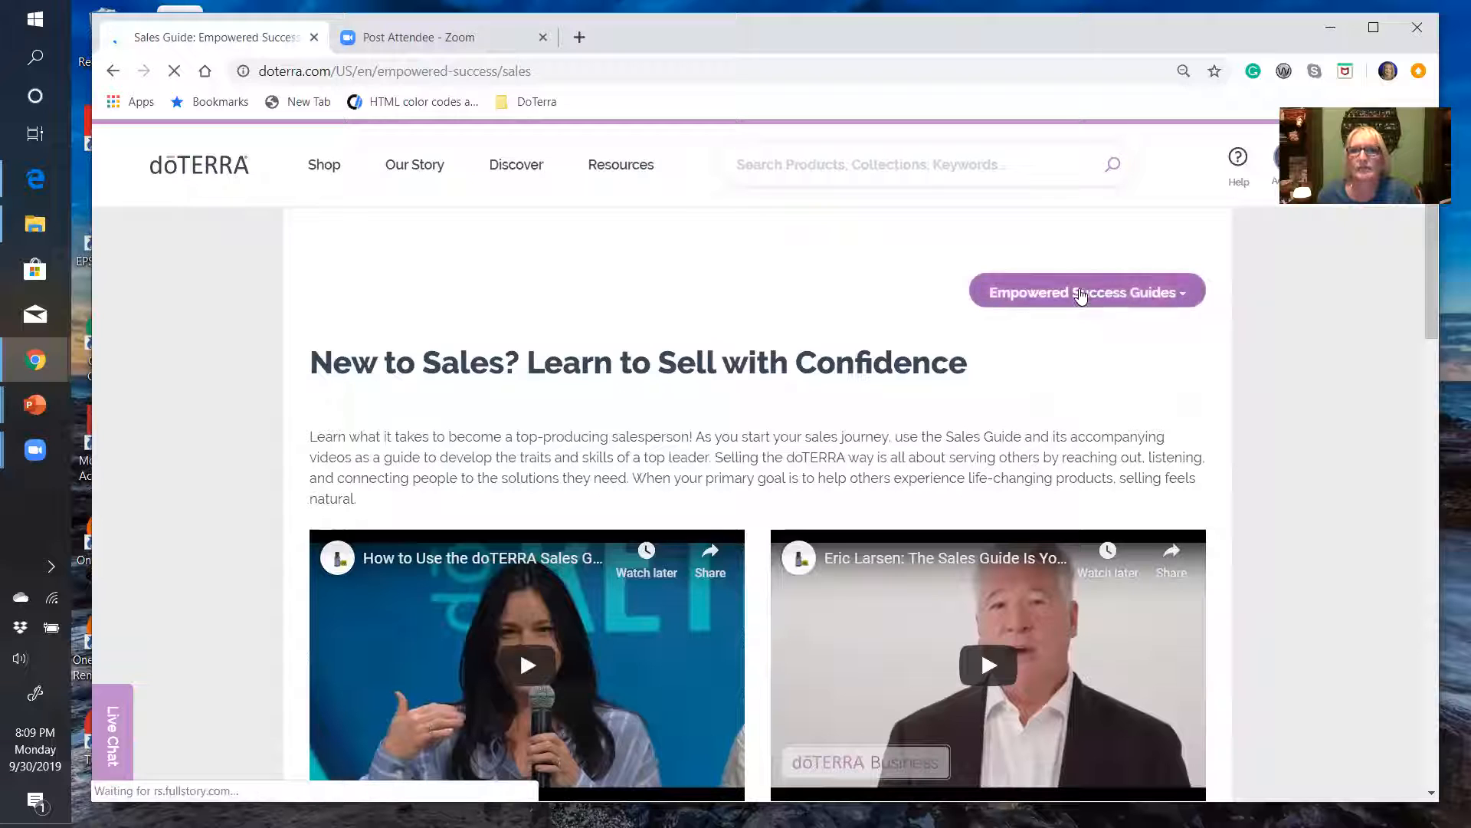
{"action": "left_click", "coordinate": [1080, 292]}
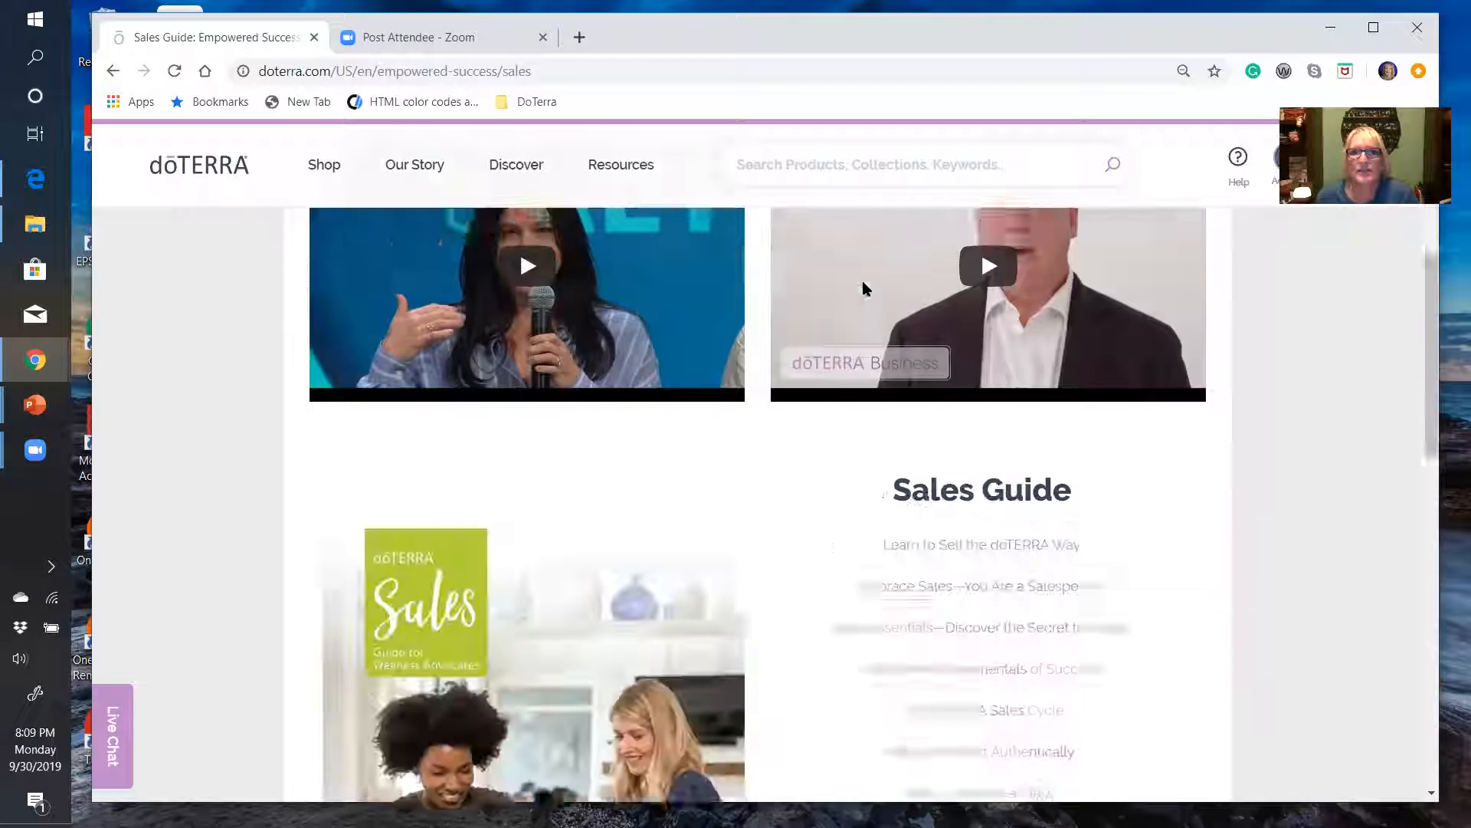
{"action": "scroll", "scroll_direction": "down", "scroll_amount": 3}
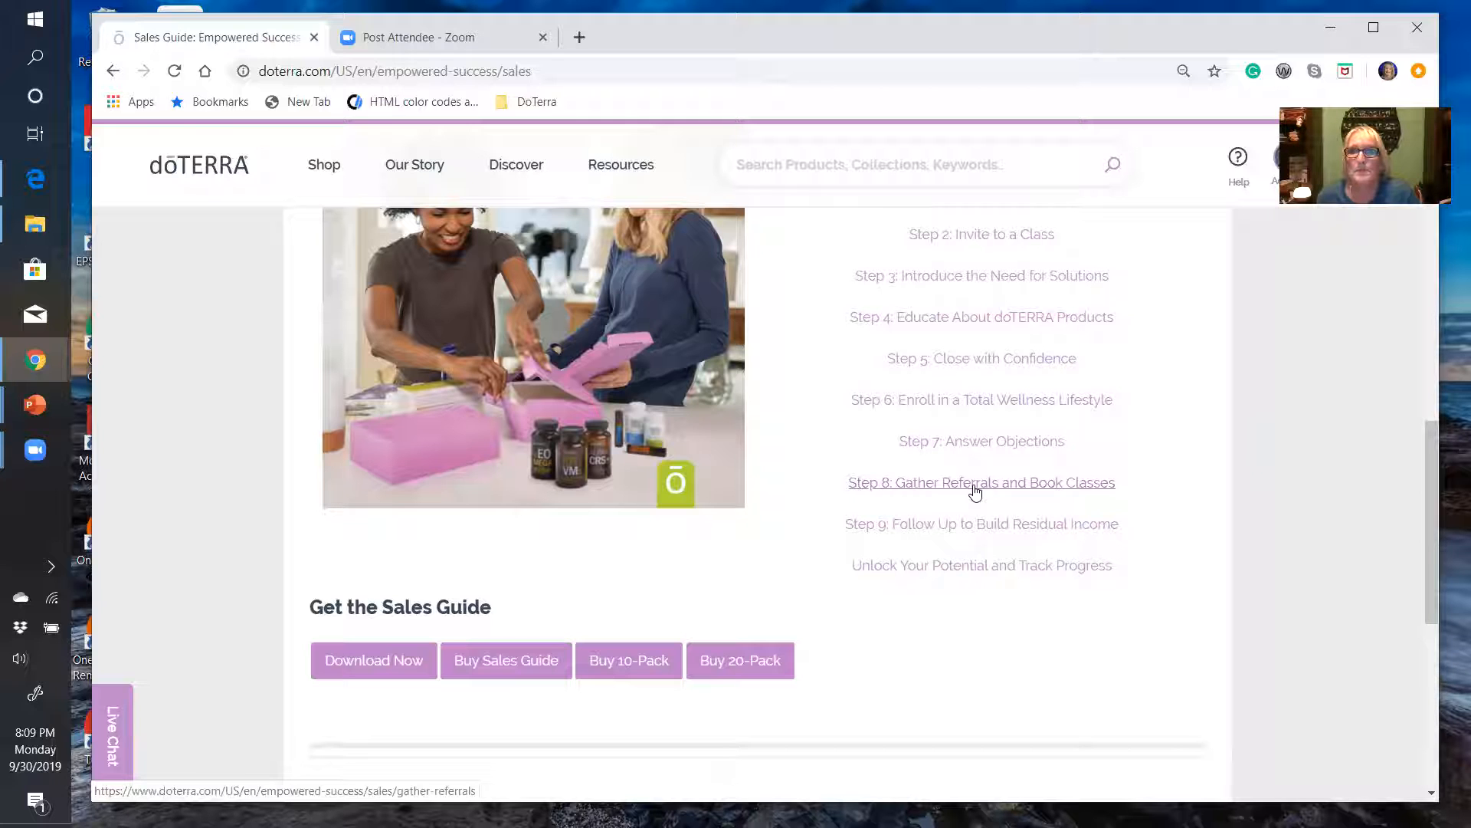
Go to Step 8: Gather Referrals and Book Classes and play its How to Gather New Referrals video
{"action": "left_click", "coordinate": [981, 481]}
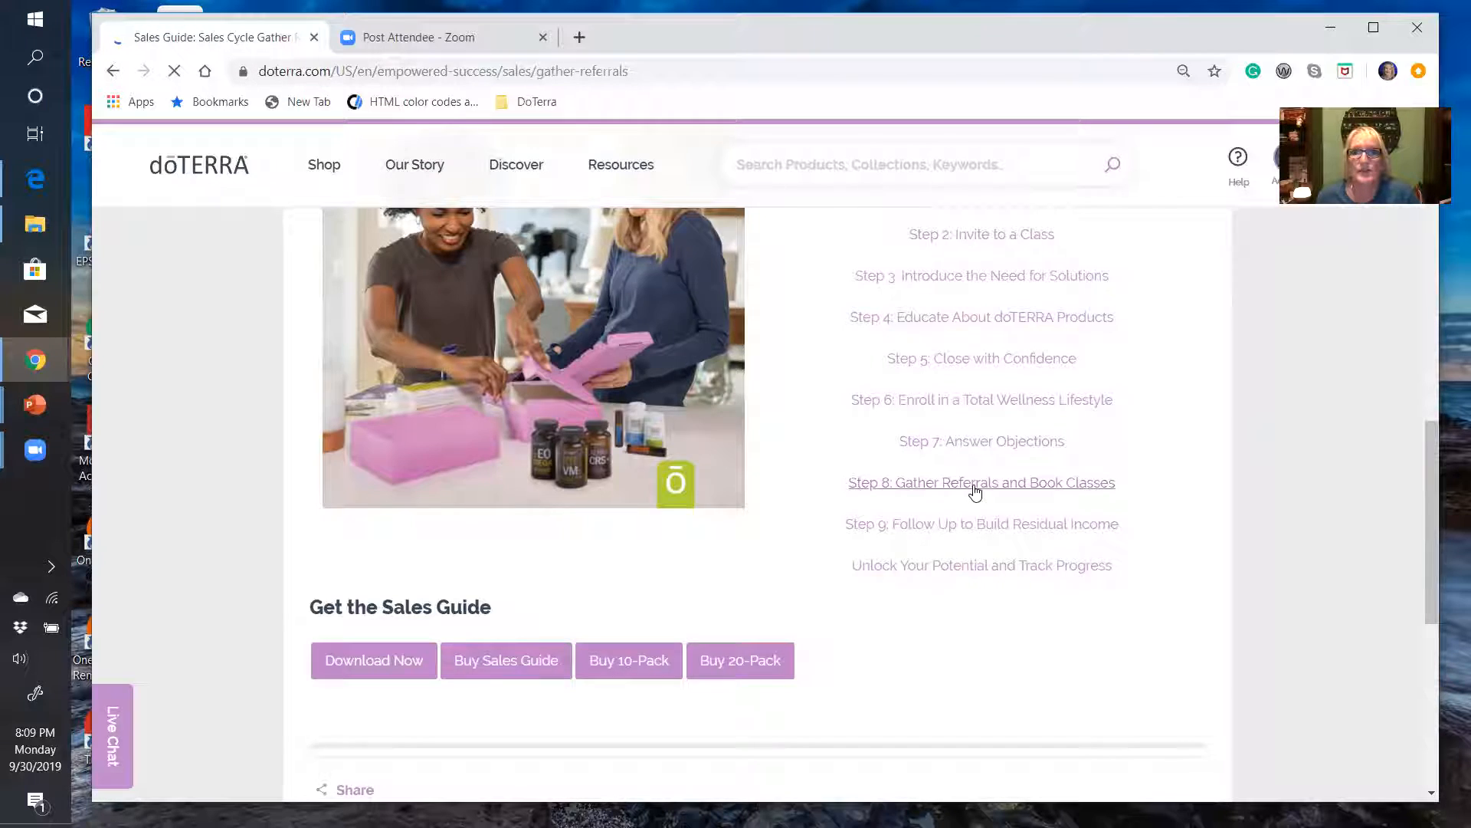
{"action": "left_click", "coordinate": [981, 482]}
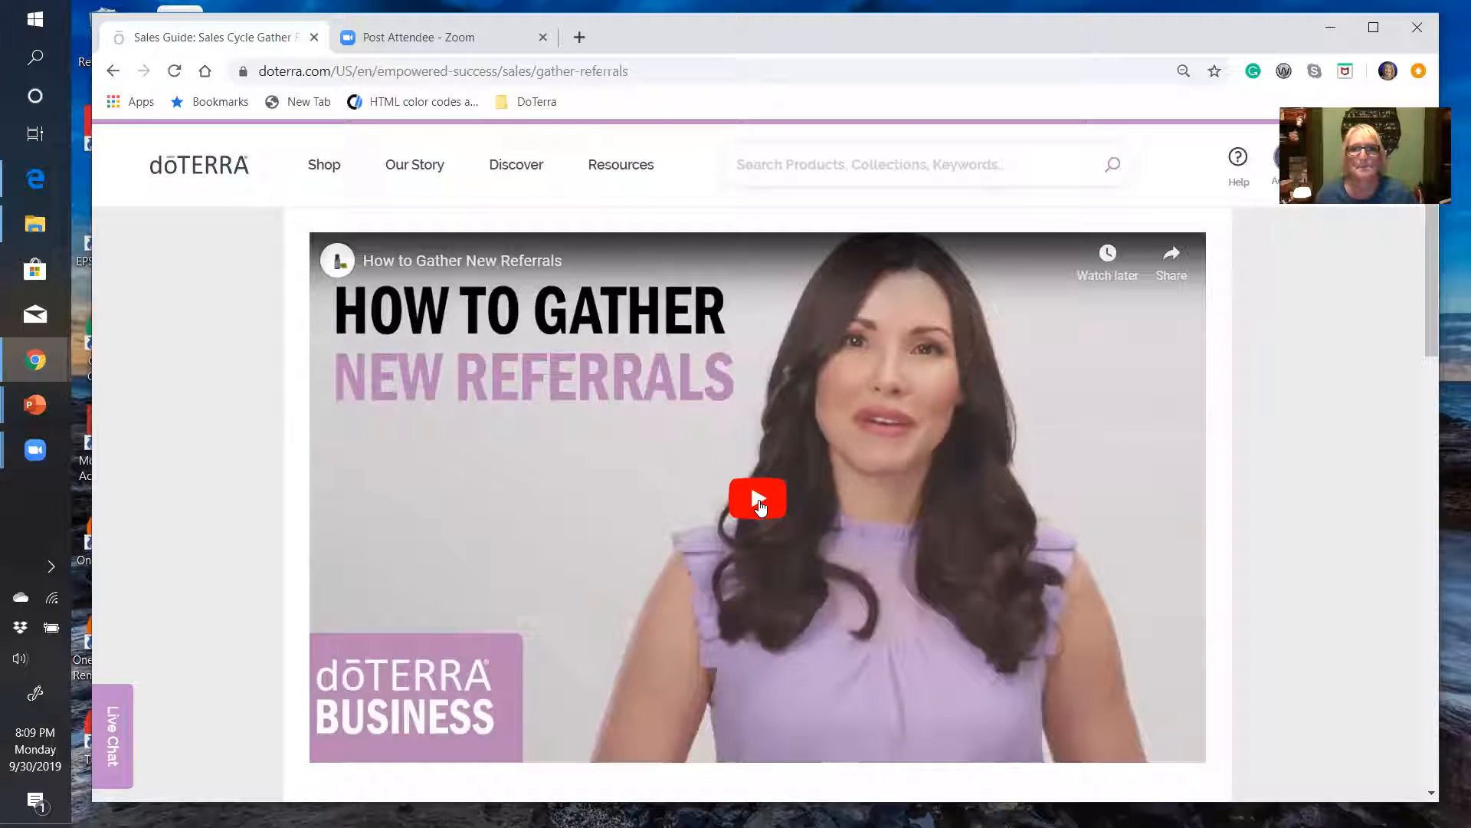
{"action": "left_click", "coordinate": [757, 496]}
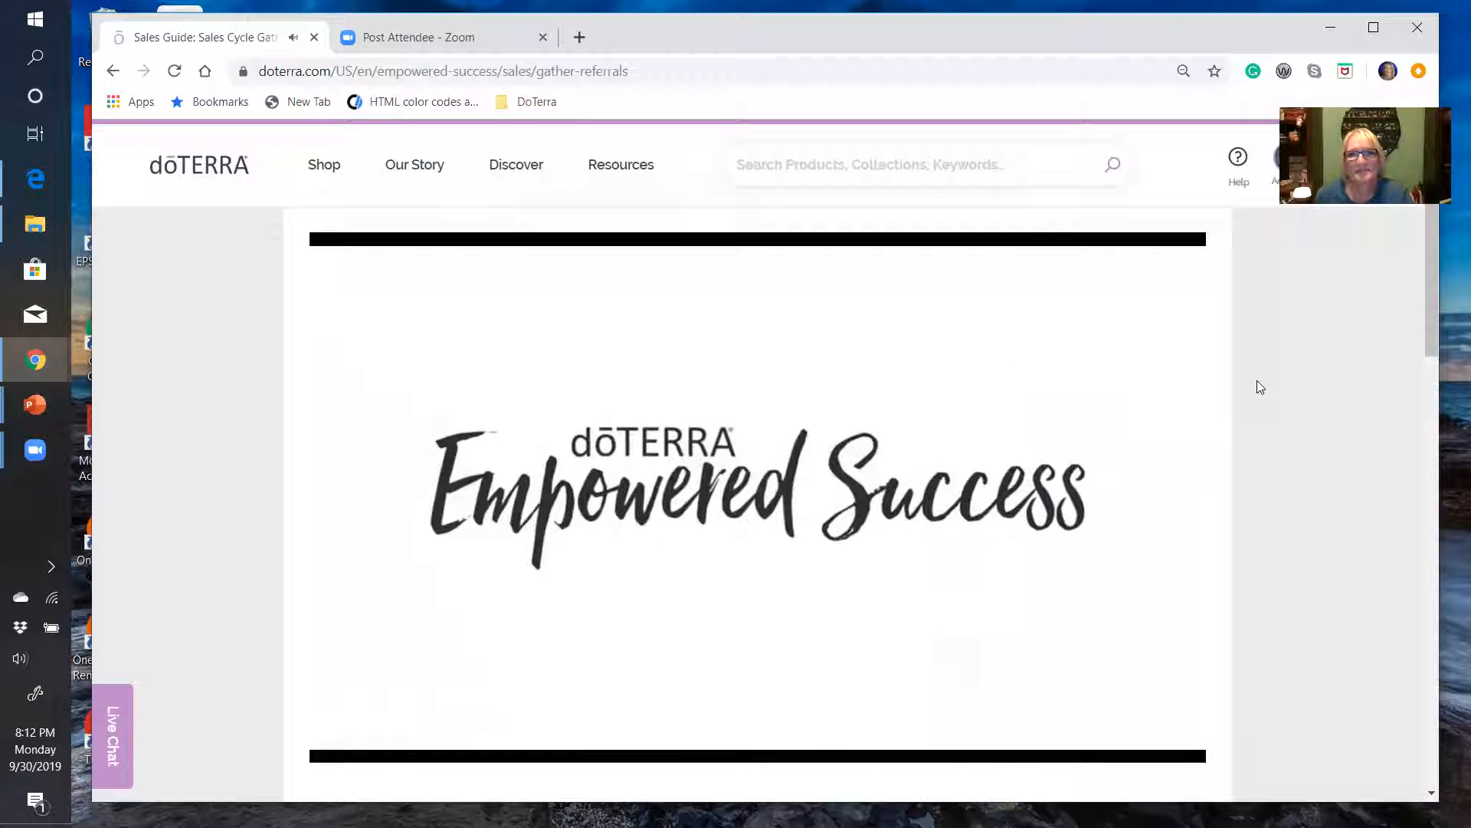
Read down the Gather Referrals page past Skill Building and Sample Script to the navigation buttons
{"action": "scroll", "scroll_direction": "down", "scroll_amount": 3}
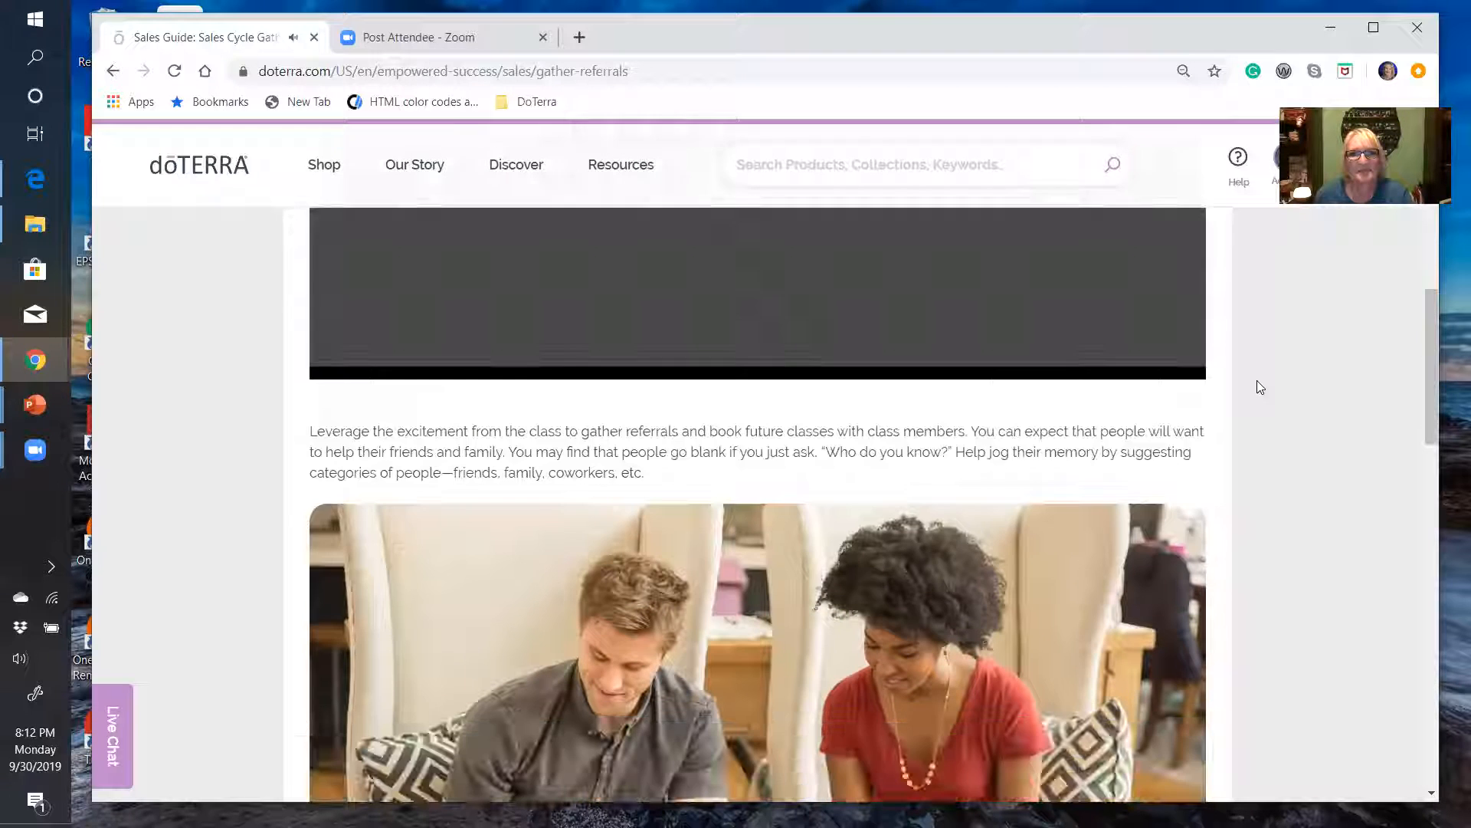
{"action": "scroll", "scroll_direction": "down", "scroll_amount": 3}
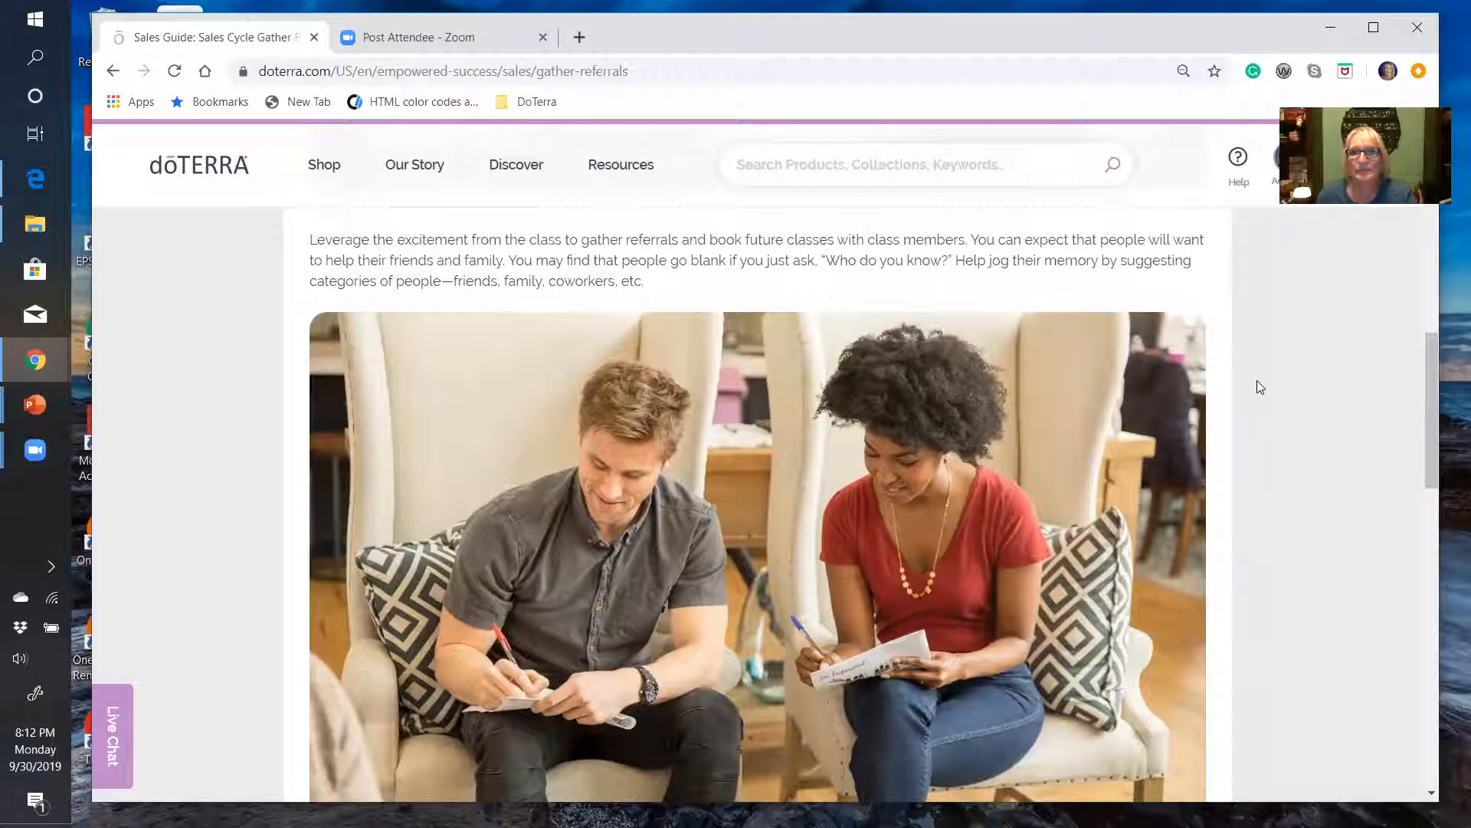
{"action": "scroll", "scroll_direction": "down", "scroll_amount": 3}
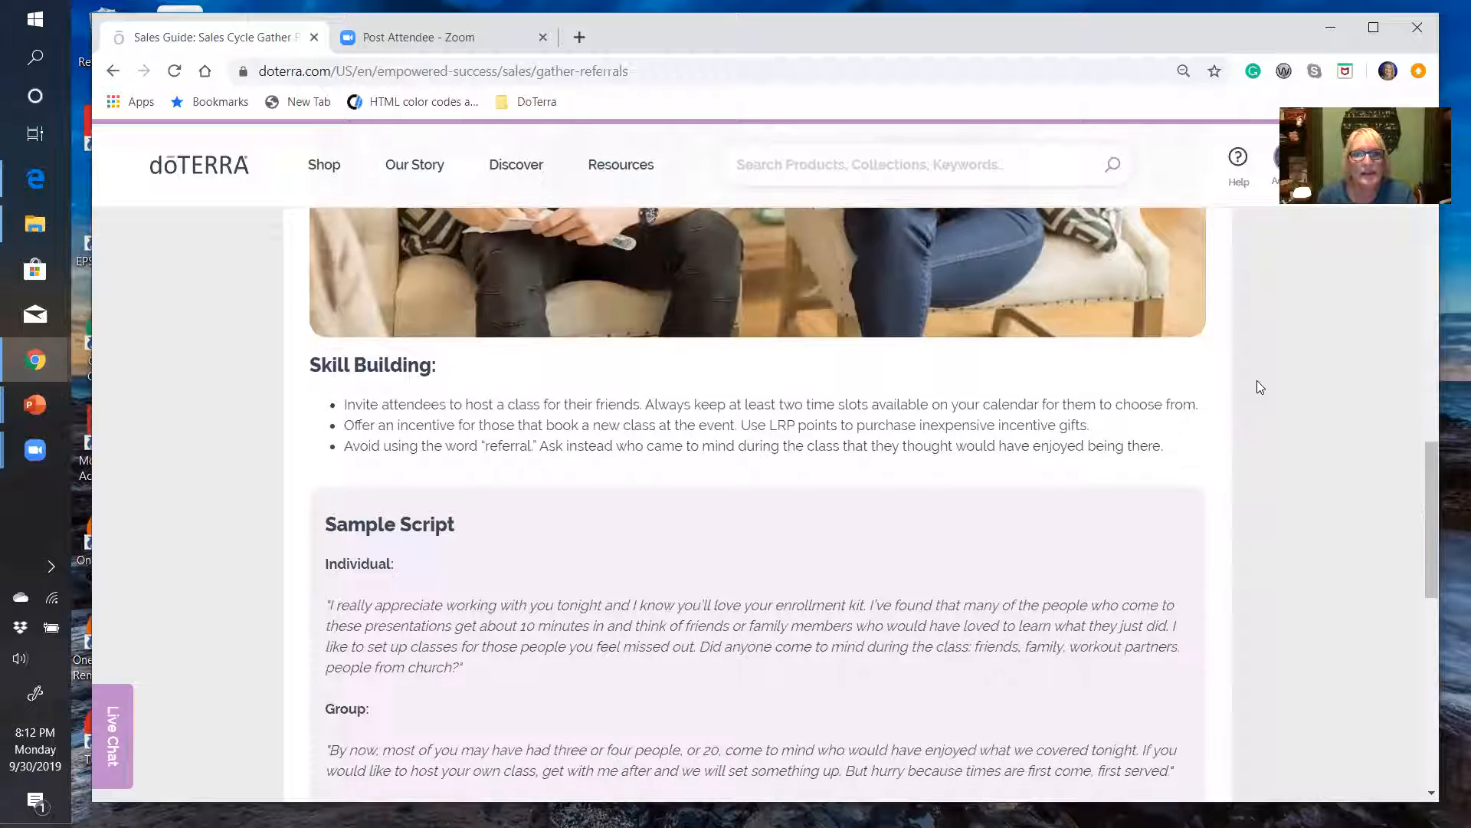
{"action": "scroll", "scroll_direction": "down", "scroll_amount": 3}
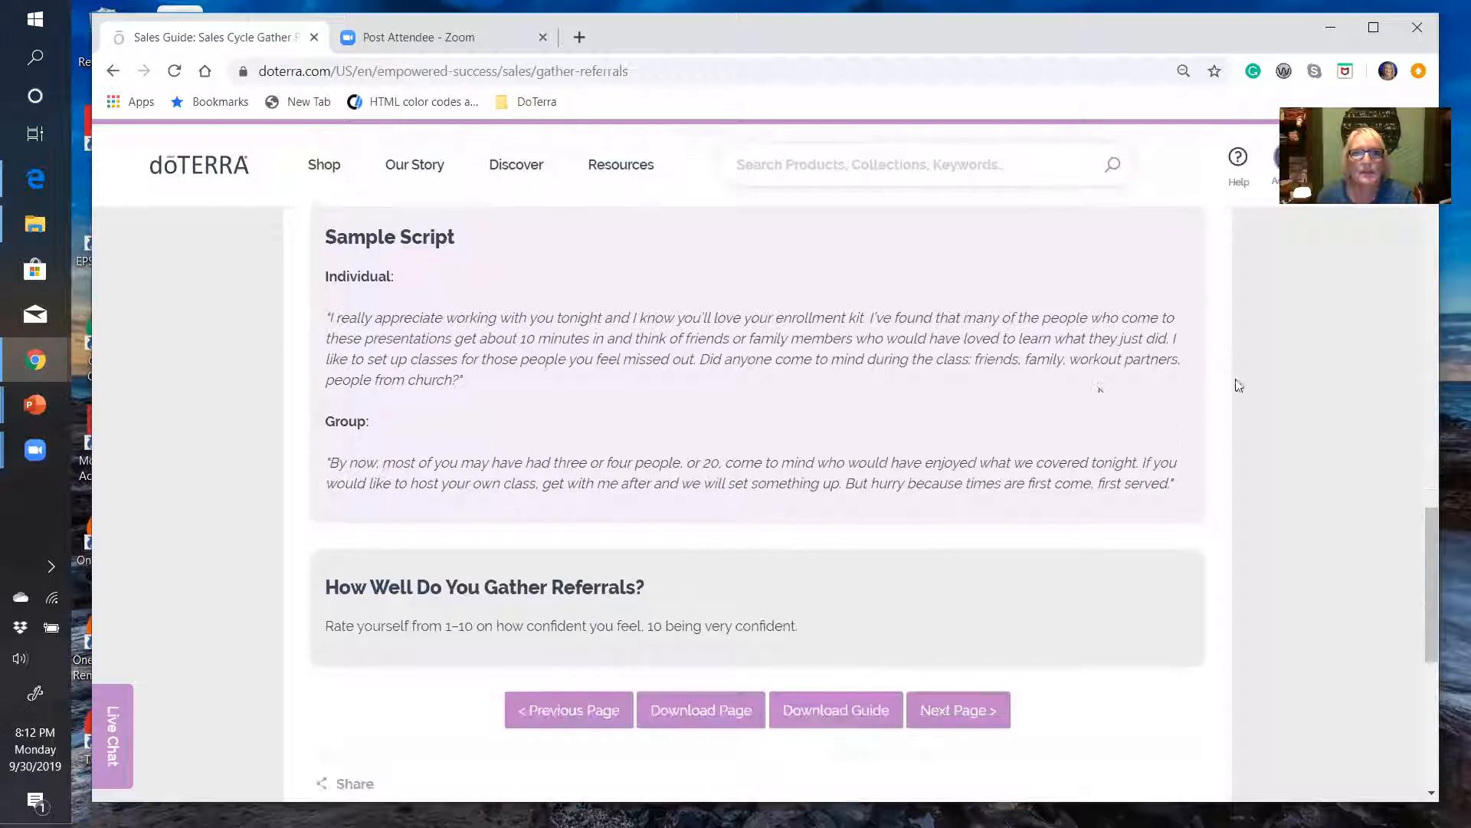
{"action": "scroll", "scroll_direction": "down", "scroll_amount": 3}
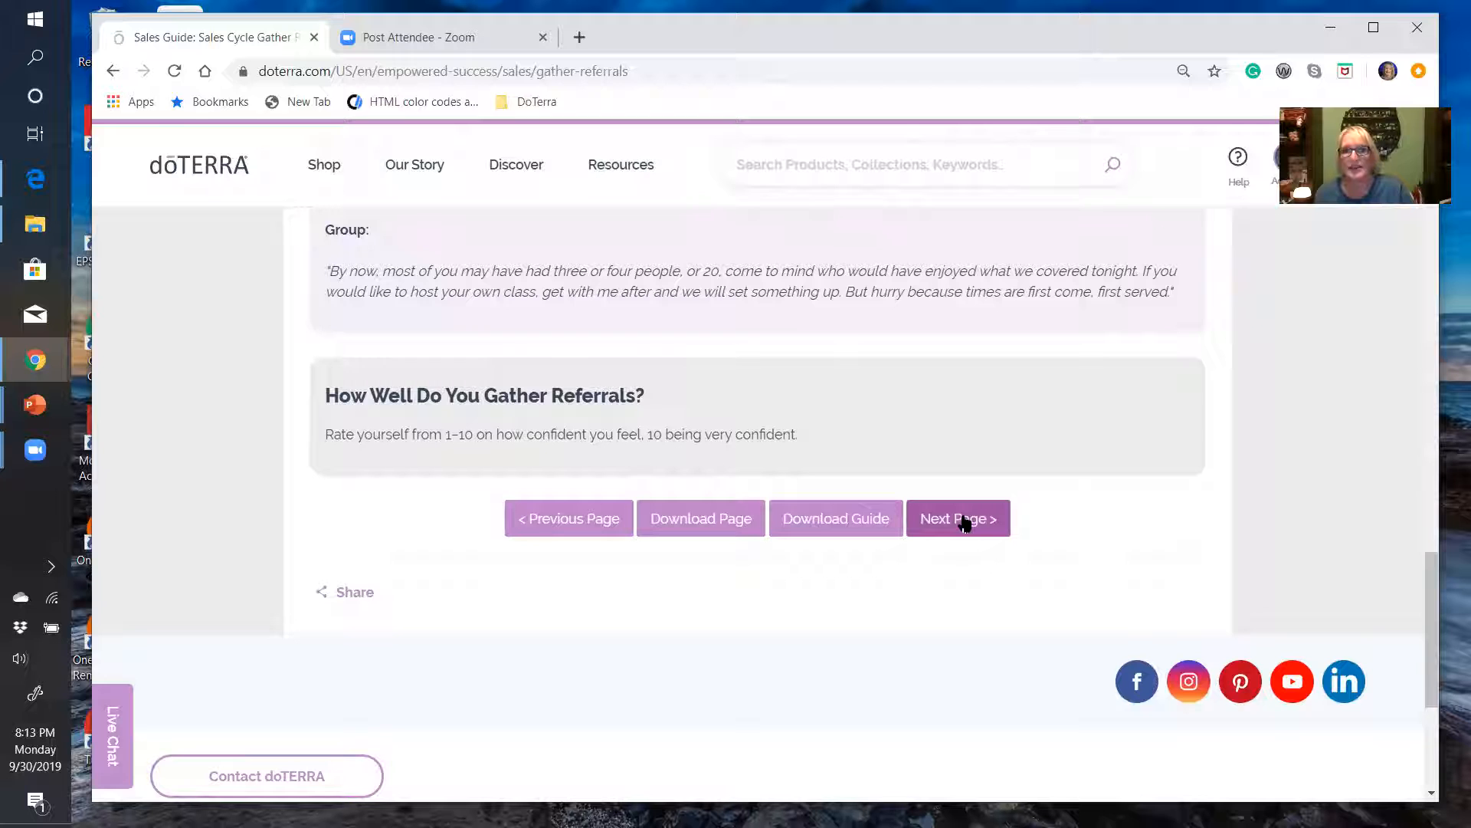
Move on to the Follow Up sales cycle step and play its sales tip video
{"action": "left_click", "coordinate": [957, 518]}
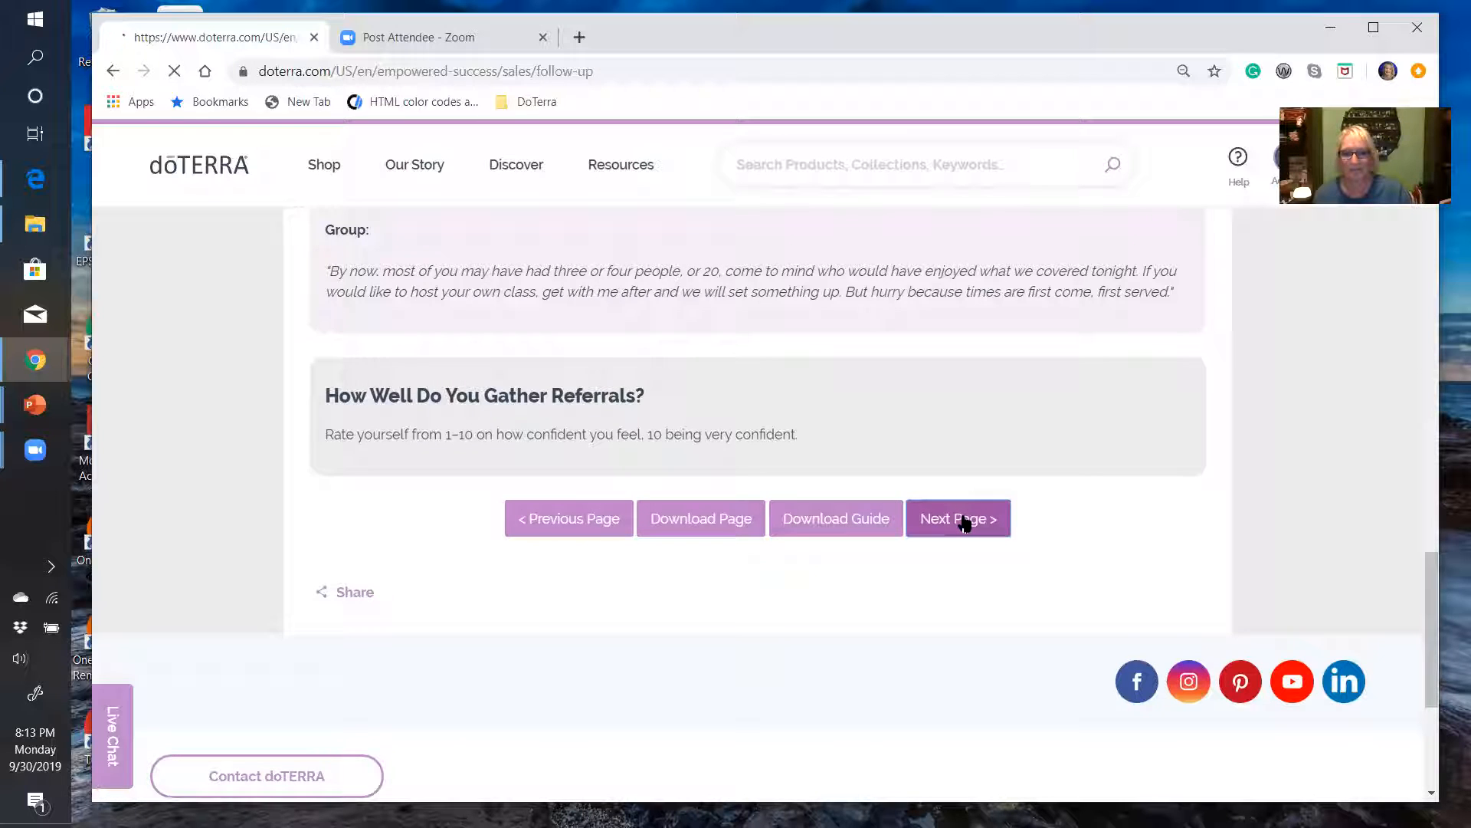
{"action": "left_click", "coordinate": [956, 518]}
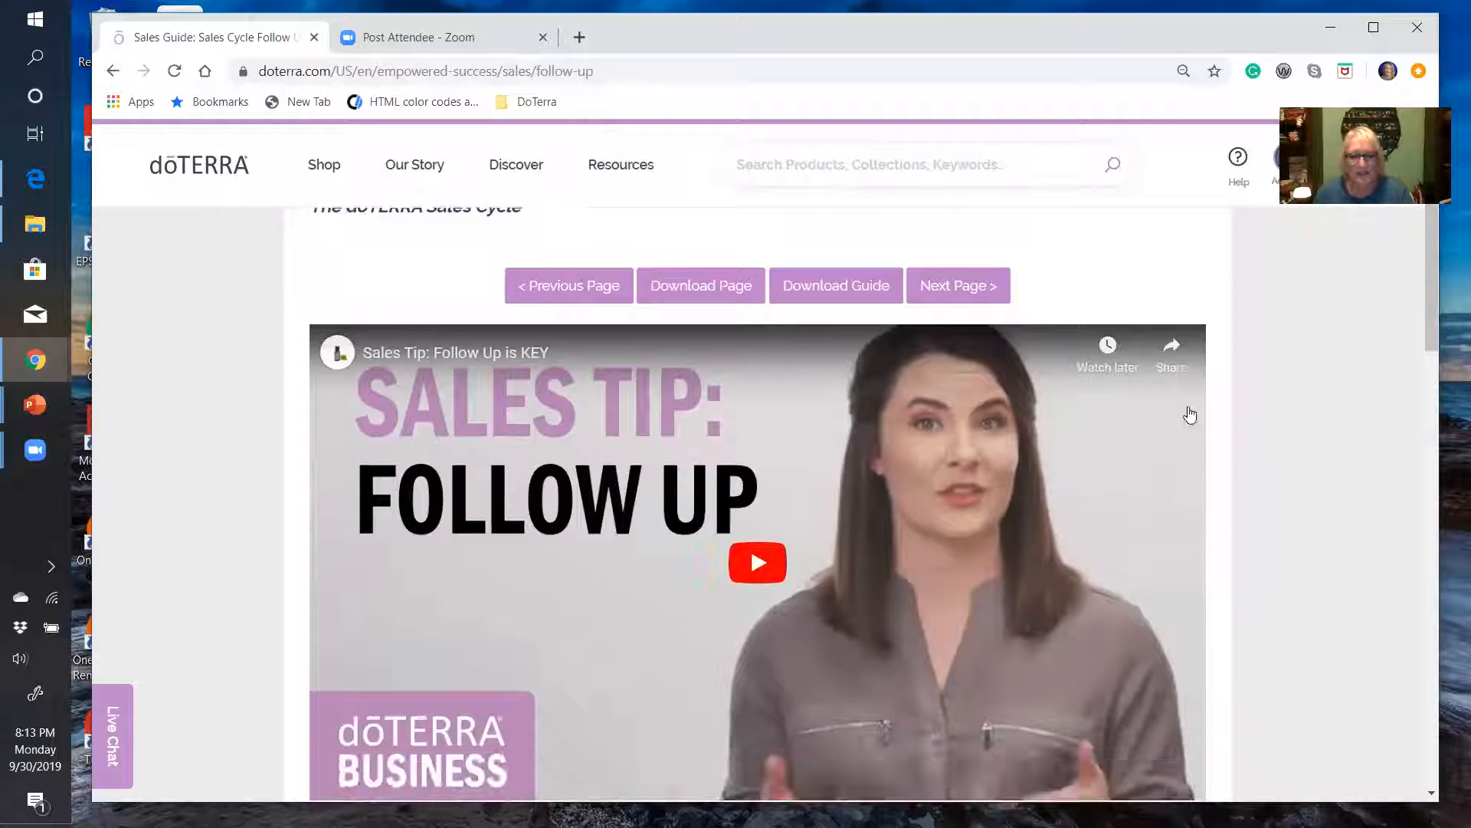
{"action": "scroll", "scroll_direction": "down", "scroll_amount": 3}
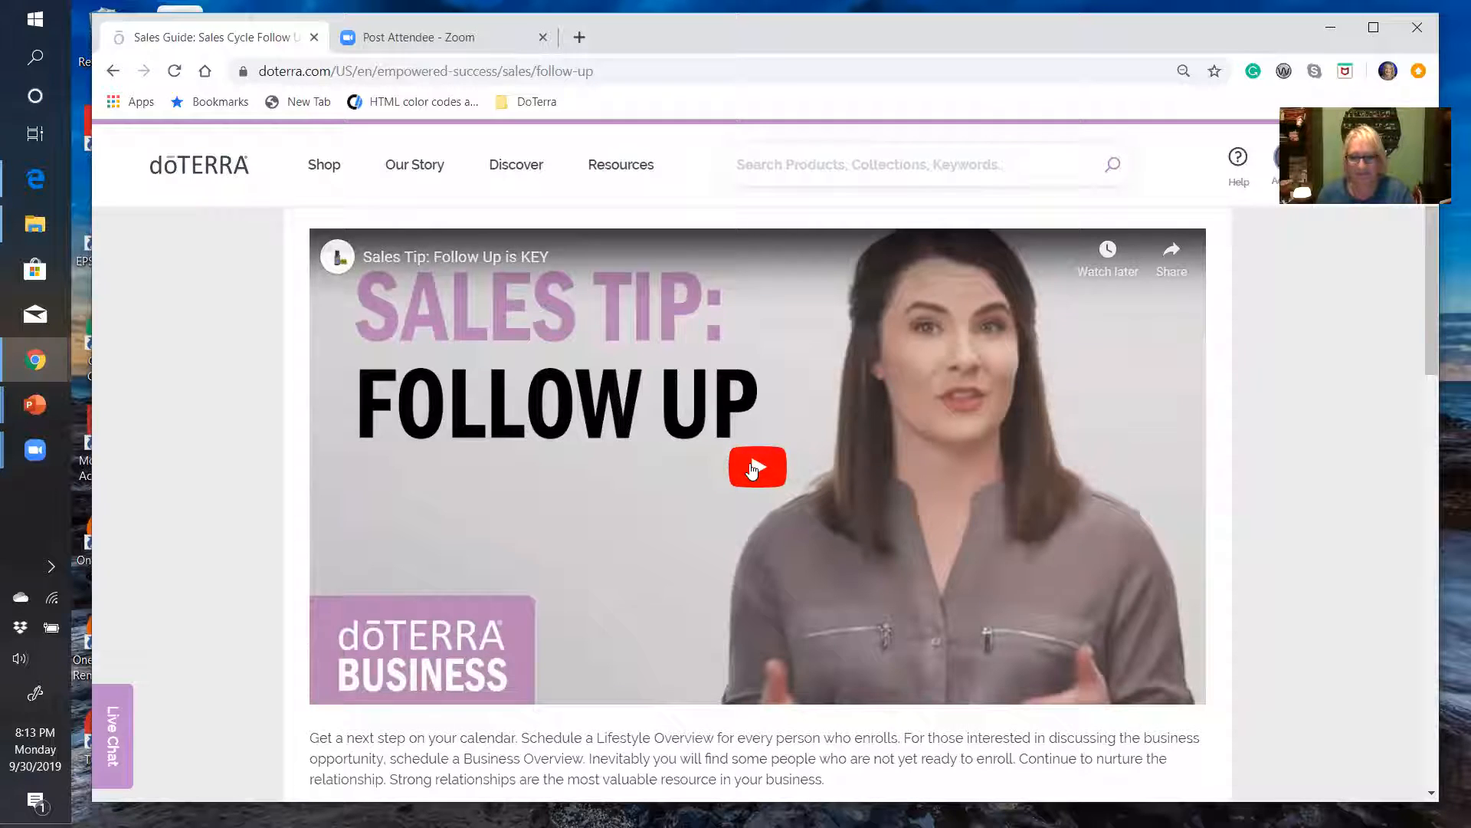
{"action": "left_click", "coordinate": [755, 469]}
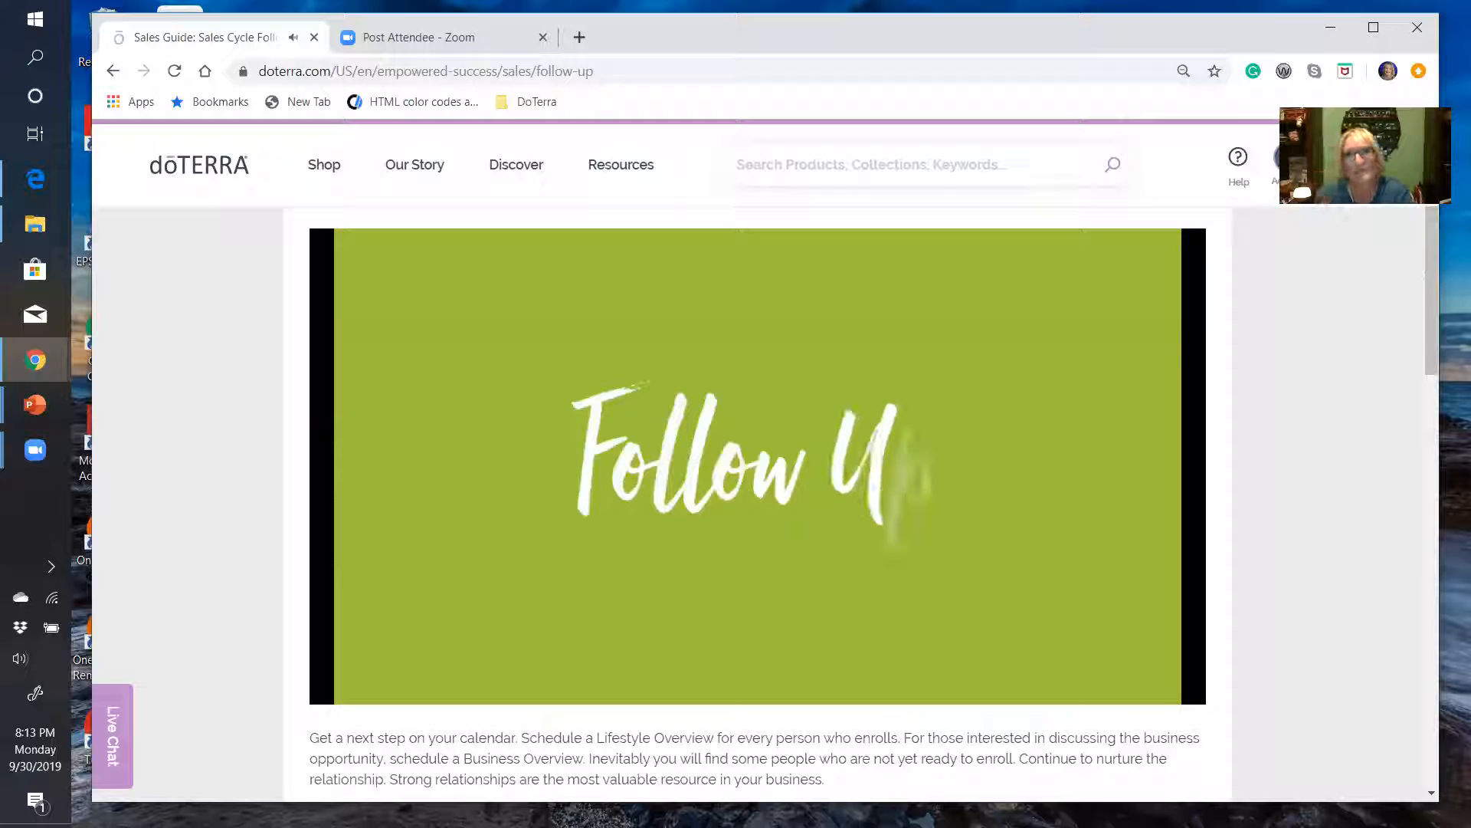
{"action": "left_click", "coordinate": [756, 466]}
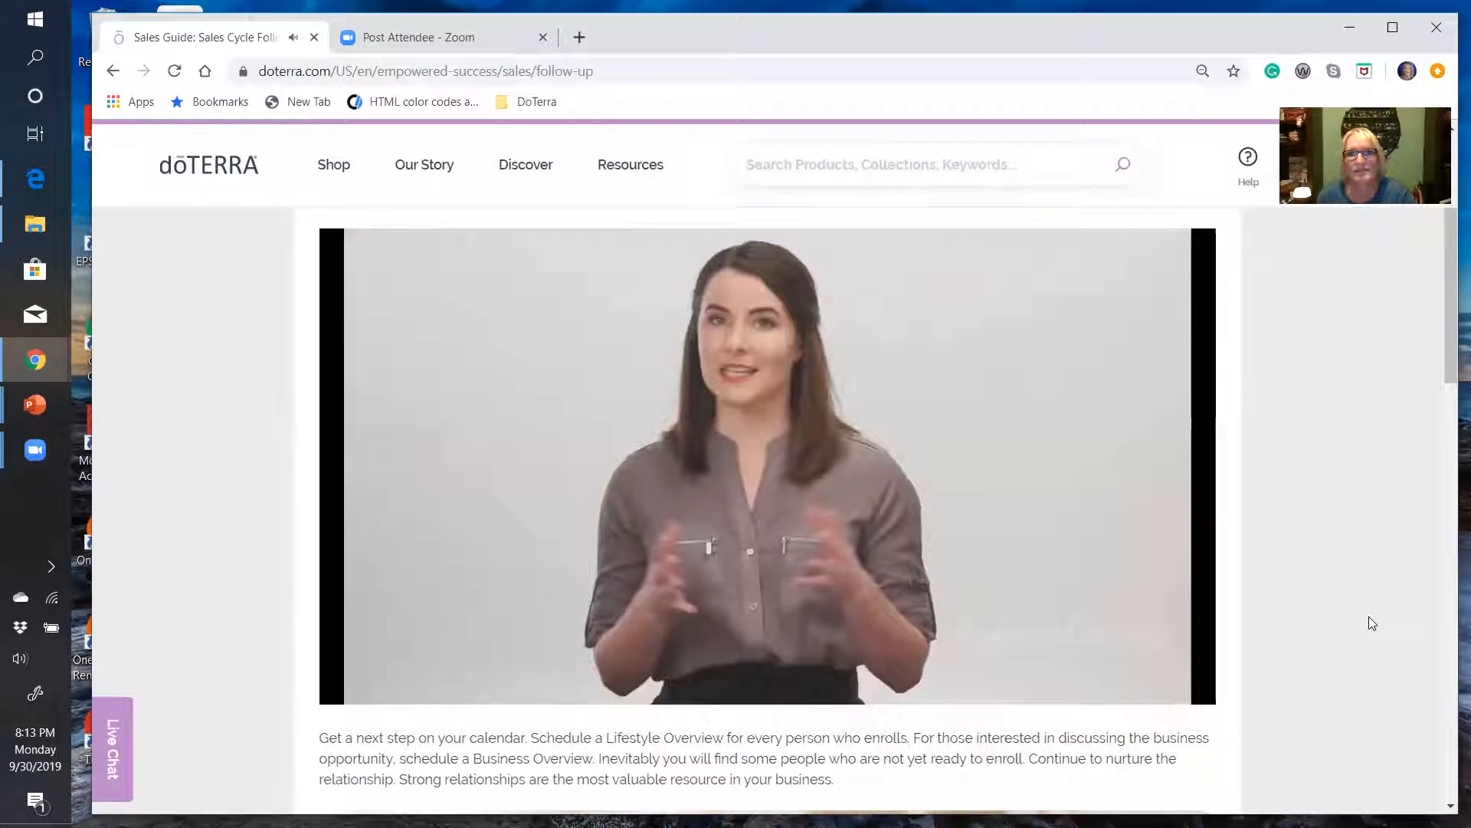
{"action": "mouse_move", "coordinate": [1321, 533]}
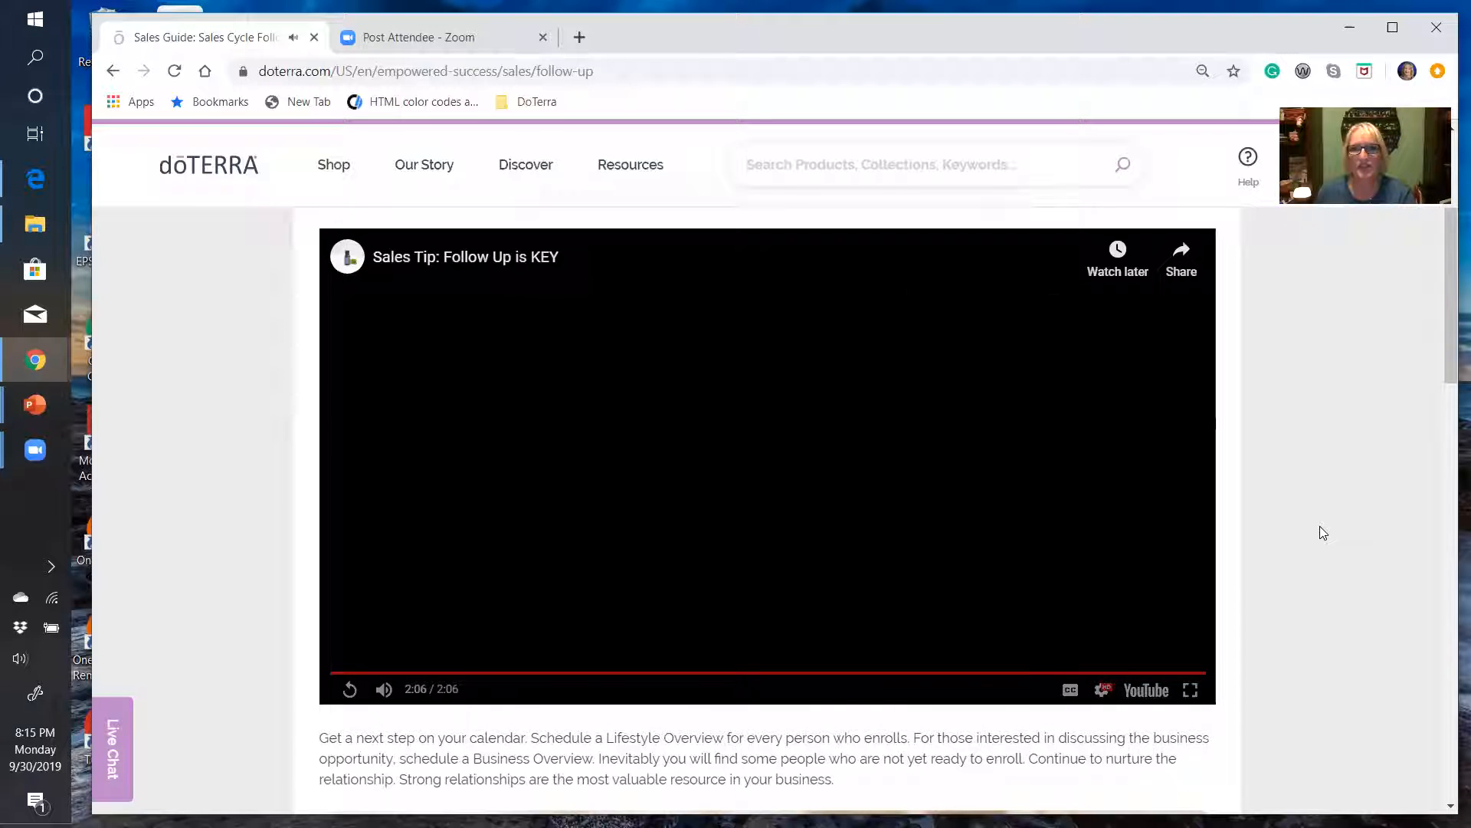
Read down the Follow Up page past the Sample Script to the How Well Do You Follow Up? prompt
{"action": "scroll", "scroll_direction": "down", "scroll_amount": 3}
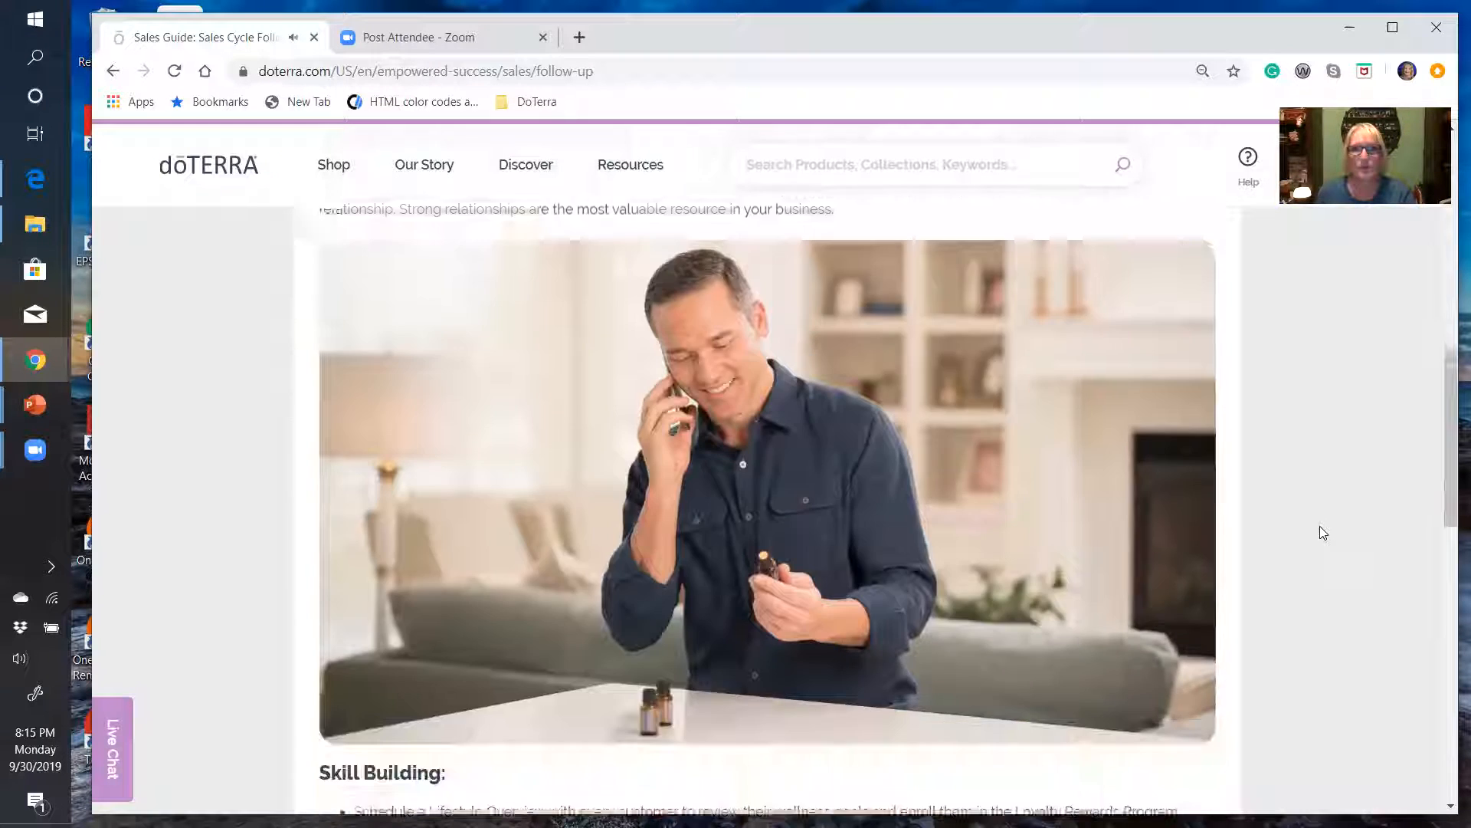
{"action": "scroll", "scroll_direction": "down", "scroll_amount": 3}
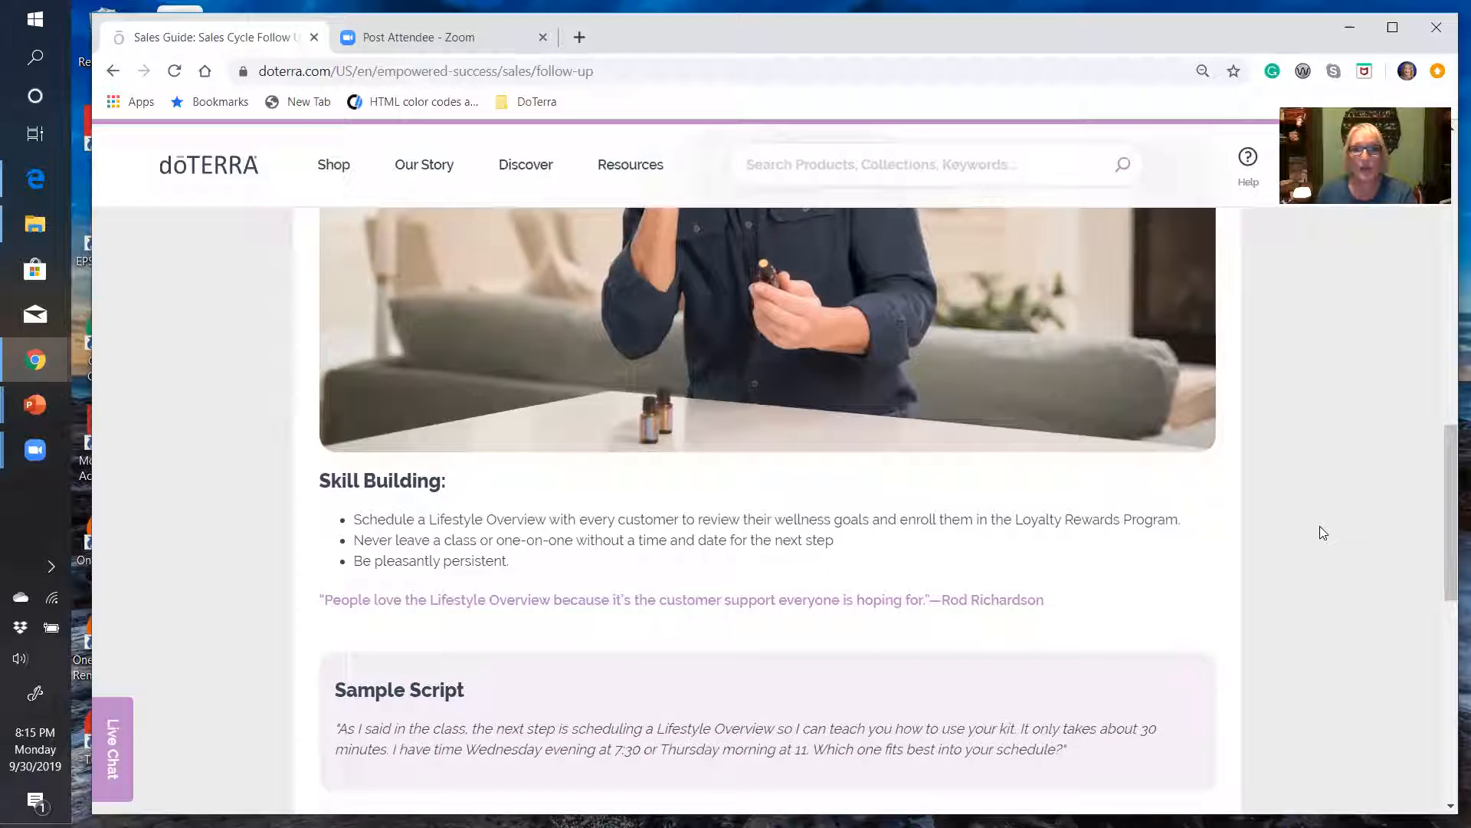
{"action": "scroll", "scroll_direction": "down", "scroll_amount": 3}
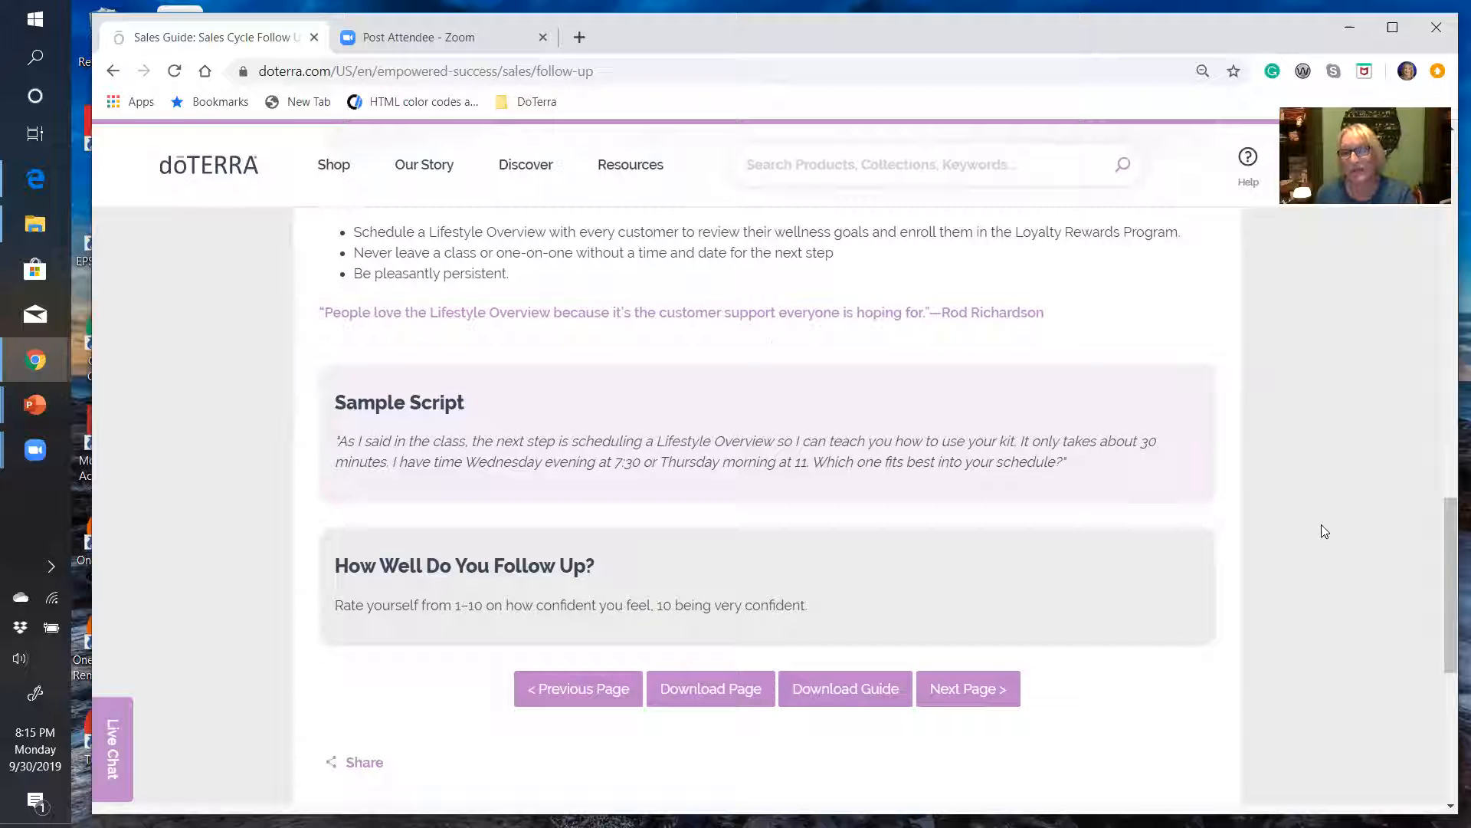
{"action": "mouse_move", "coordinate": [1335, 546]}
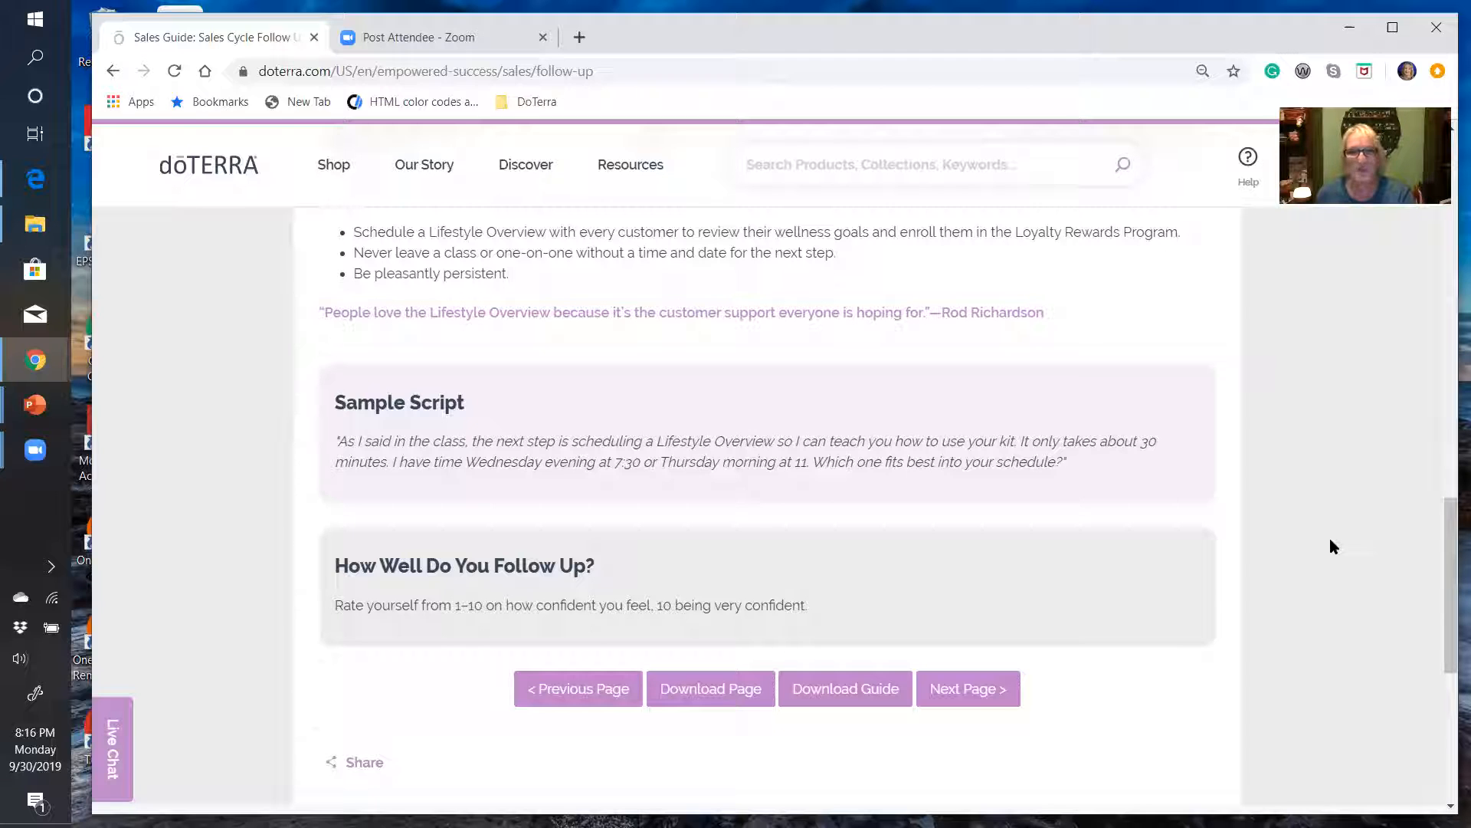
{"action": "mouse_move", "coordinate": [1017, 705]}
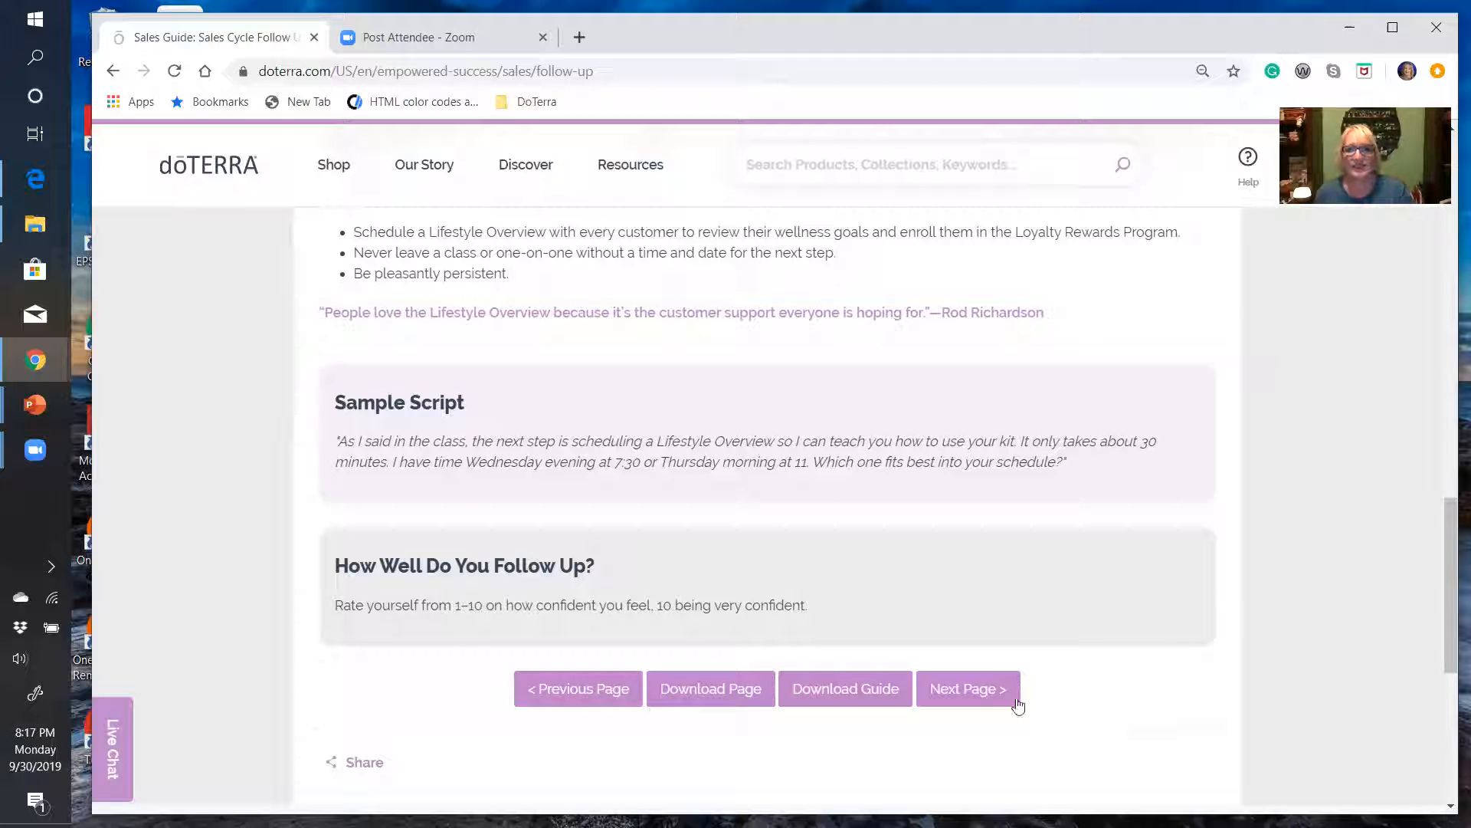
Continue via Next Page to the Unlock Your Potential page with its video and sales score form
{"action": "left_click", "coordinate": [967, 688]}
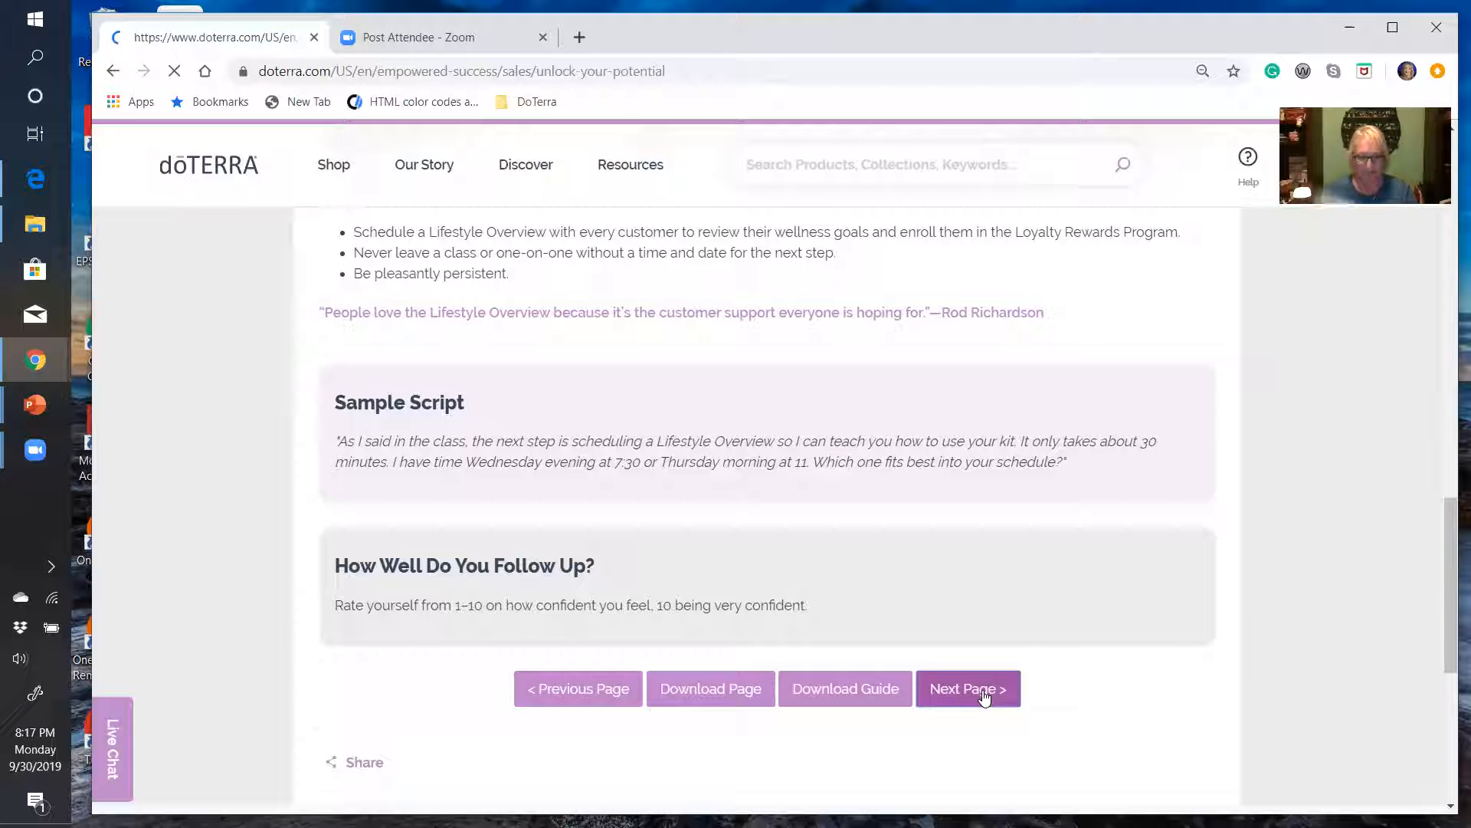
{"action": "left_click", "coordinate": [967, 688]}
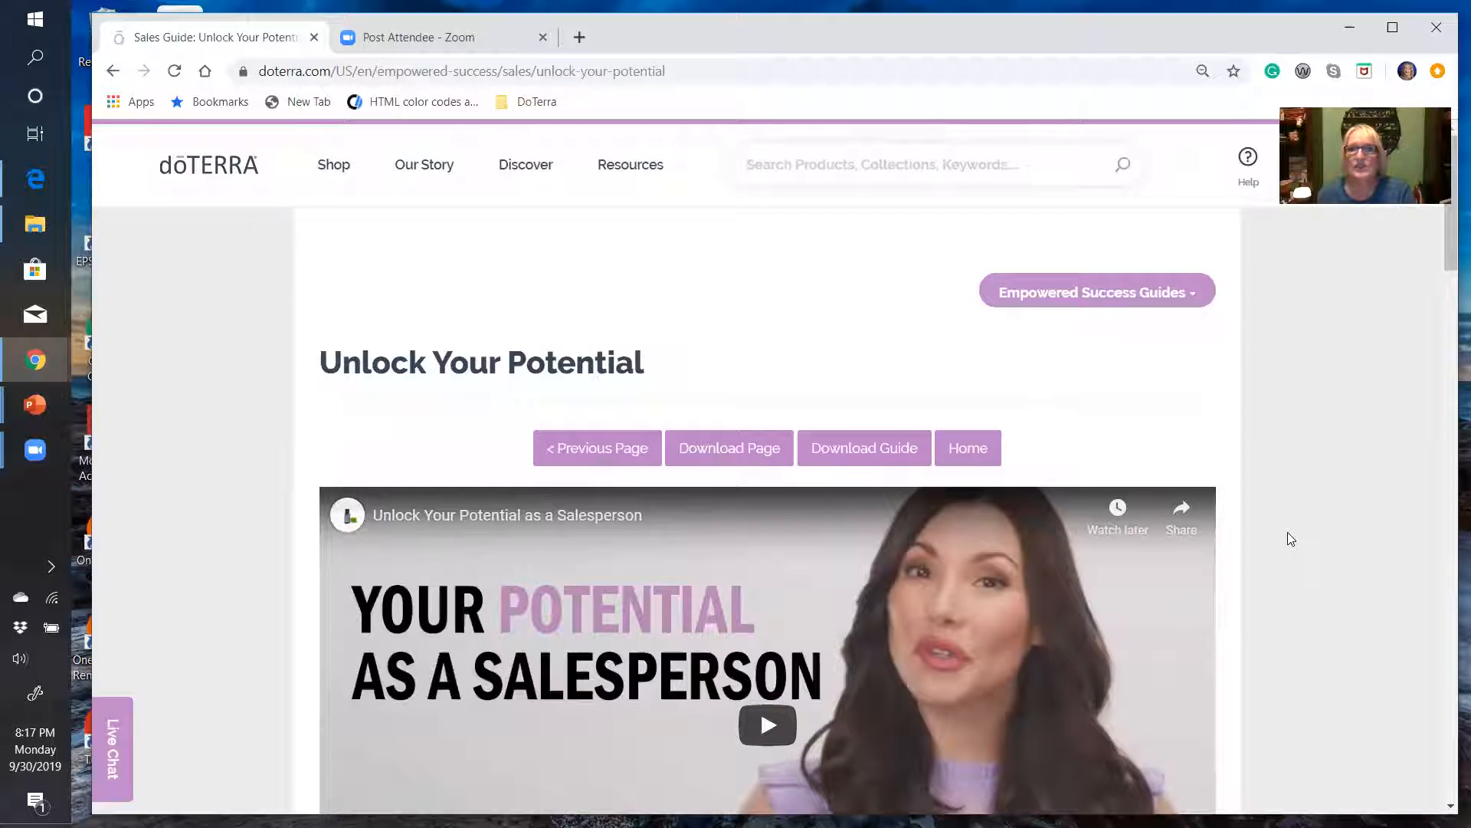
{"action": "scroll", "scroll_direction": "down", "scroll_amount": 3}
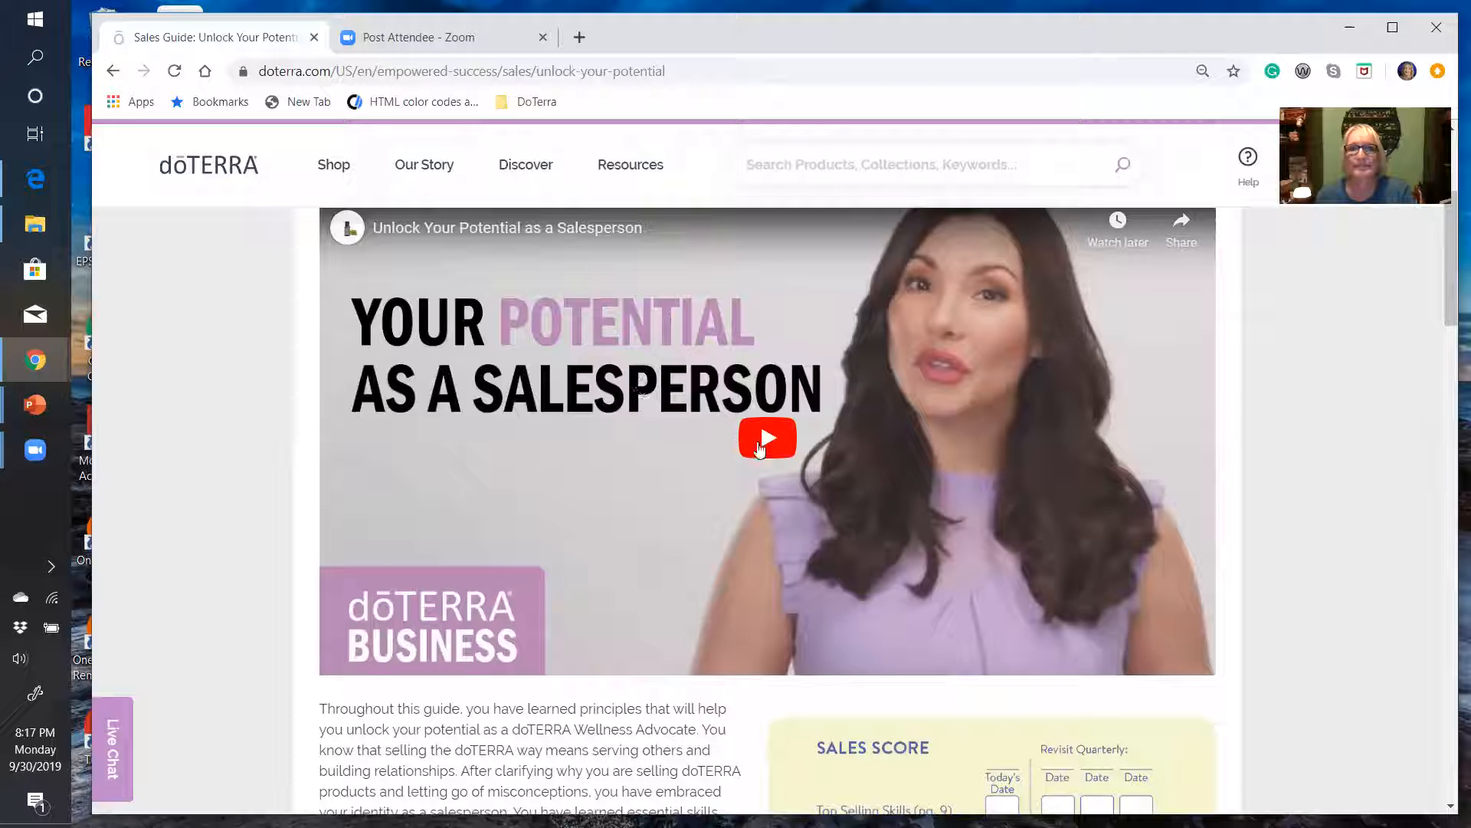
Play the Unlock Your Potential as a Salesperson video through to 4:05, ending at the Sales Score form
{"action": "left_click", "coordinate": [767, 436]}
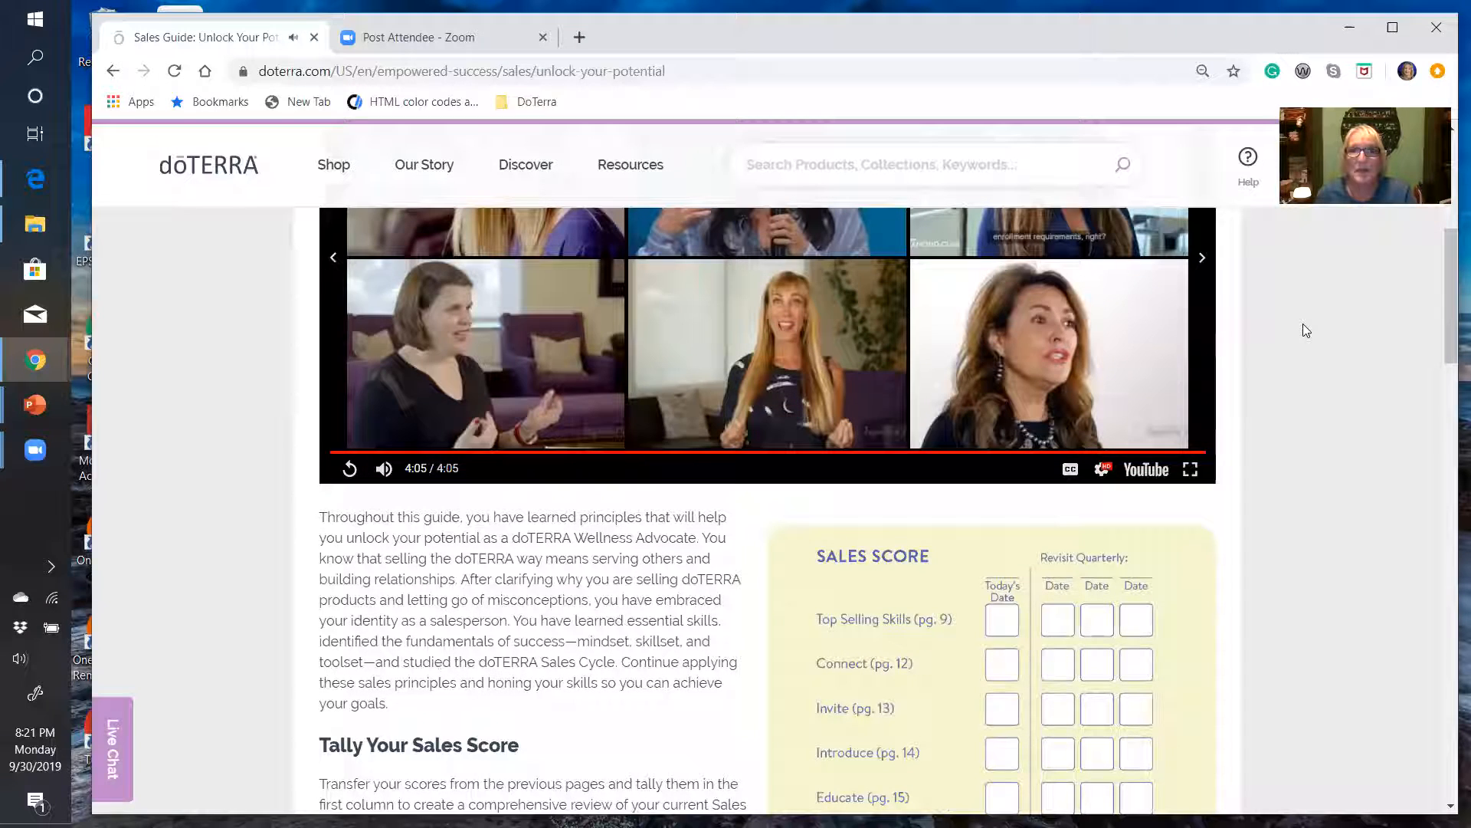
{"action": "scroll", "scroll_direction": "down", "scroll_amount": 3}
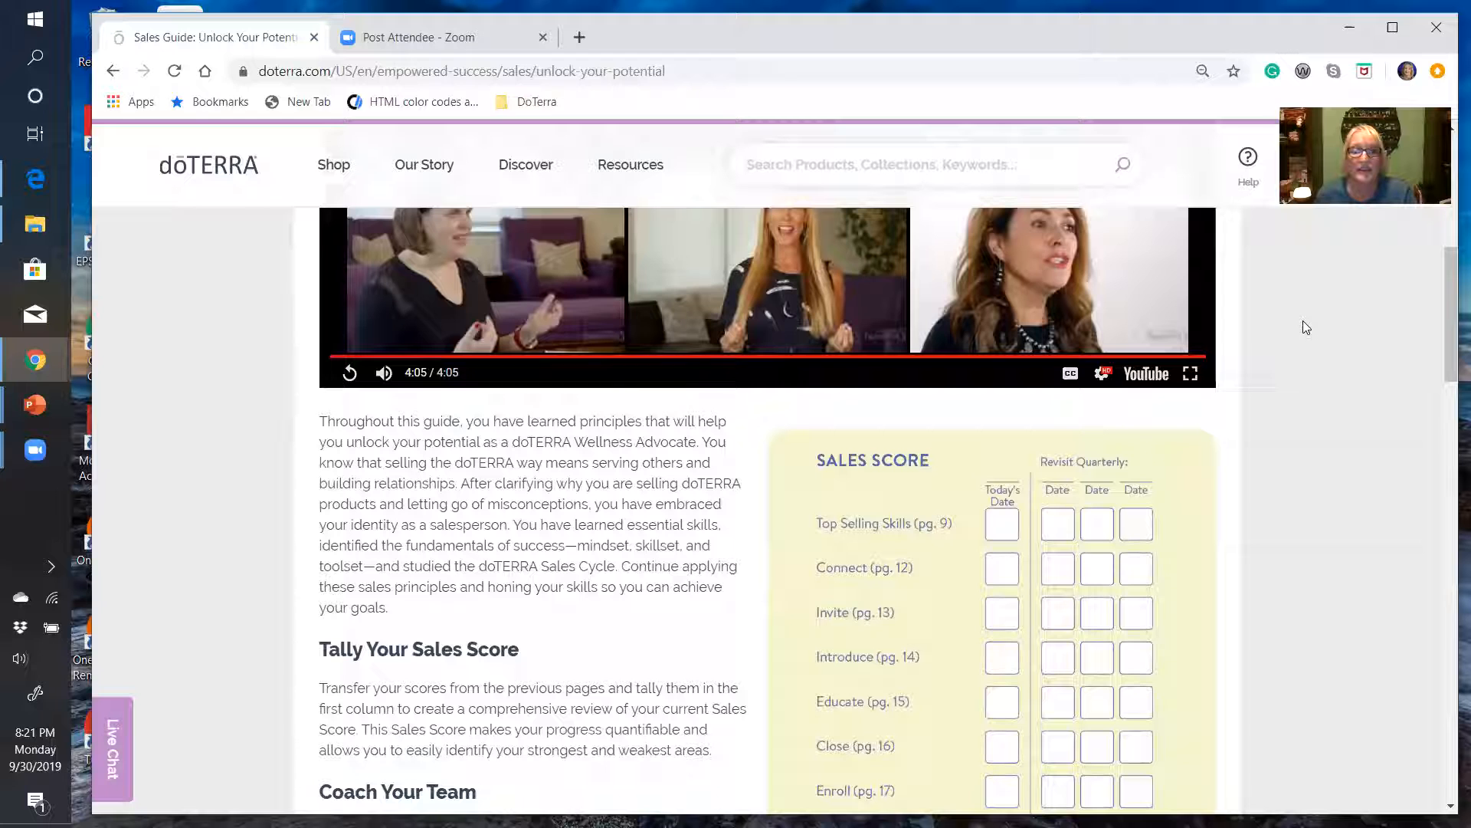
Scroll down so the full Sales Score tally list and Coach Your Team section are visible
{"action": "scroll", "scroll_direction": "down", "scroll_amount": 3}
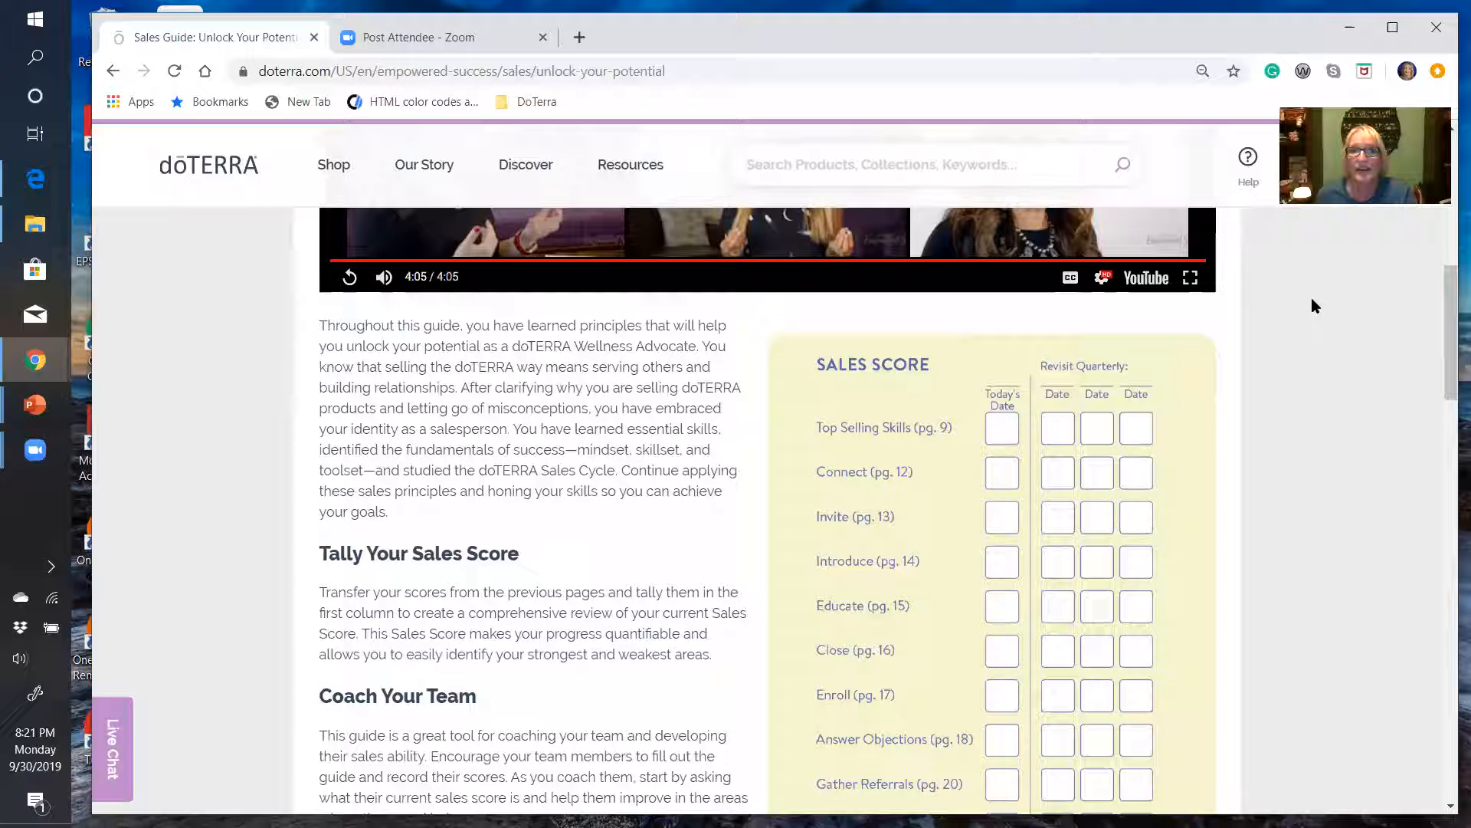
{"action": "scroll", "scroll_direction": "down", "scroll_amount": 3}
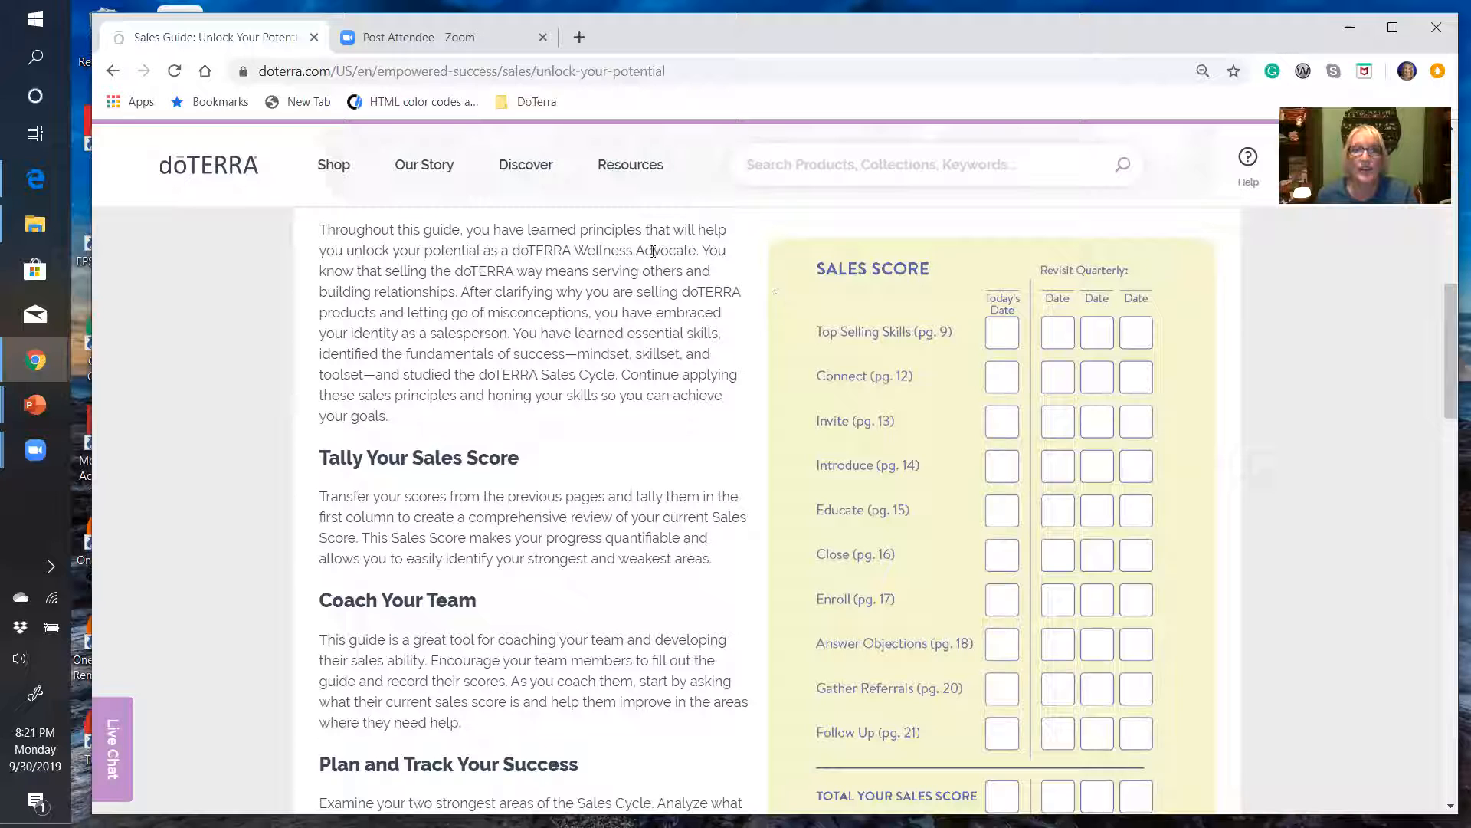
{"action": "mouse_move", "coordinate": [1314, 396]}
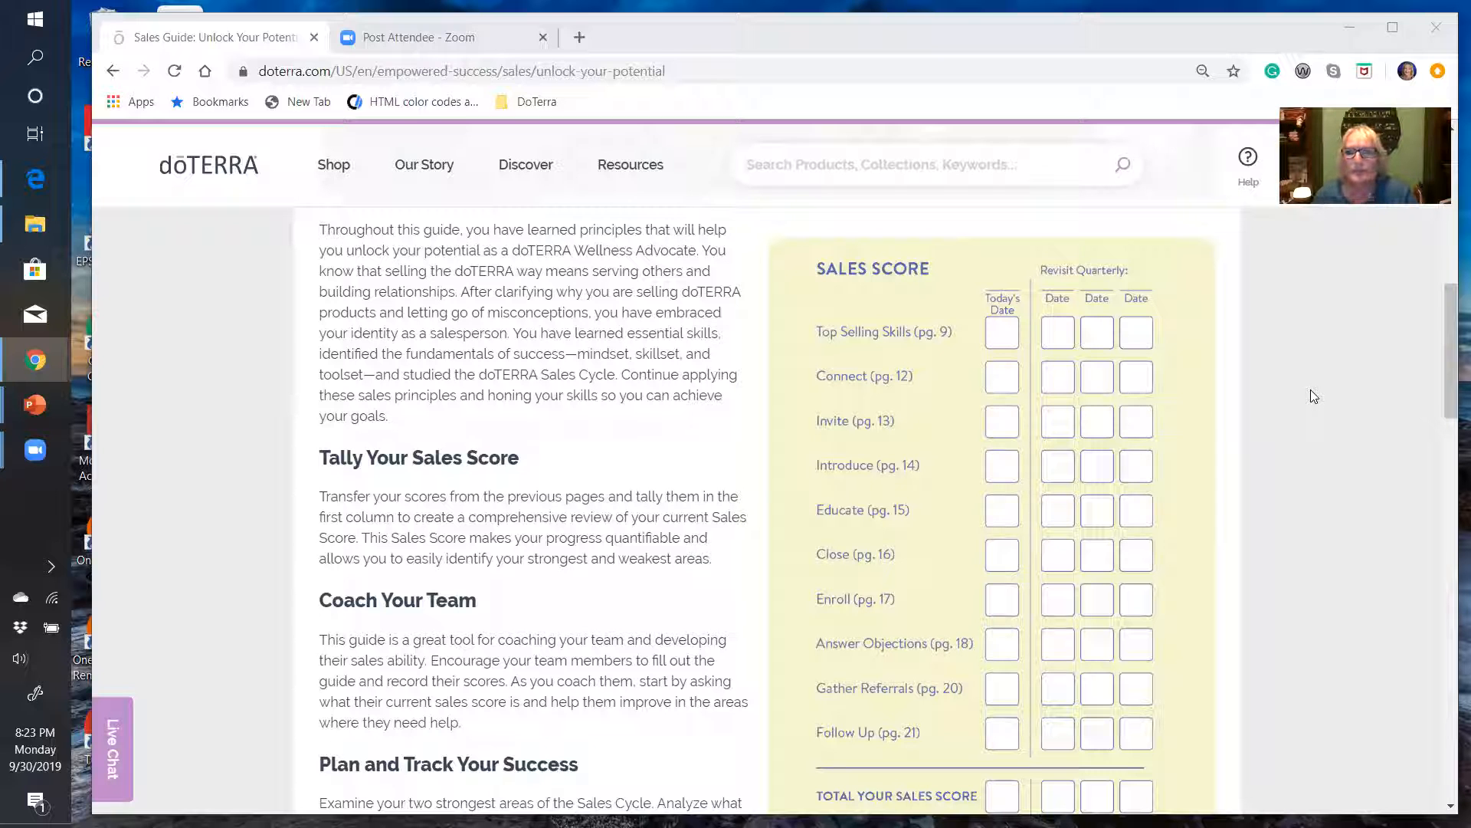
Scroll past Set Sales Goals and Revisit and Reassess to the closing founder quote and navigation buttons
{"action": "scroll", "scroll_direction": "down", "scroll_amount": 3}
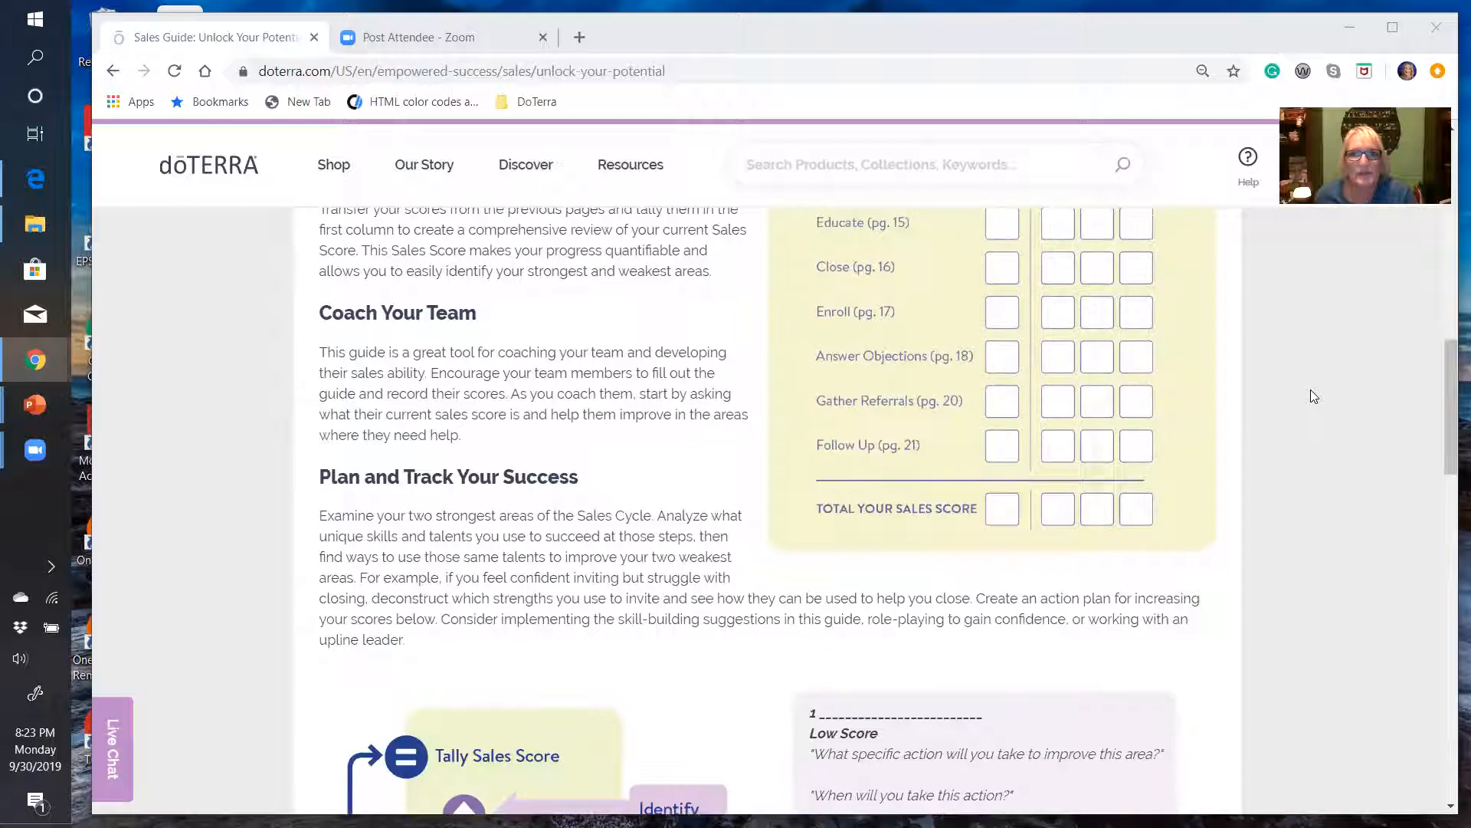
{"action": "scroll", "scroll_direction": "down", "scroll_amount": 3}
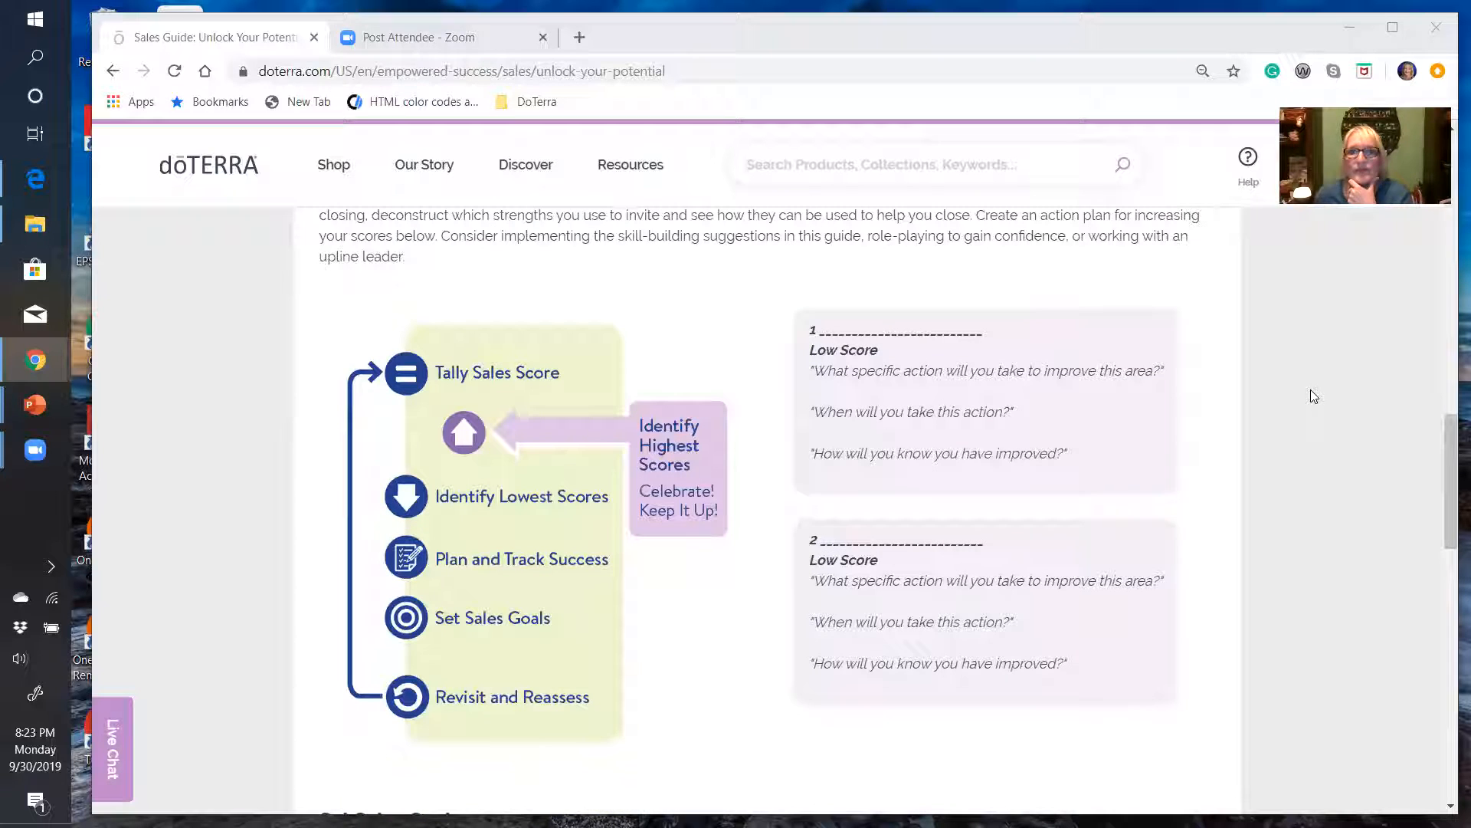
{"action": "mouse_move", "coordinate": [1252, 403]}
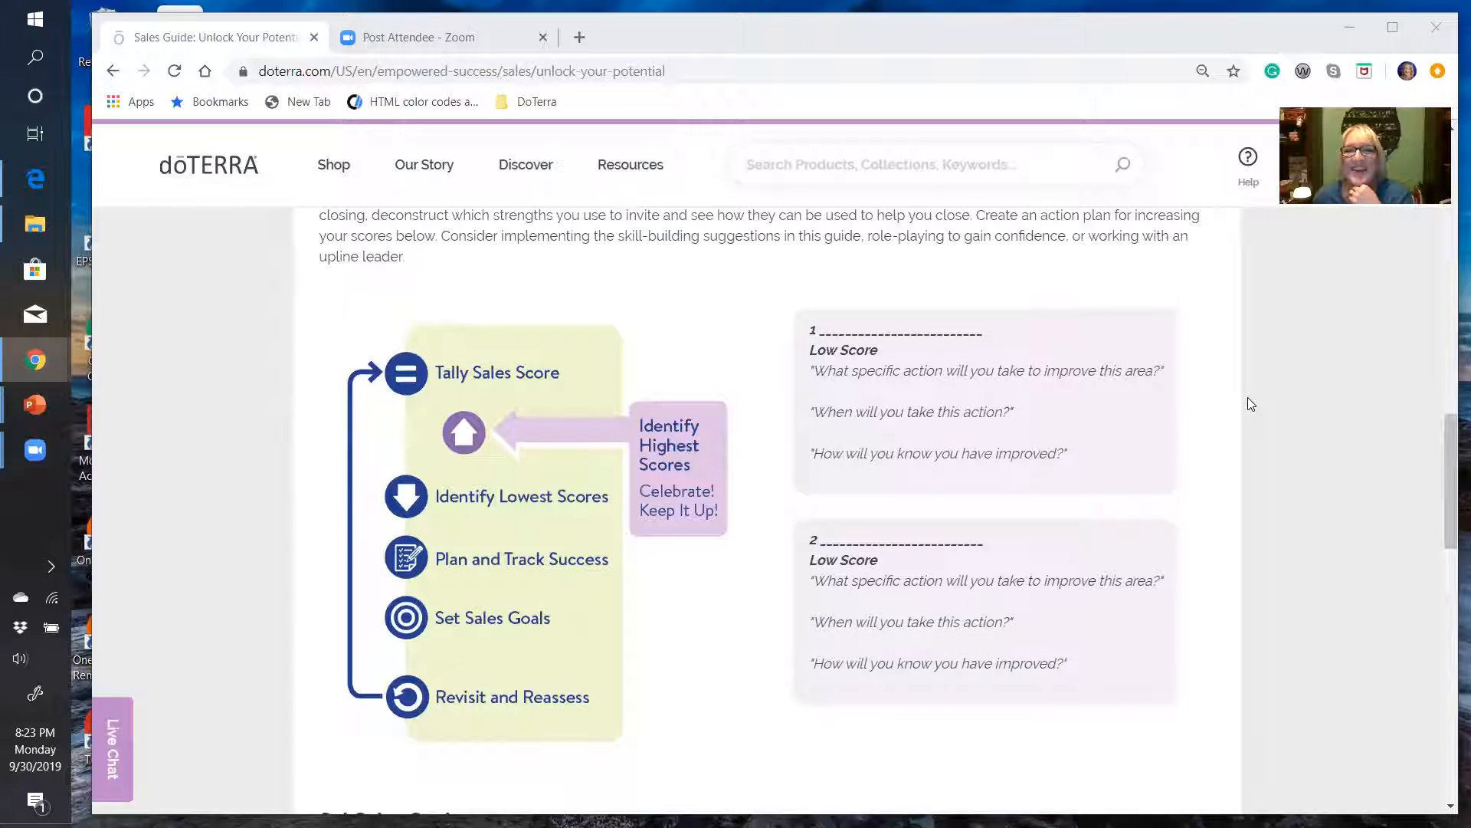
{"action": "scroll", "scroll_direction": "down", "scroll_amount": 3}
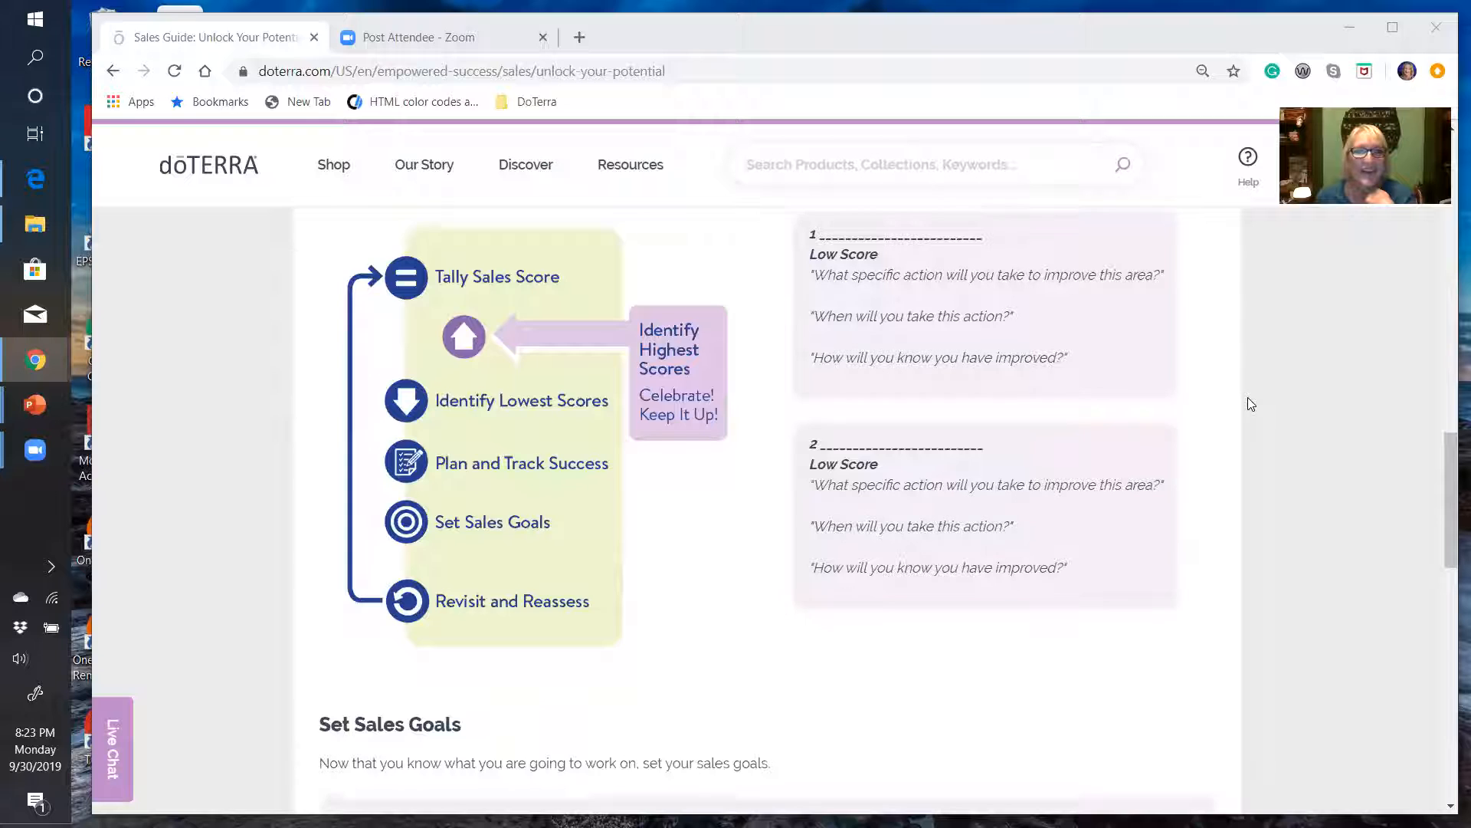
{"action": "scroll", "scroll_direction": "down", "scroll_amount": 3}
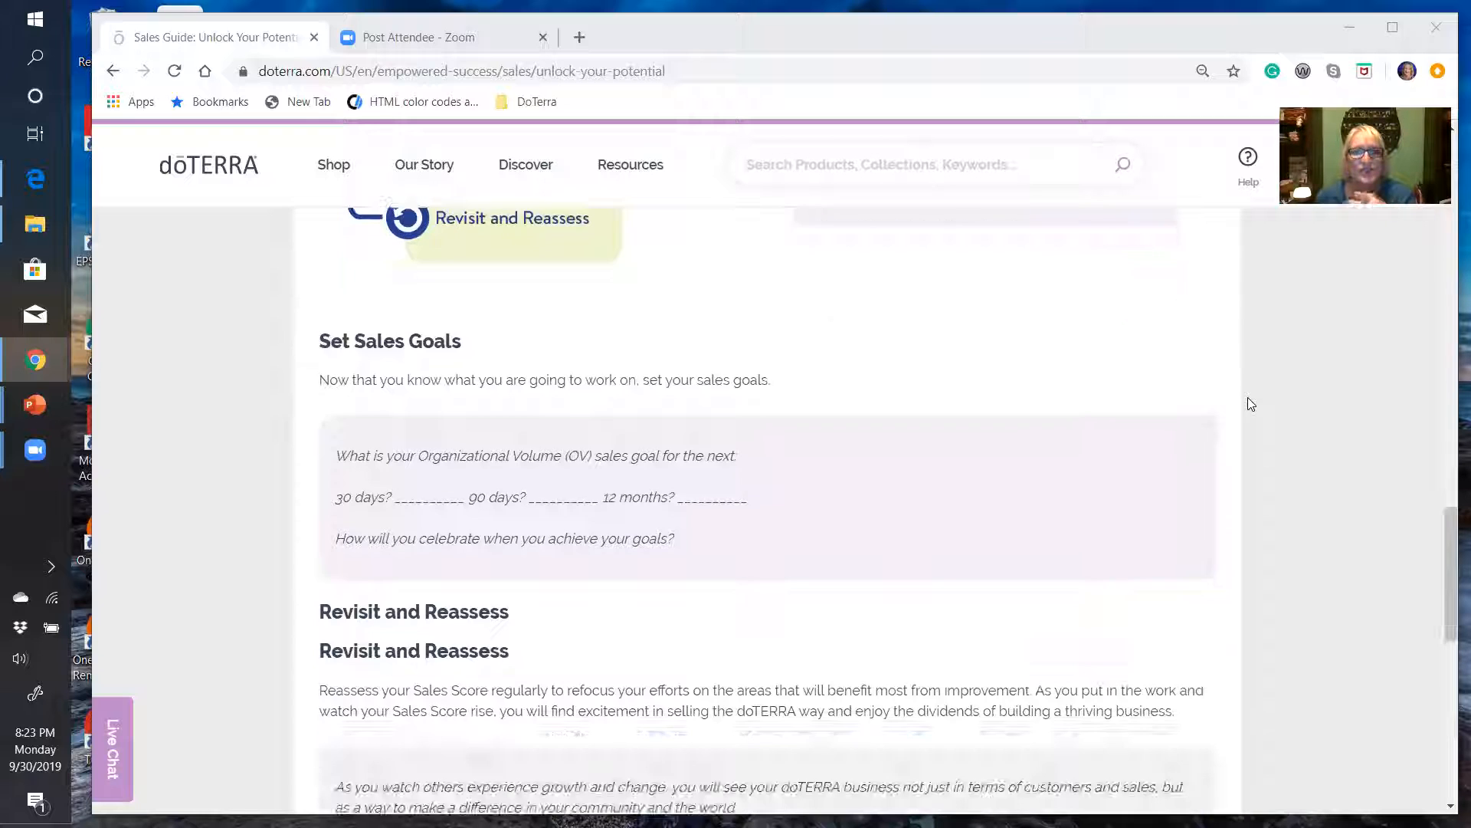
{"action": "scroll", "scroll_direction": "down", "scroll_amount": 3}
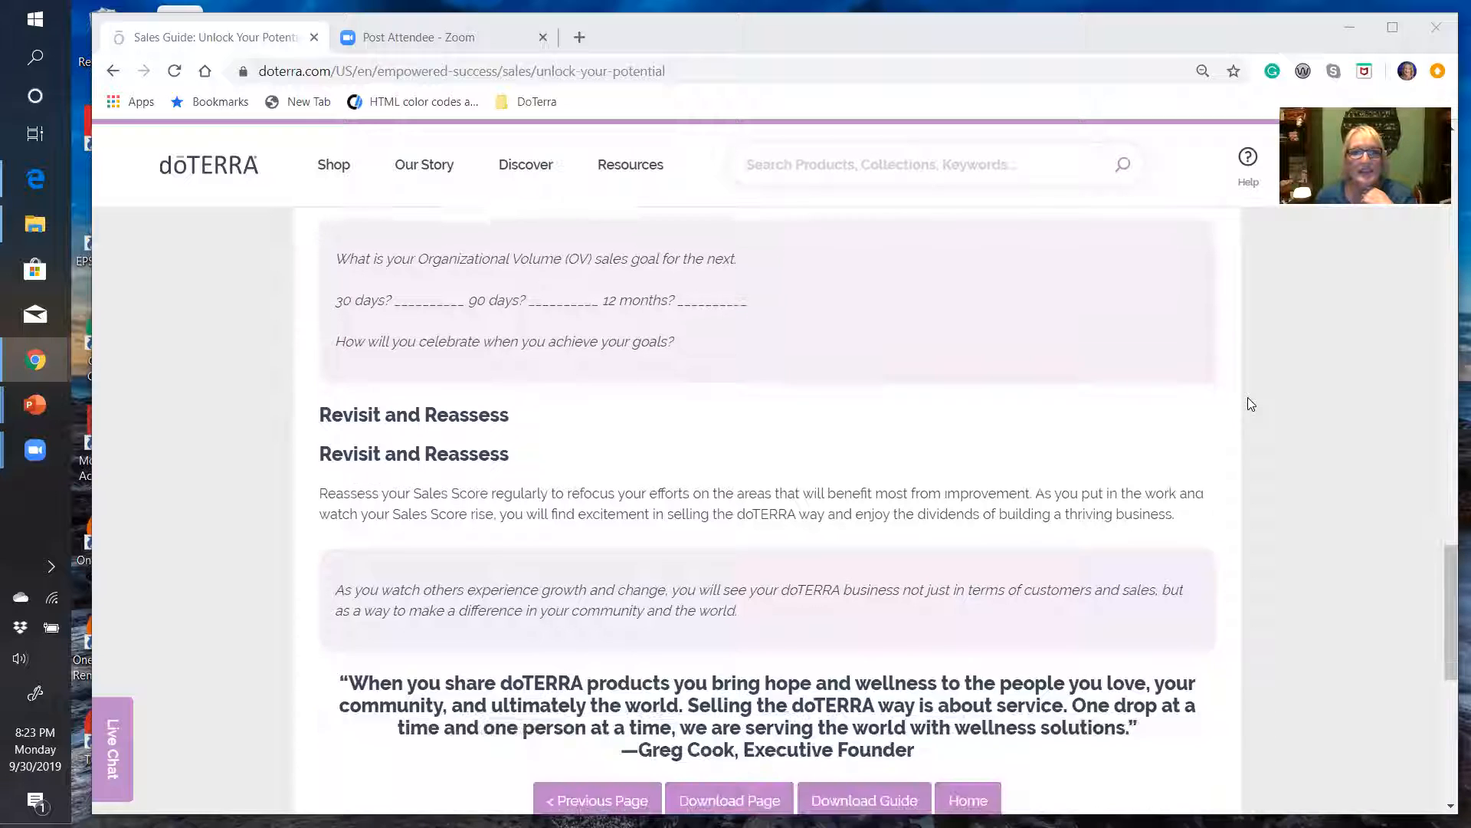
{"action": "scroll", "scroll_direction": "down", "scroll_amount": 3}
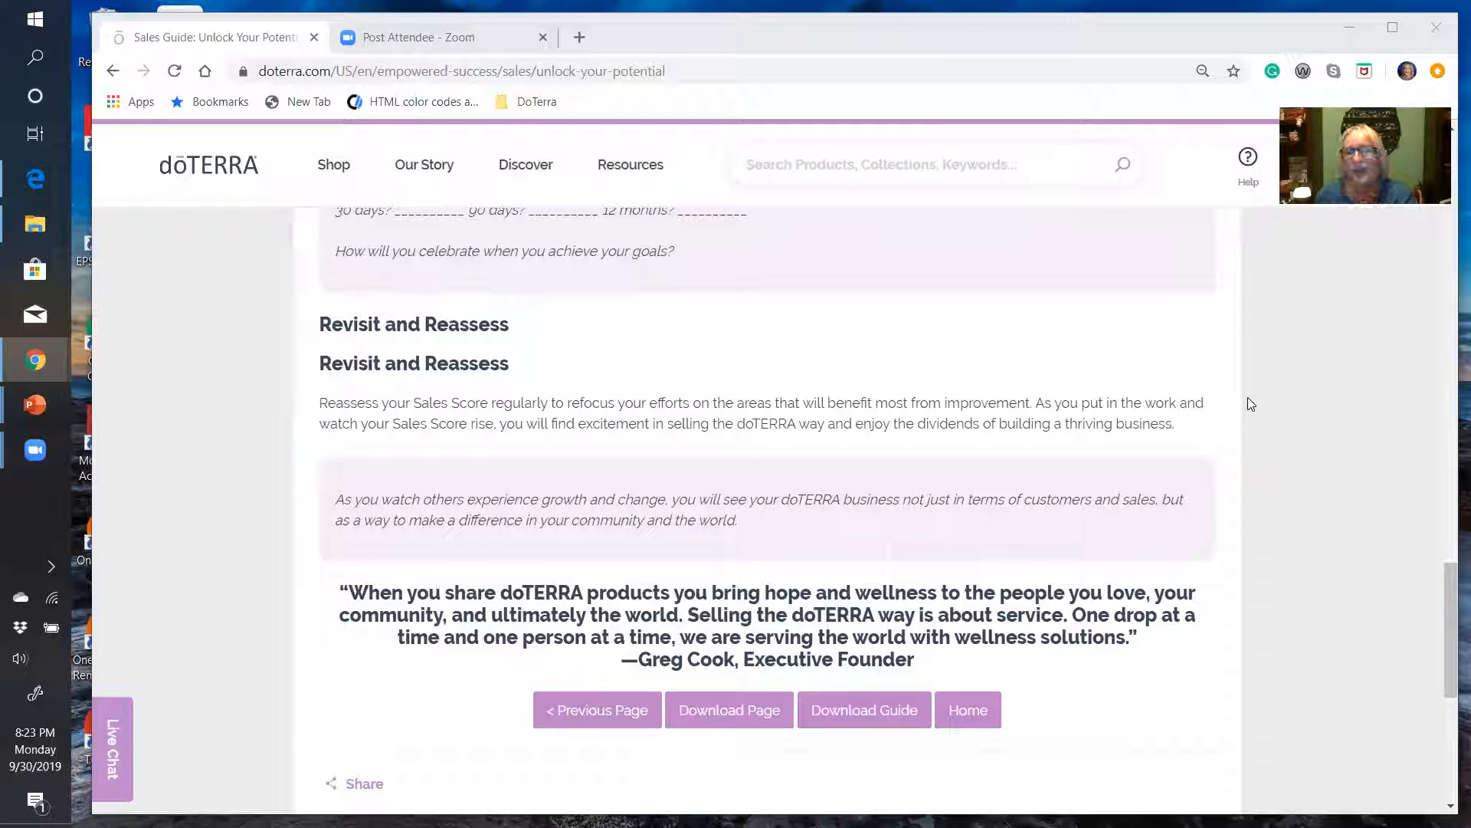